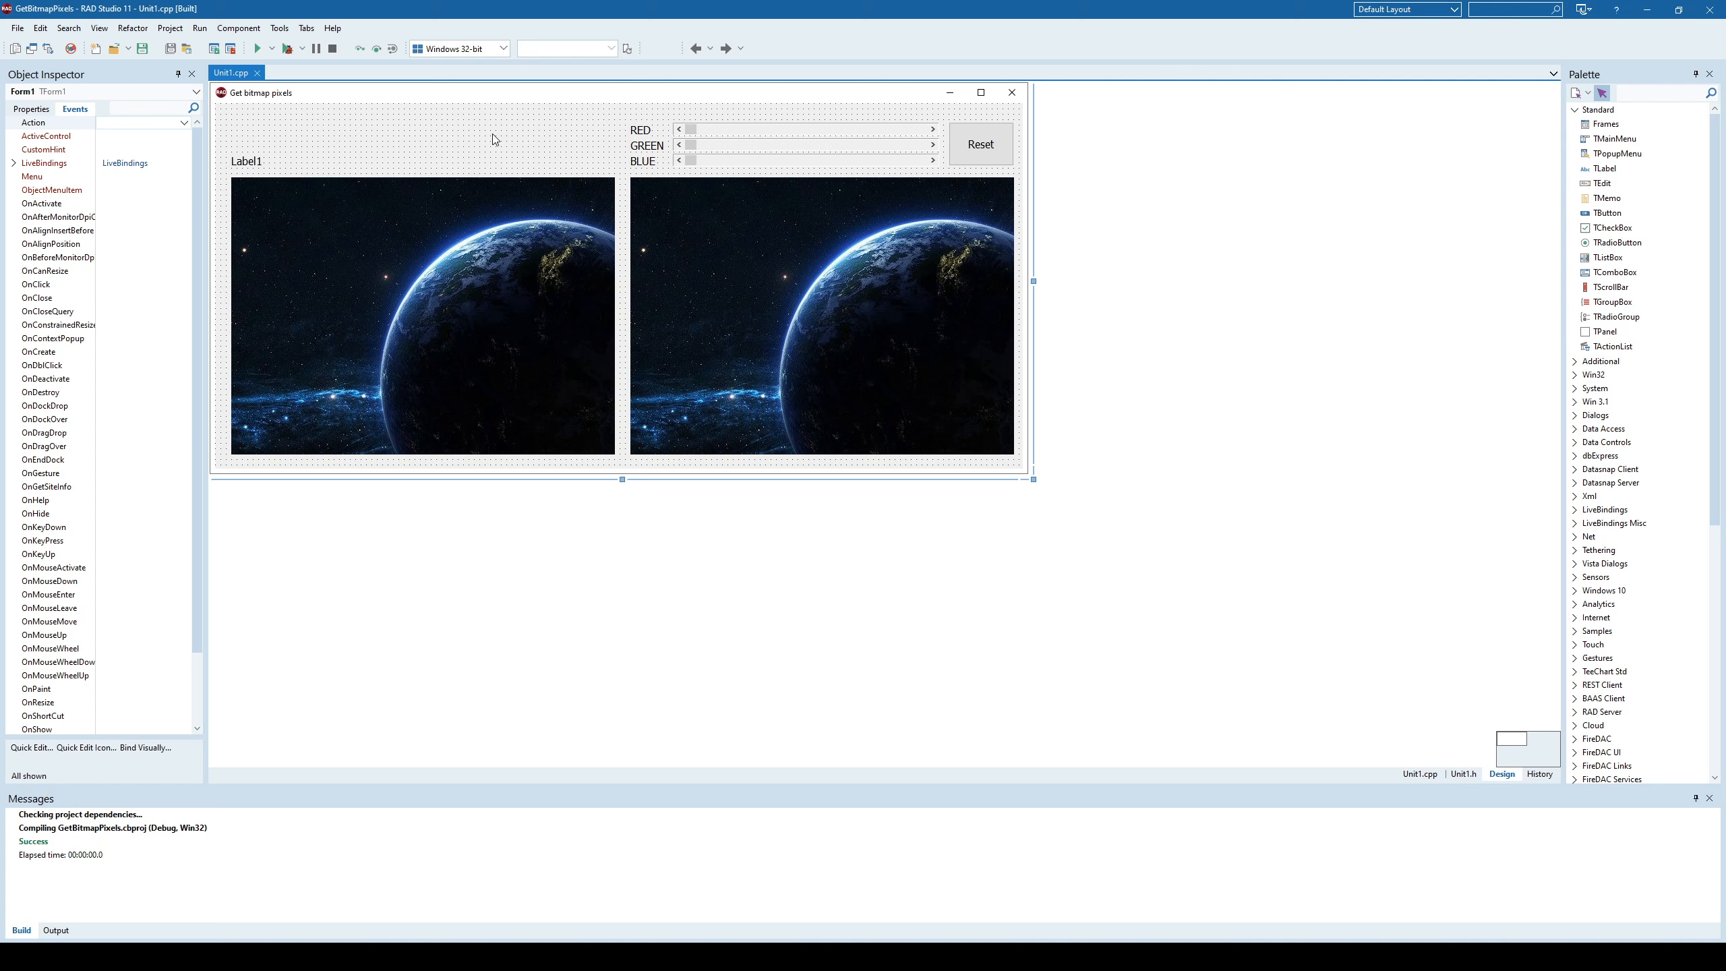
Build and run the GetBitmapPixels project from the toolbar Run button.
click(256, 47)
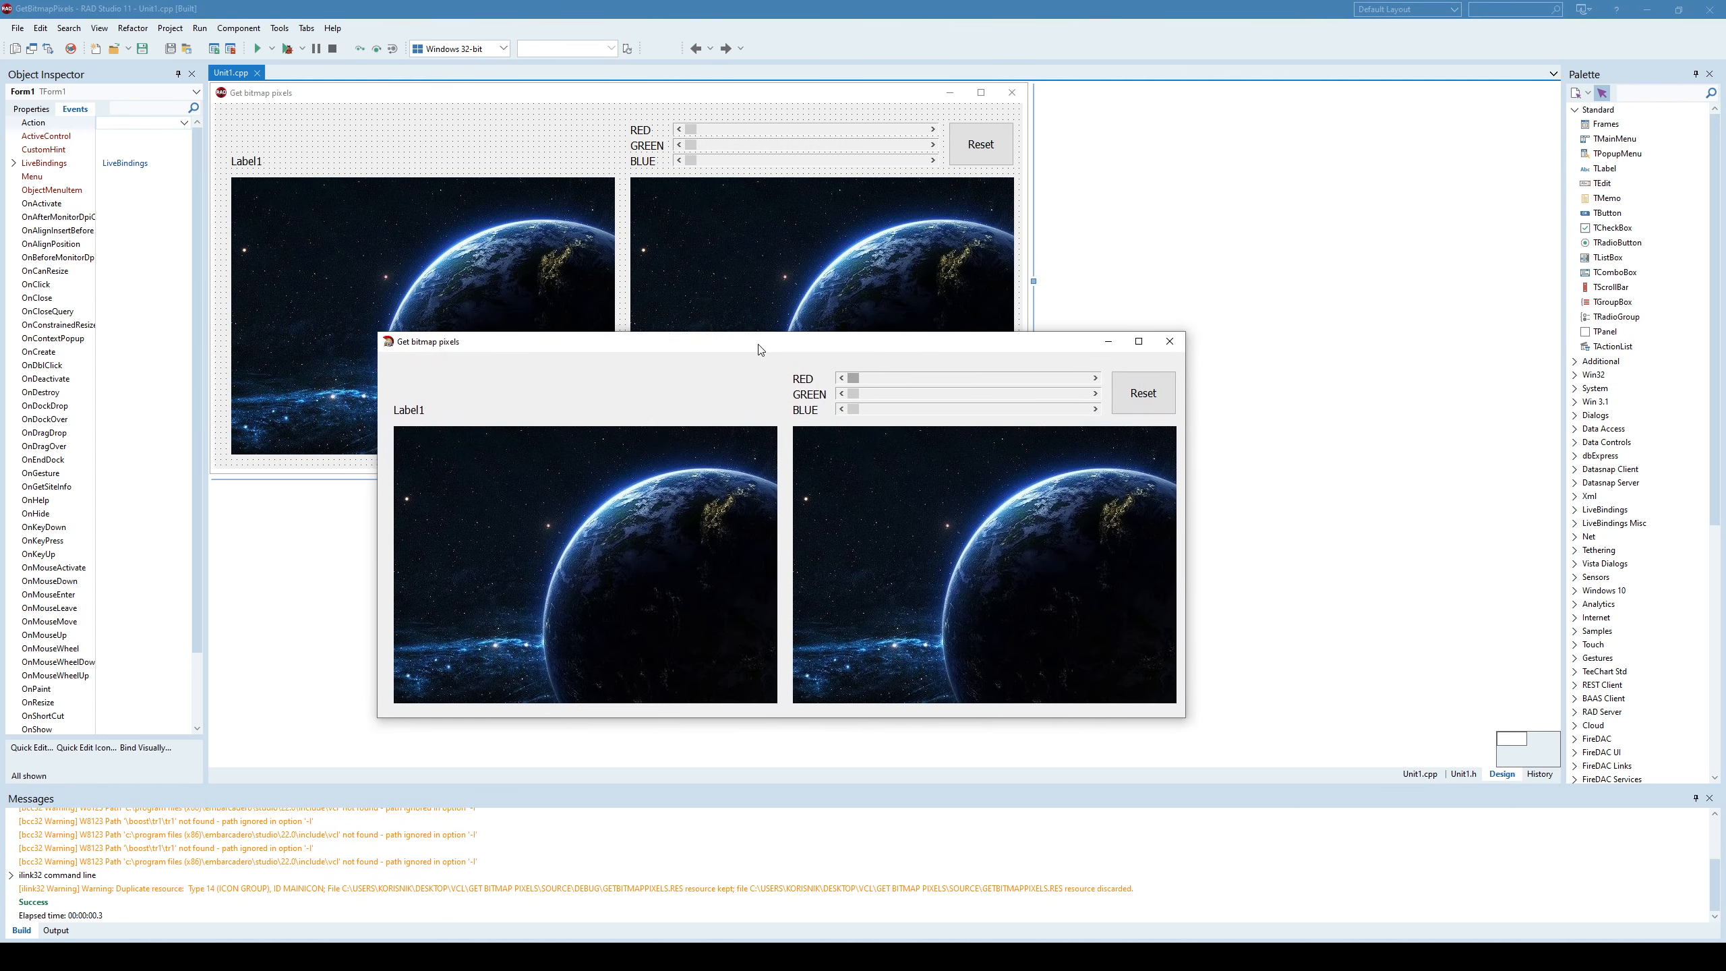
Reposition the running app window to watch Label1 report X, Y and RGB values.
drag(757, 342, 721, 330)
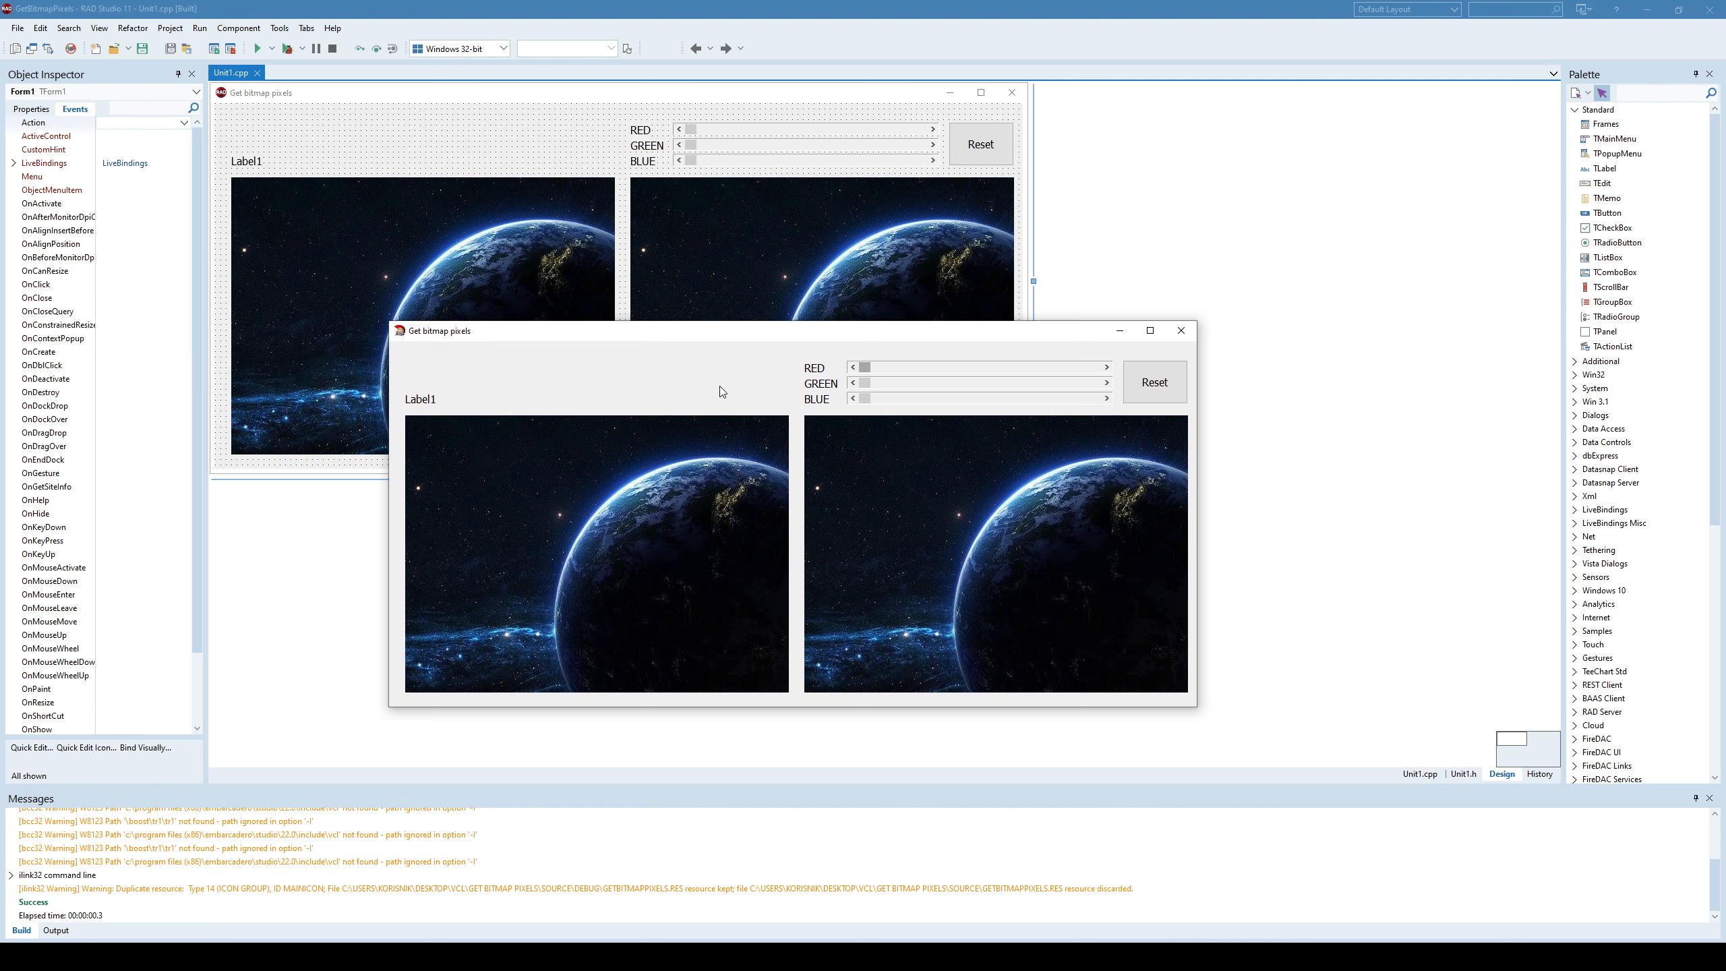
mouse_move(613, 397)
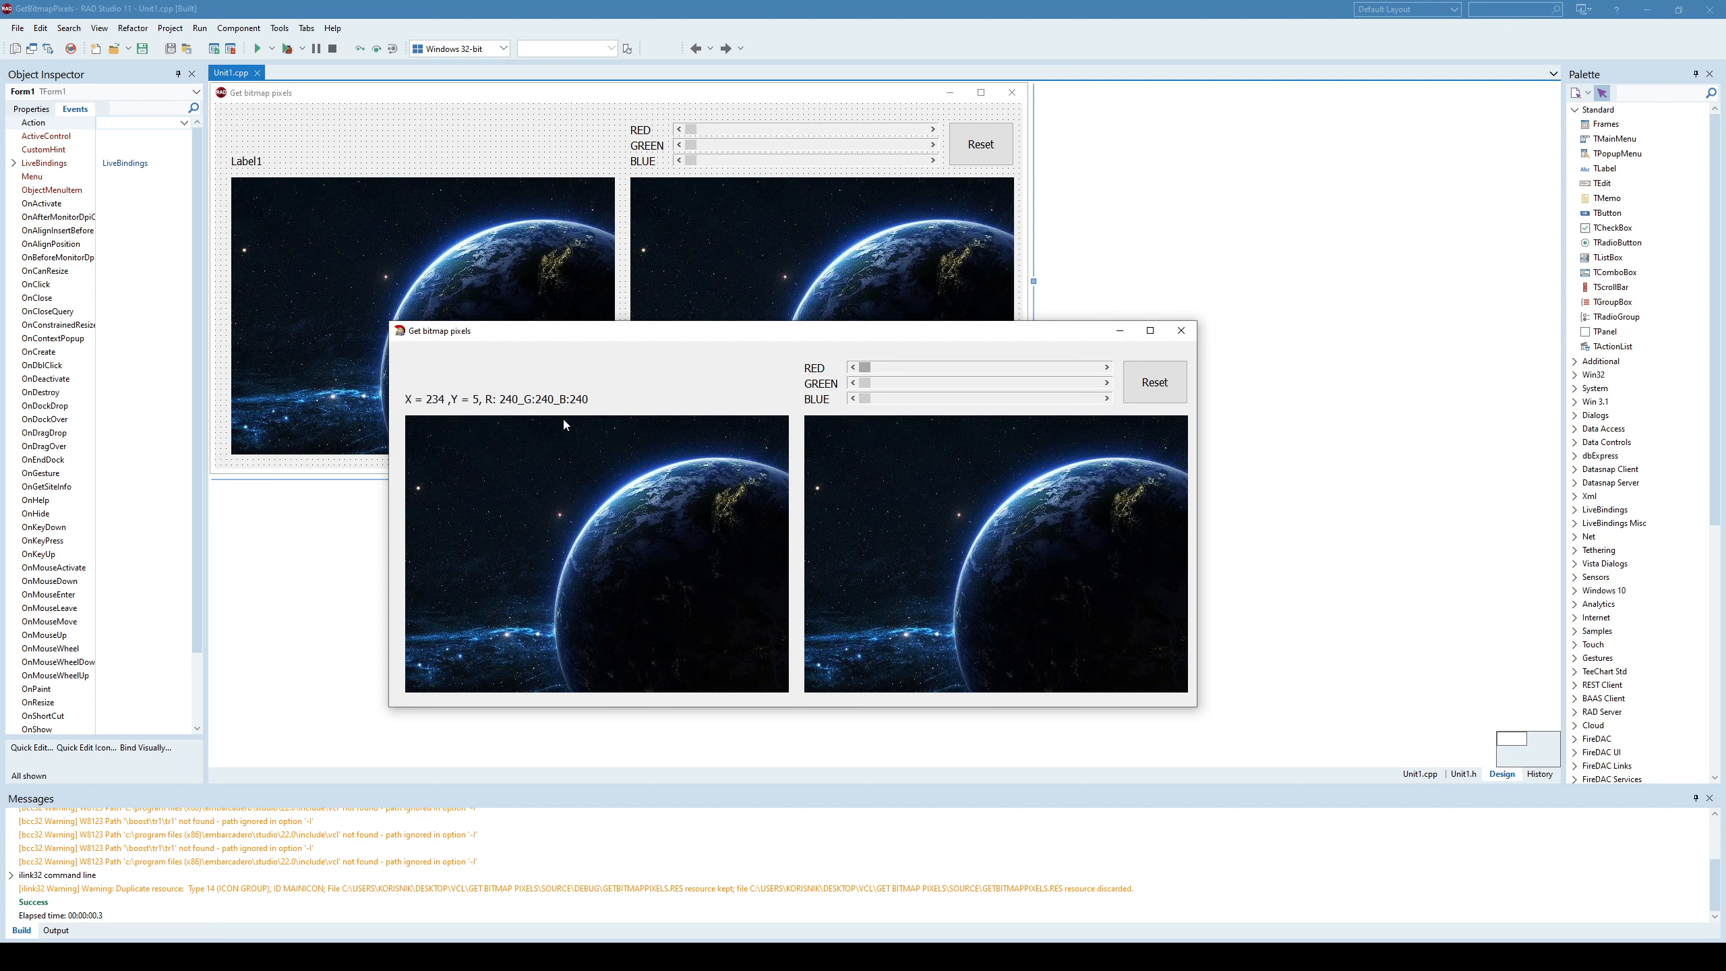
mouse_move(655, 548)
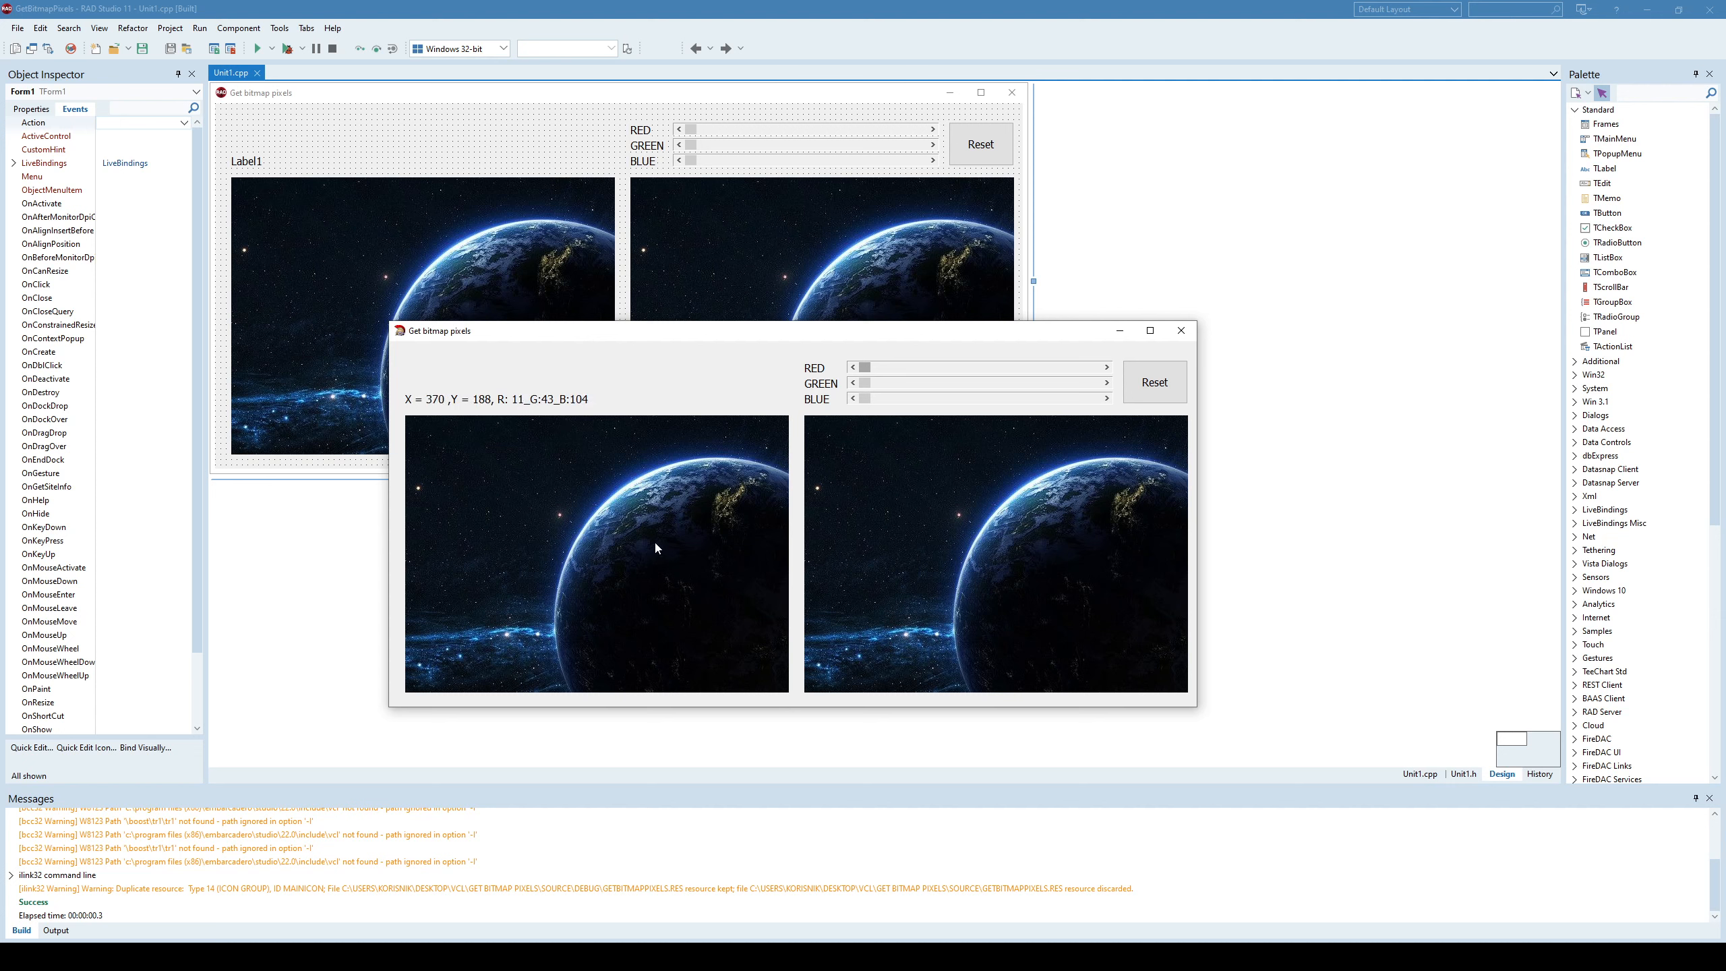
mouse_move(587, 526)
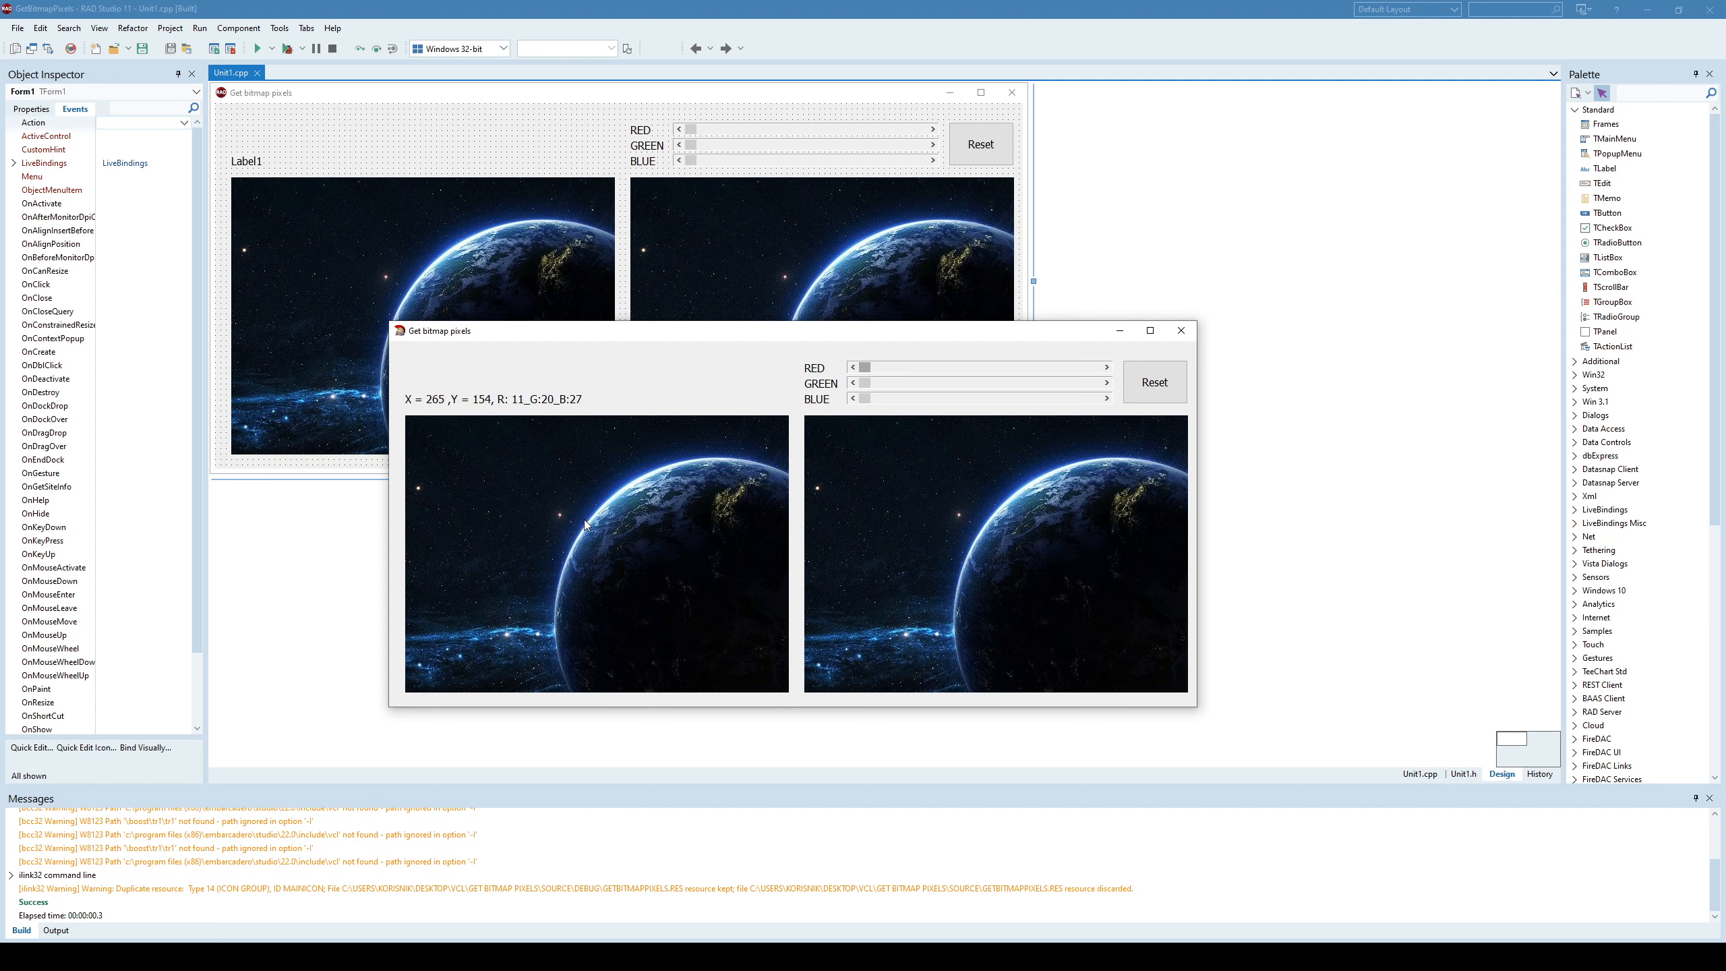
mouse_move(416, 411)
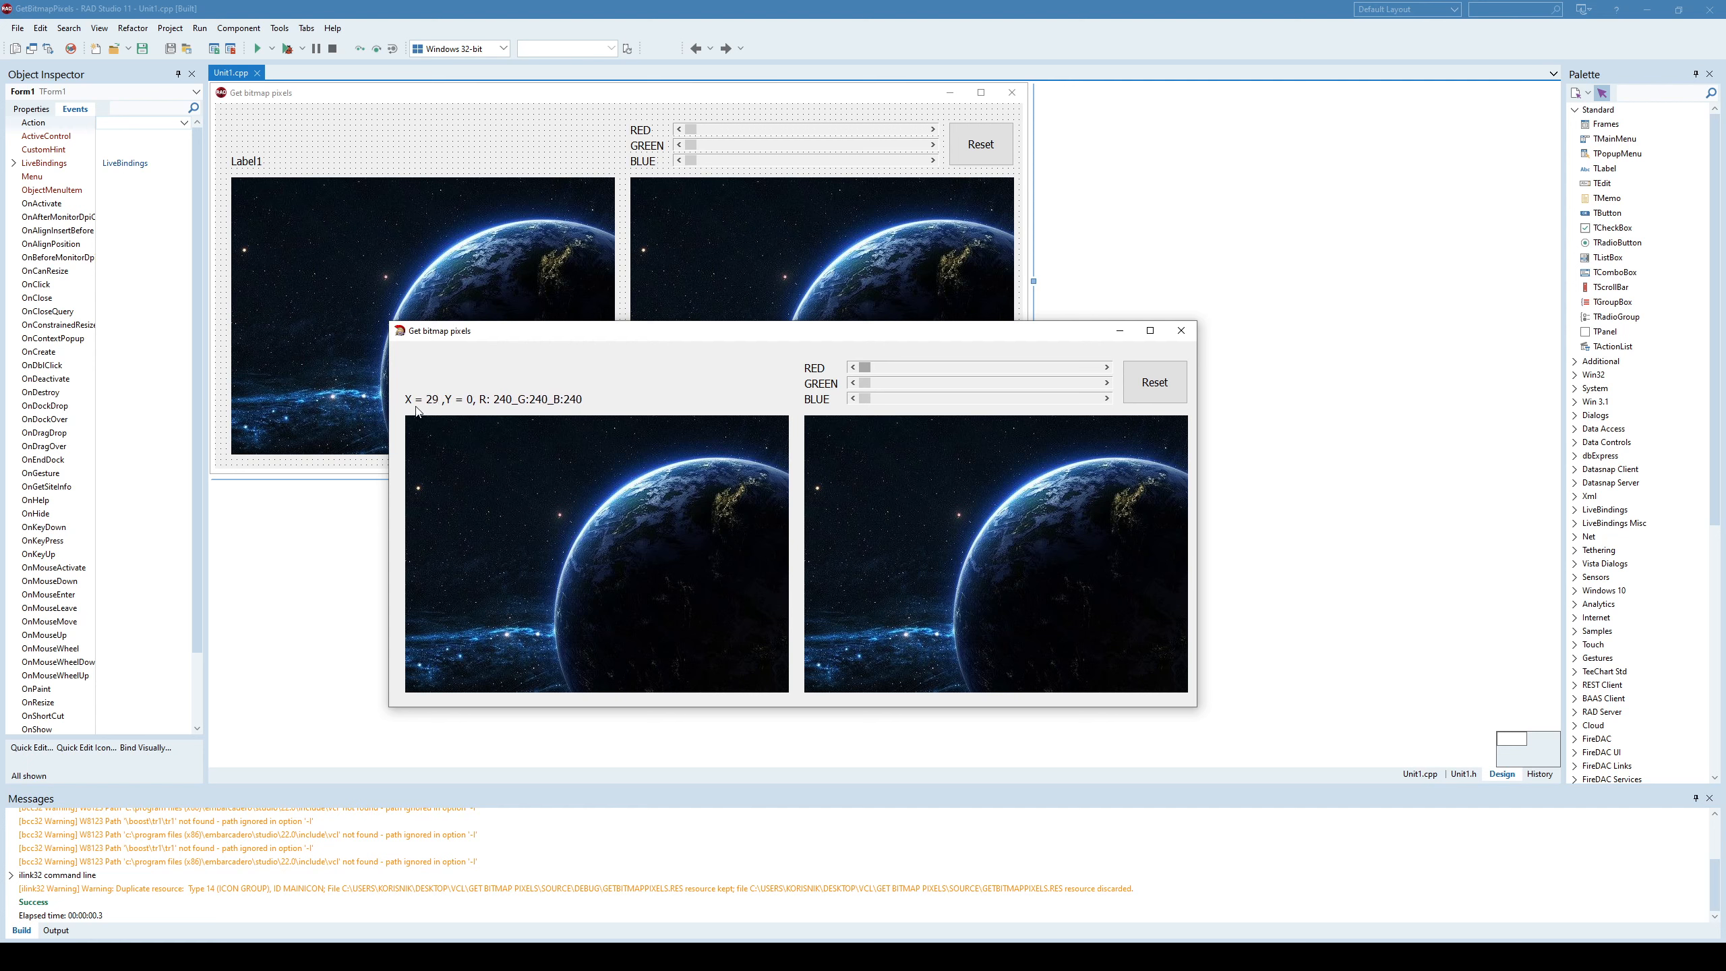
mouse_move(479, 465)
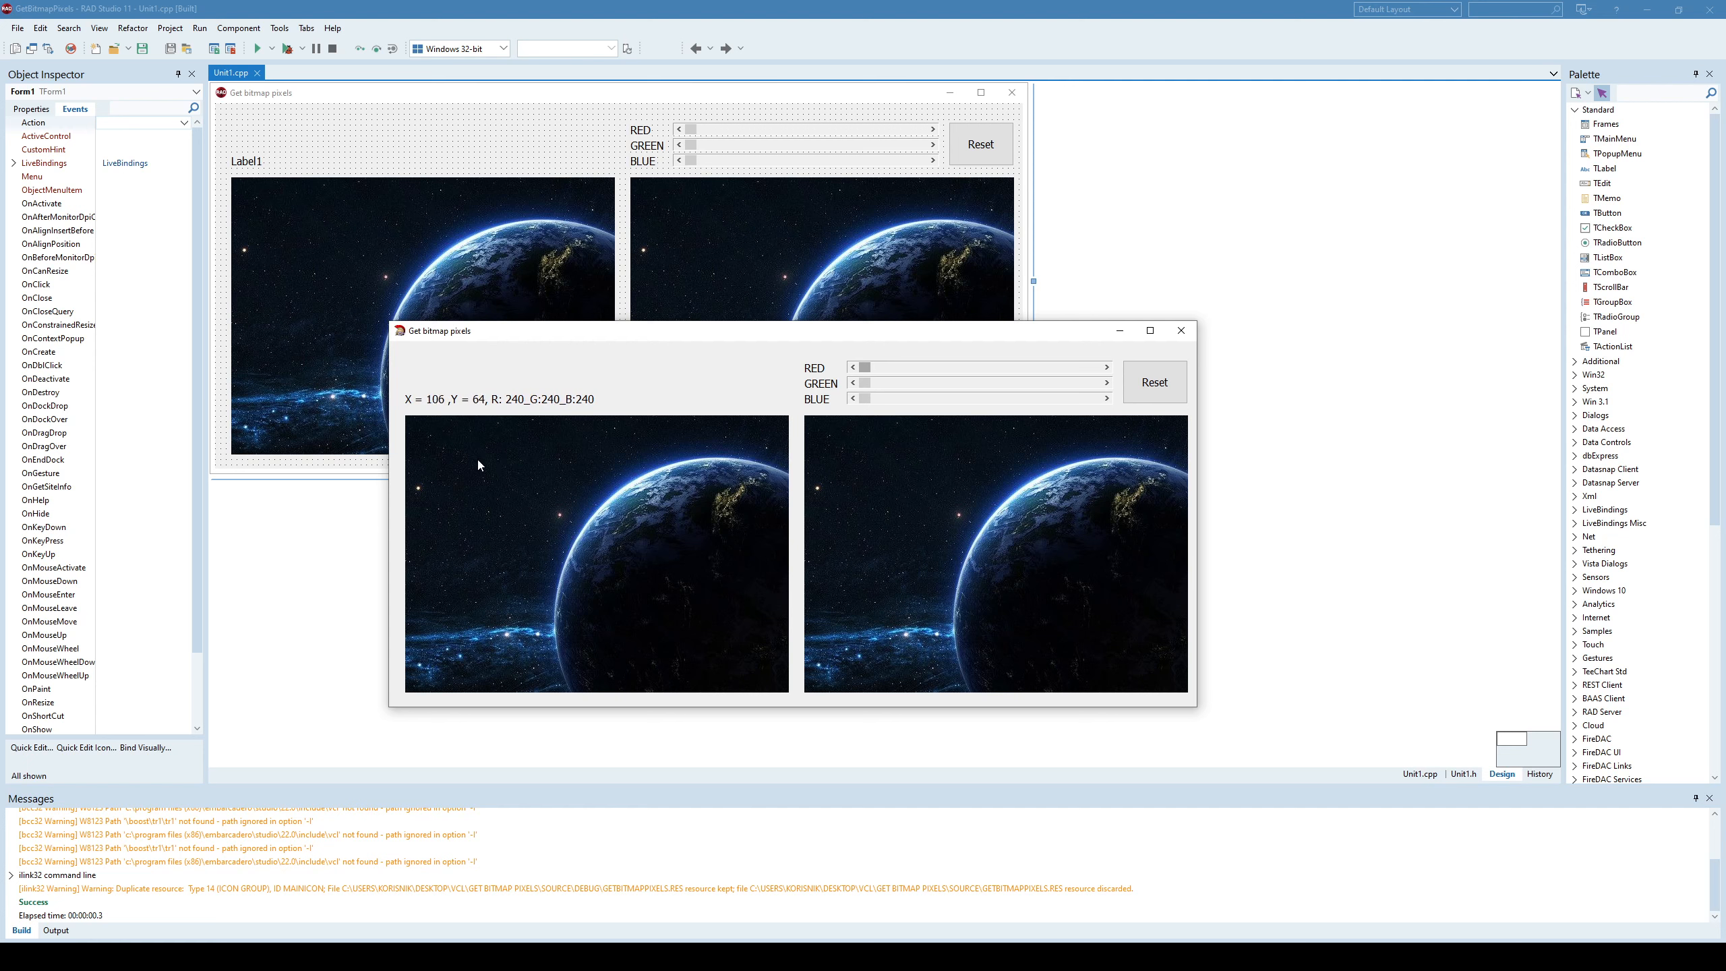
mouse_move(493, 478)
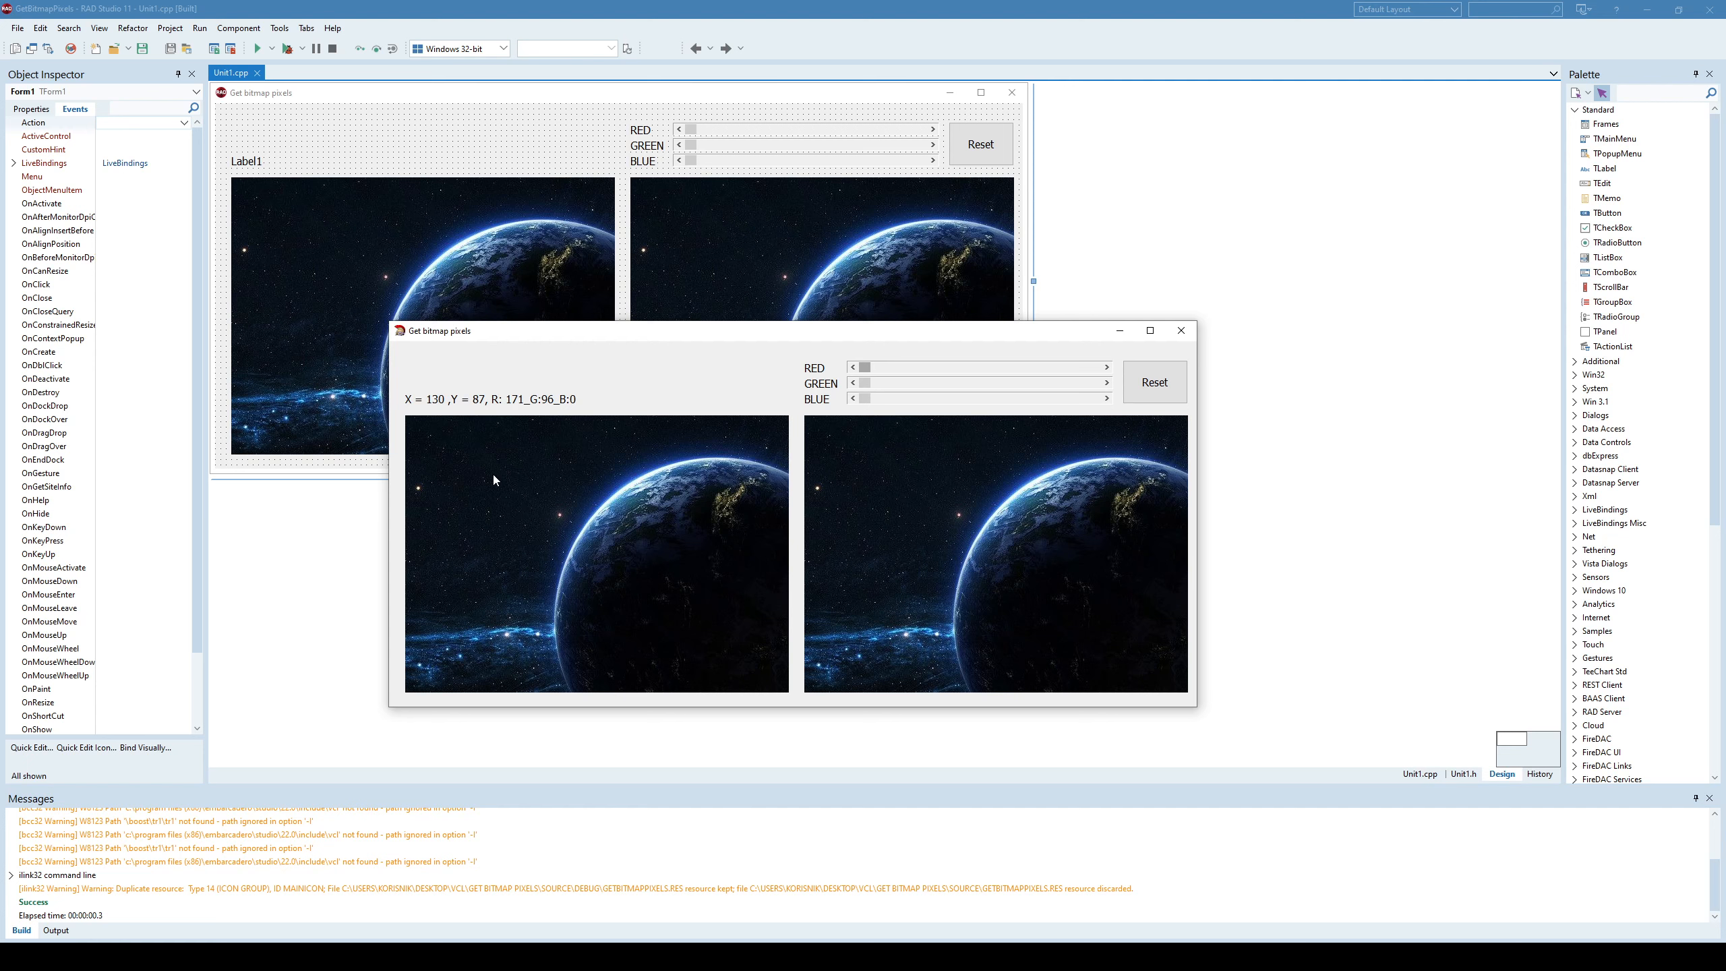
mouse_move(562, 409)
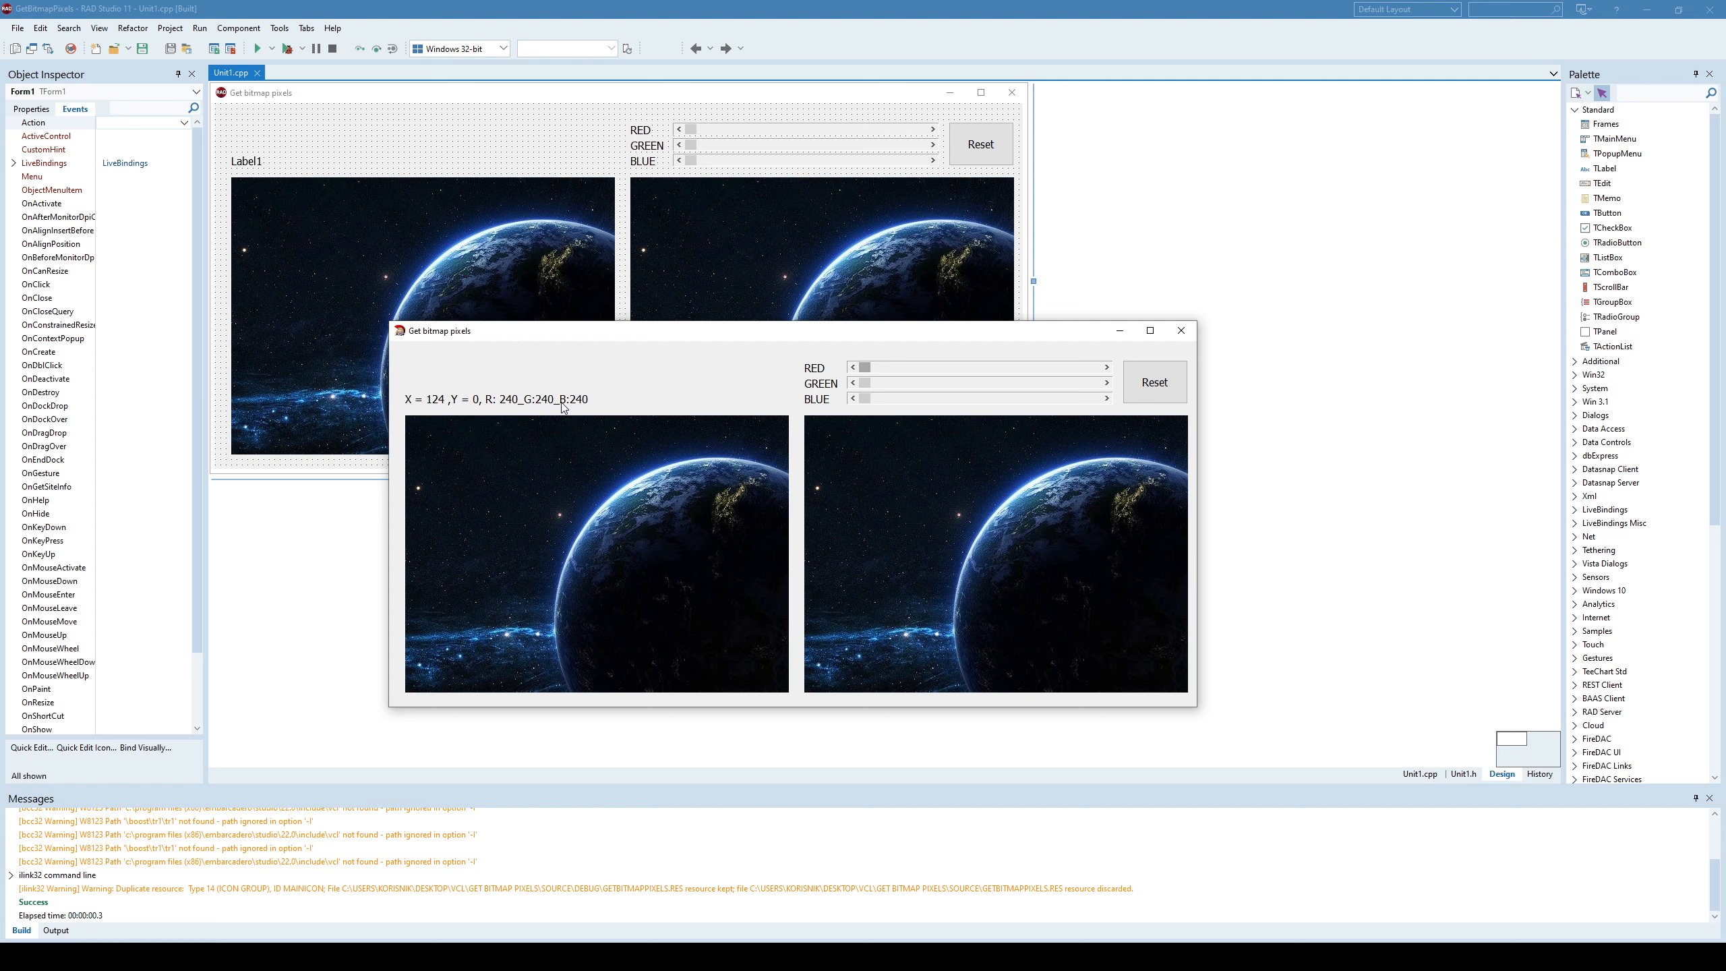
mouse_move(519, 504)
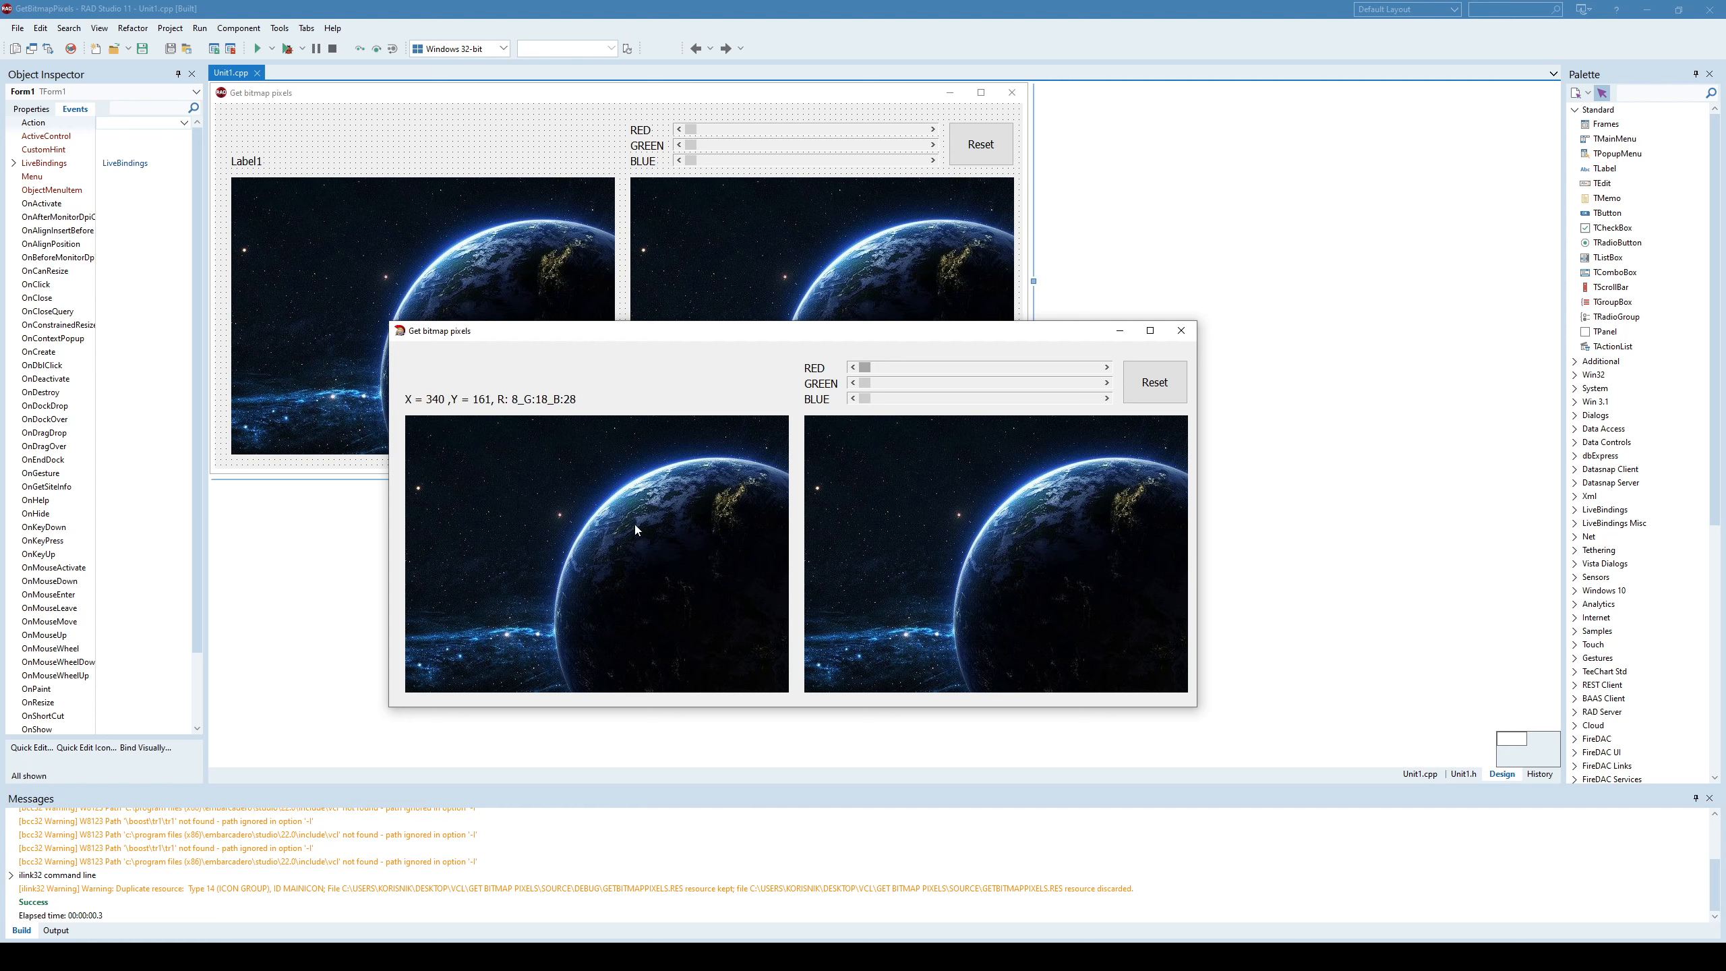
mouse_move(606, 592)
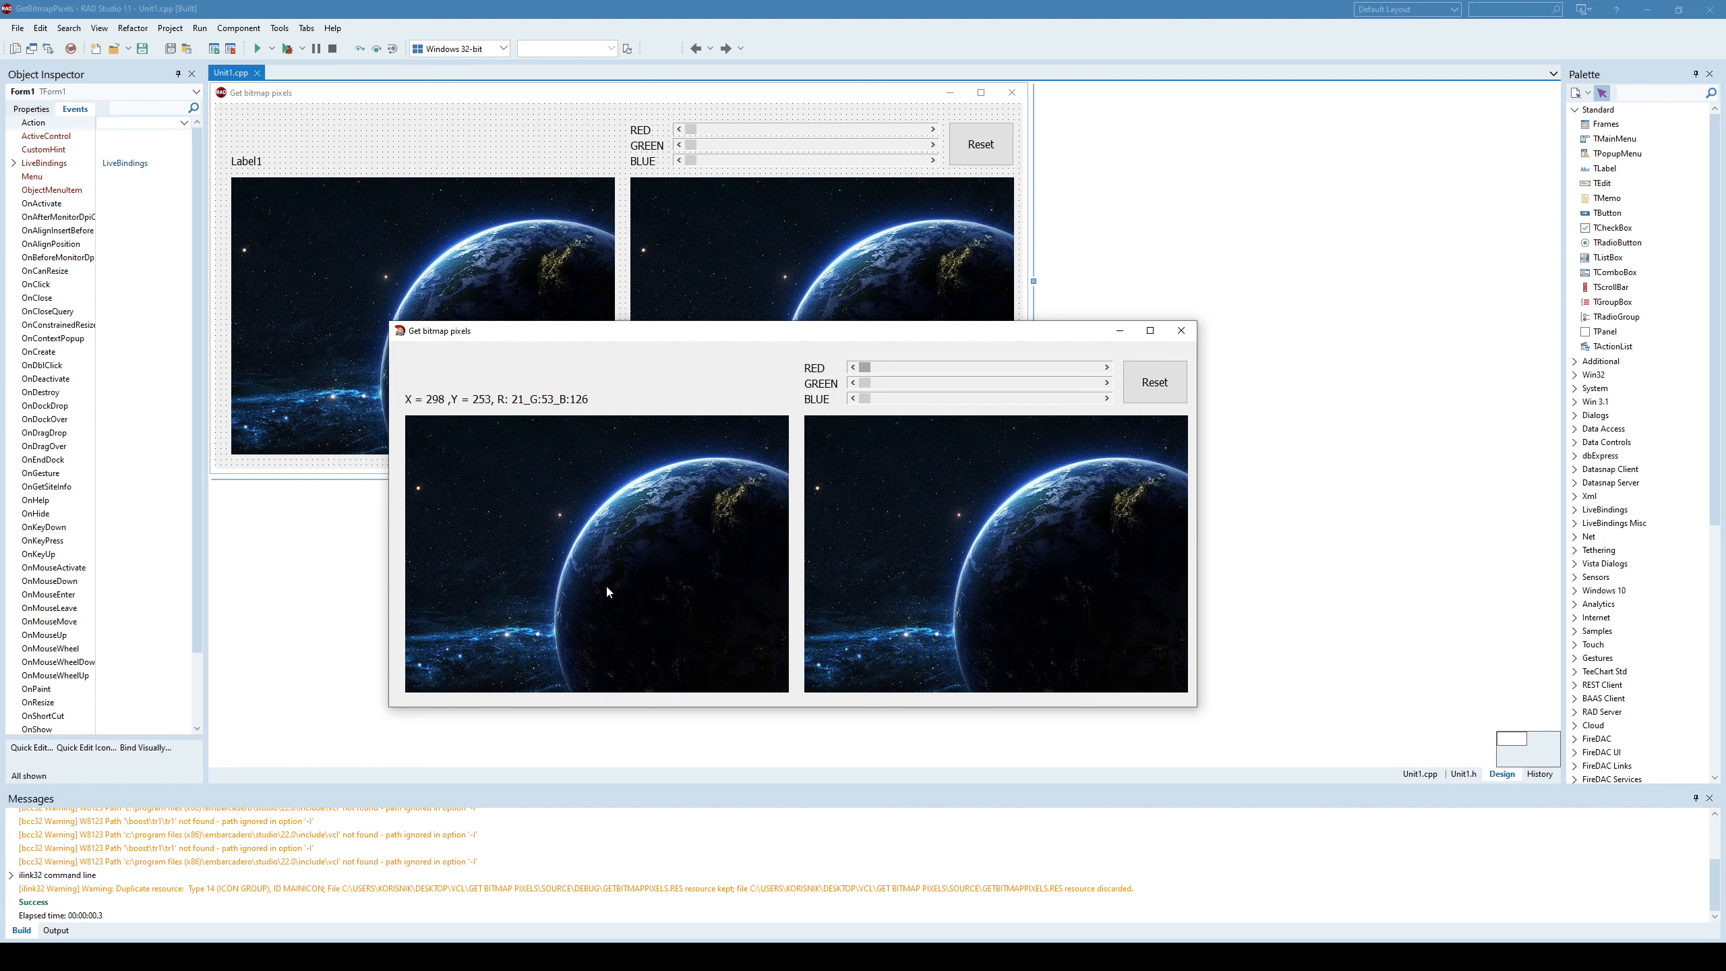
mouse_move(576, 462)
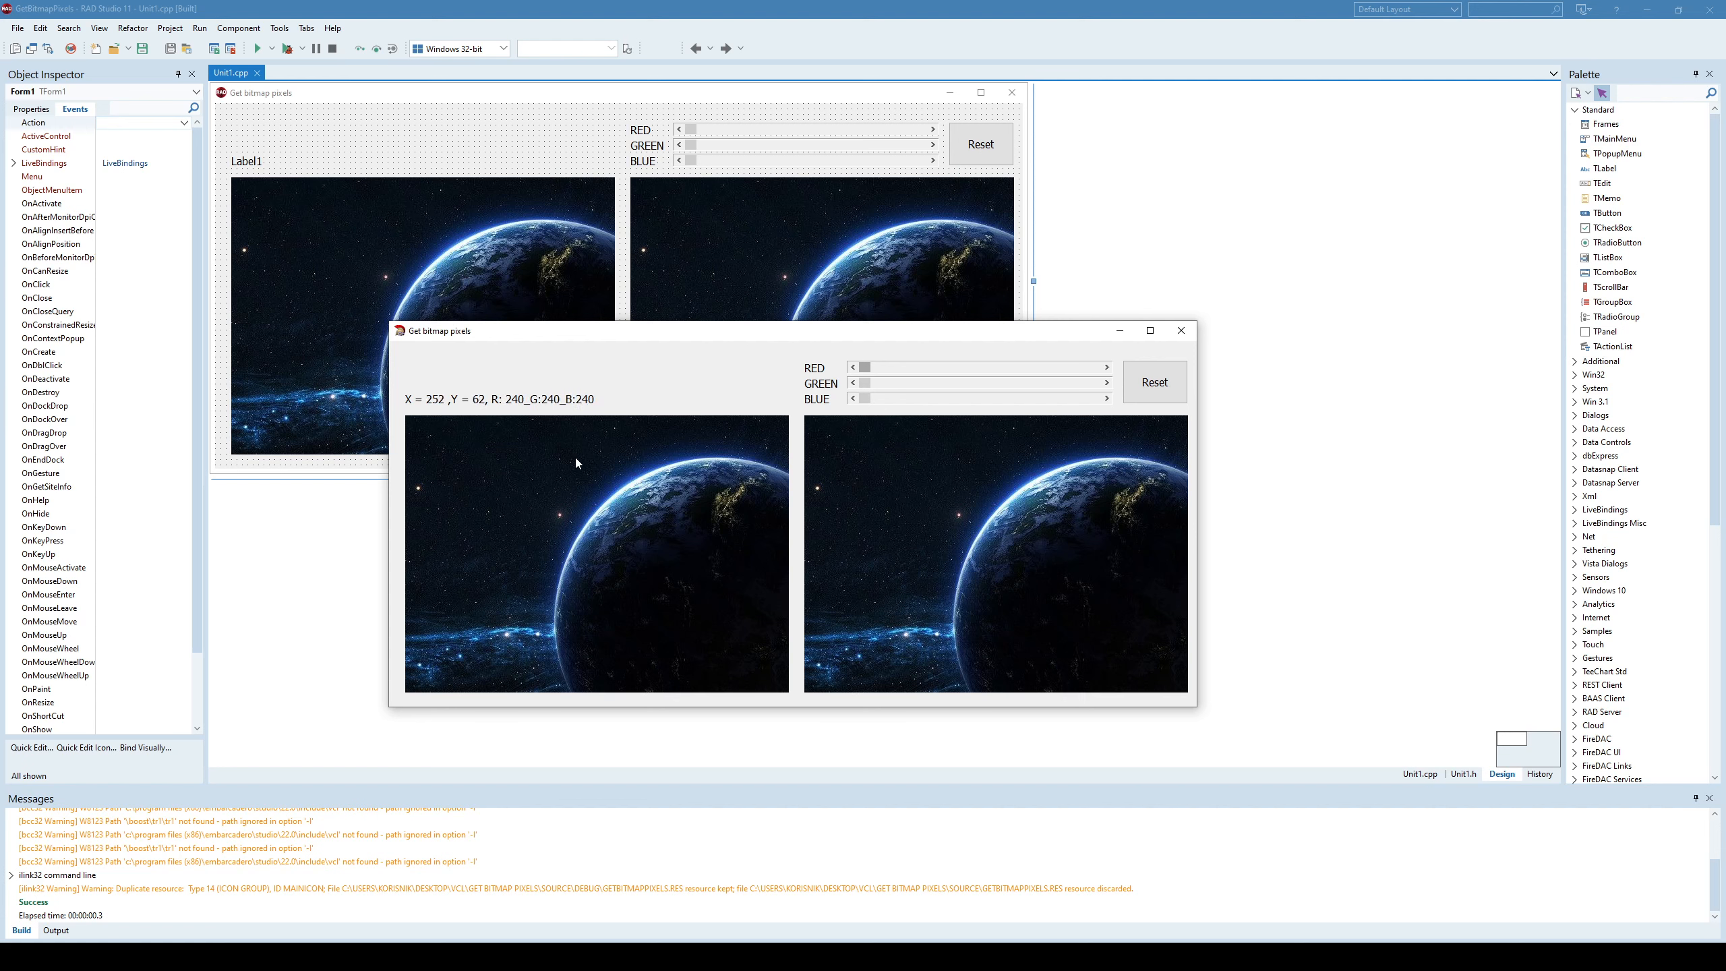
mouse_move(576, 464)
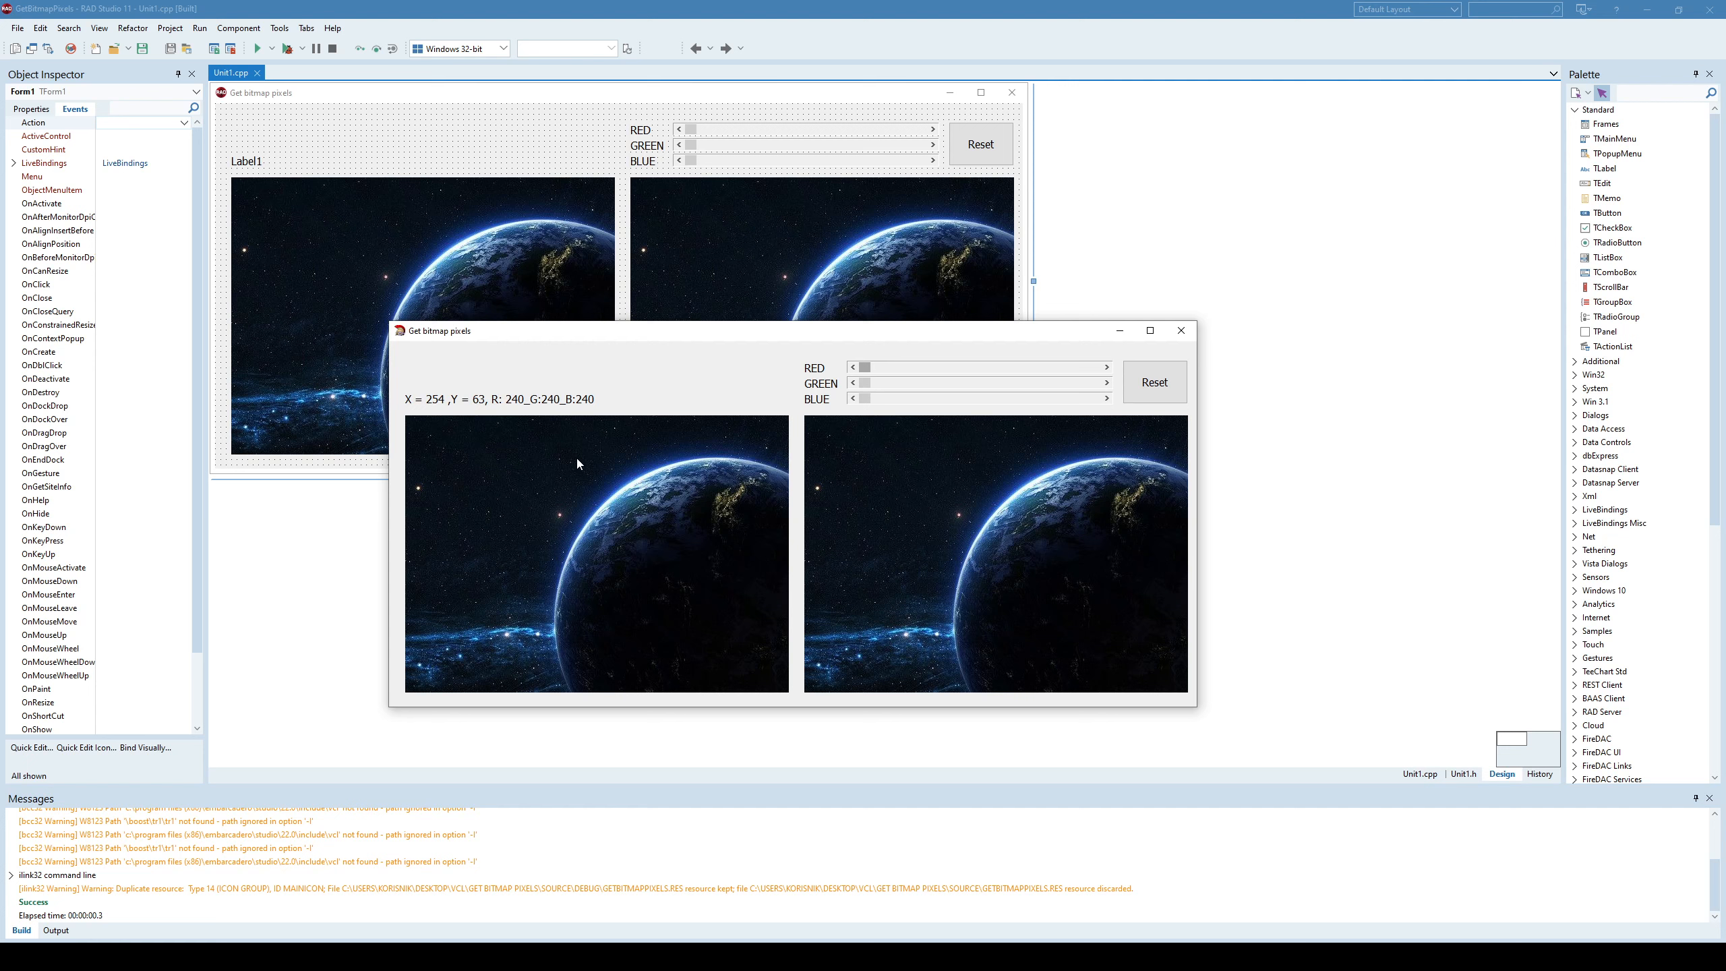
mouse_move(559, 541)
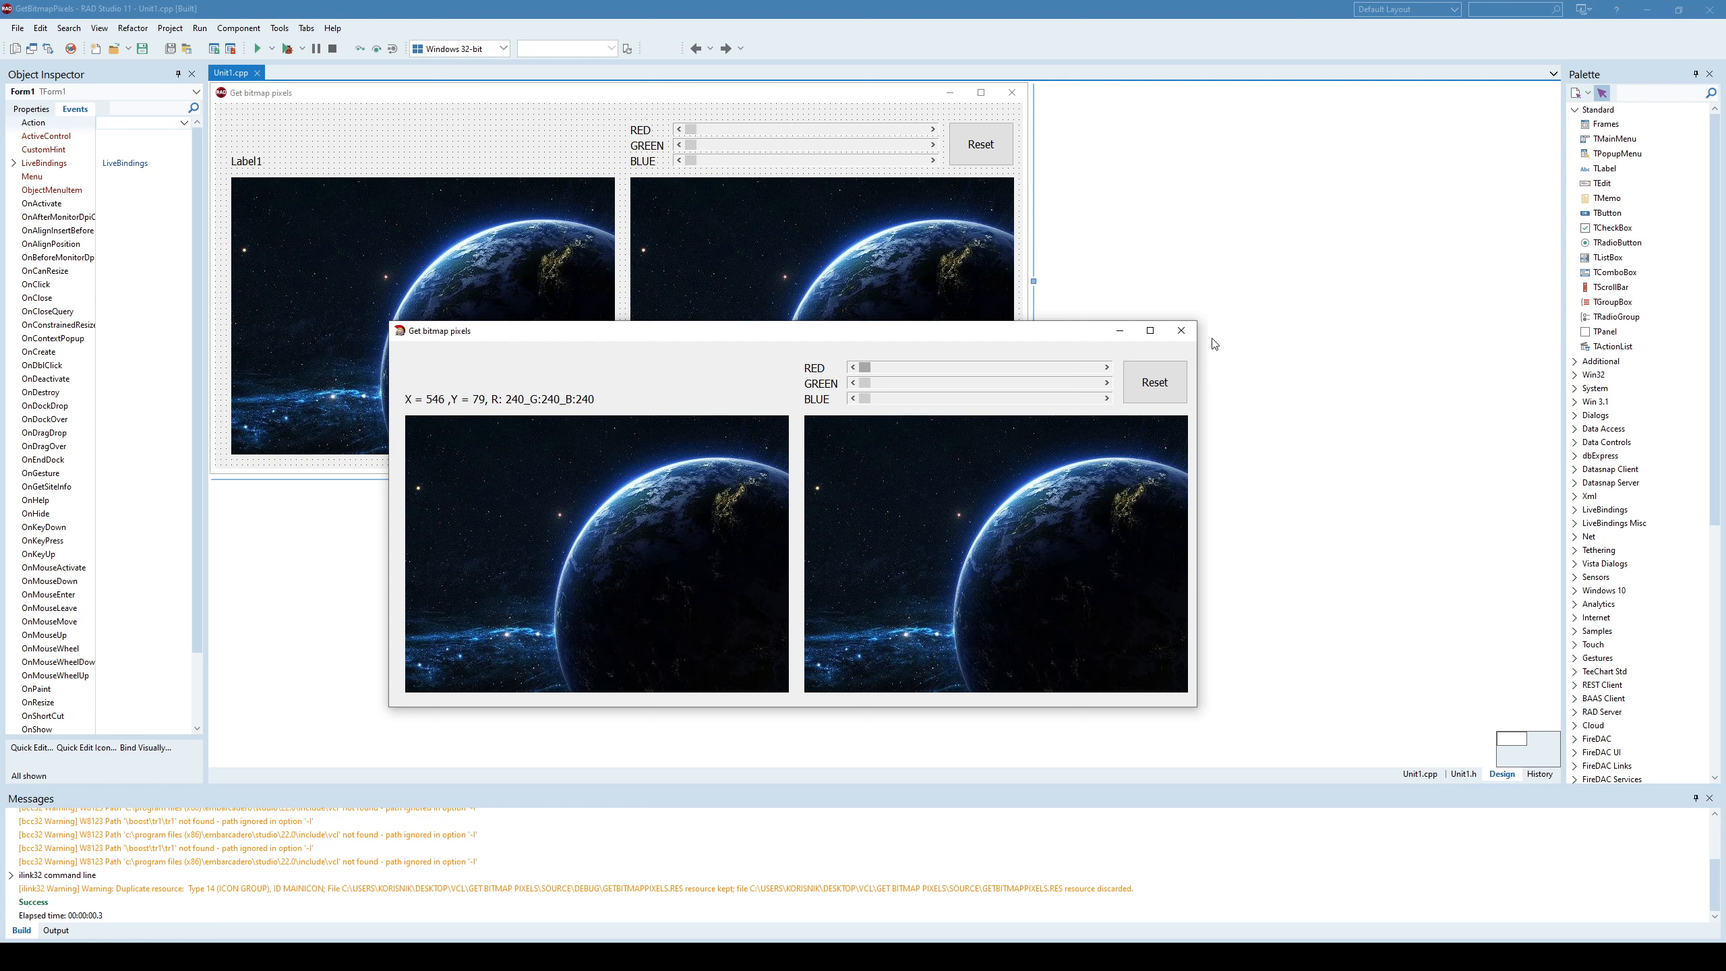
mouse_move(1181, 330)
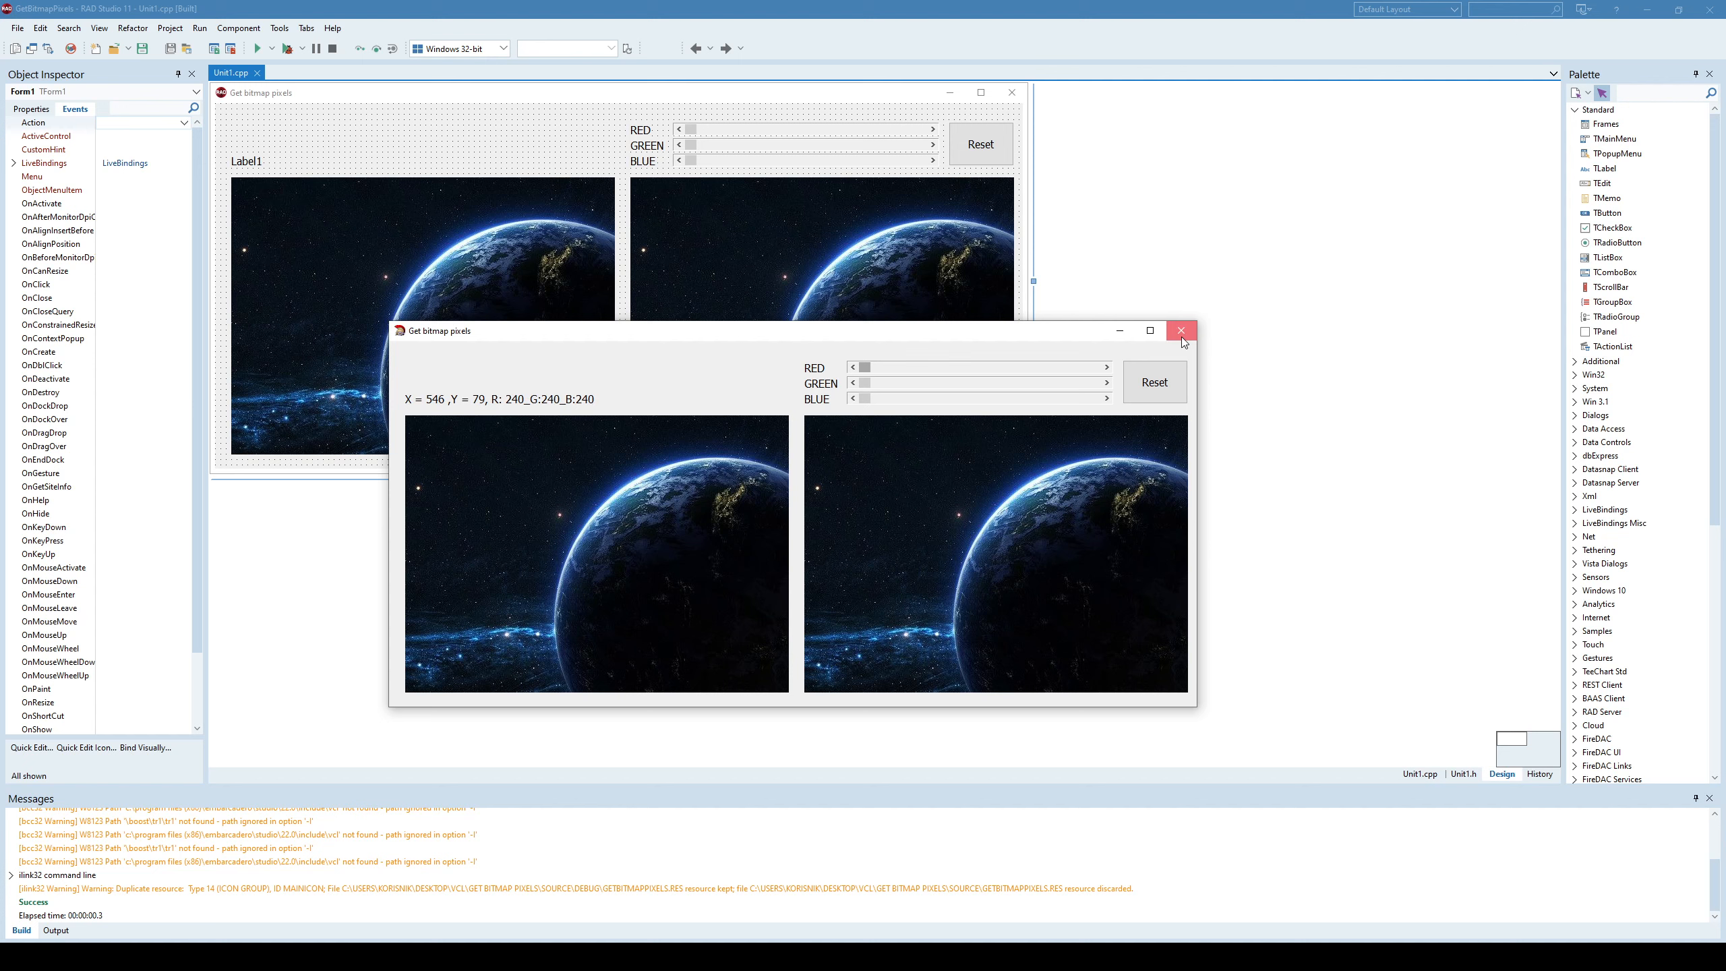
Close the running app and select the left image, Image1, on the form.
click(1182, 330)
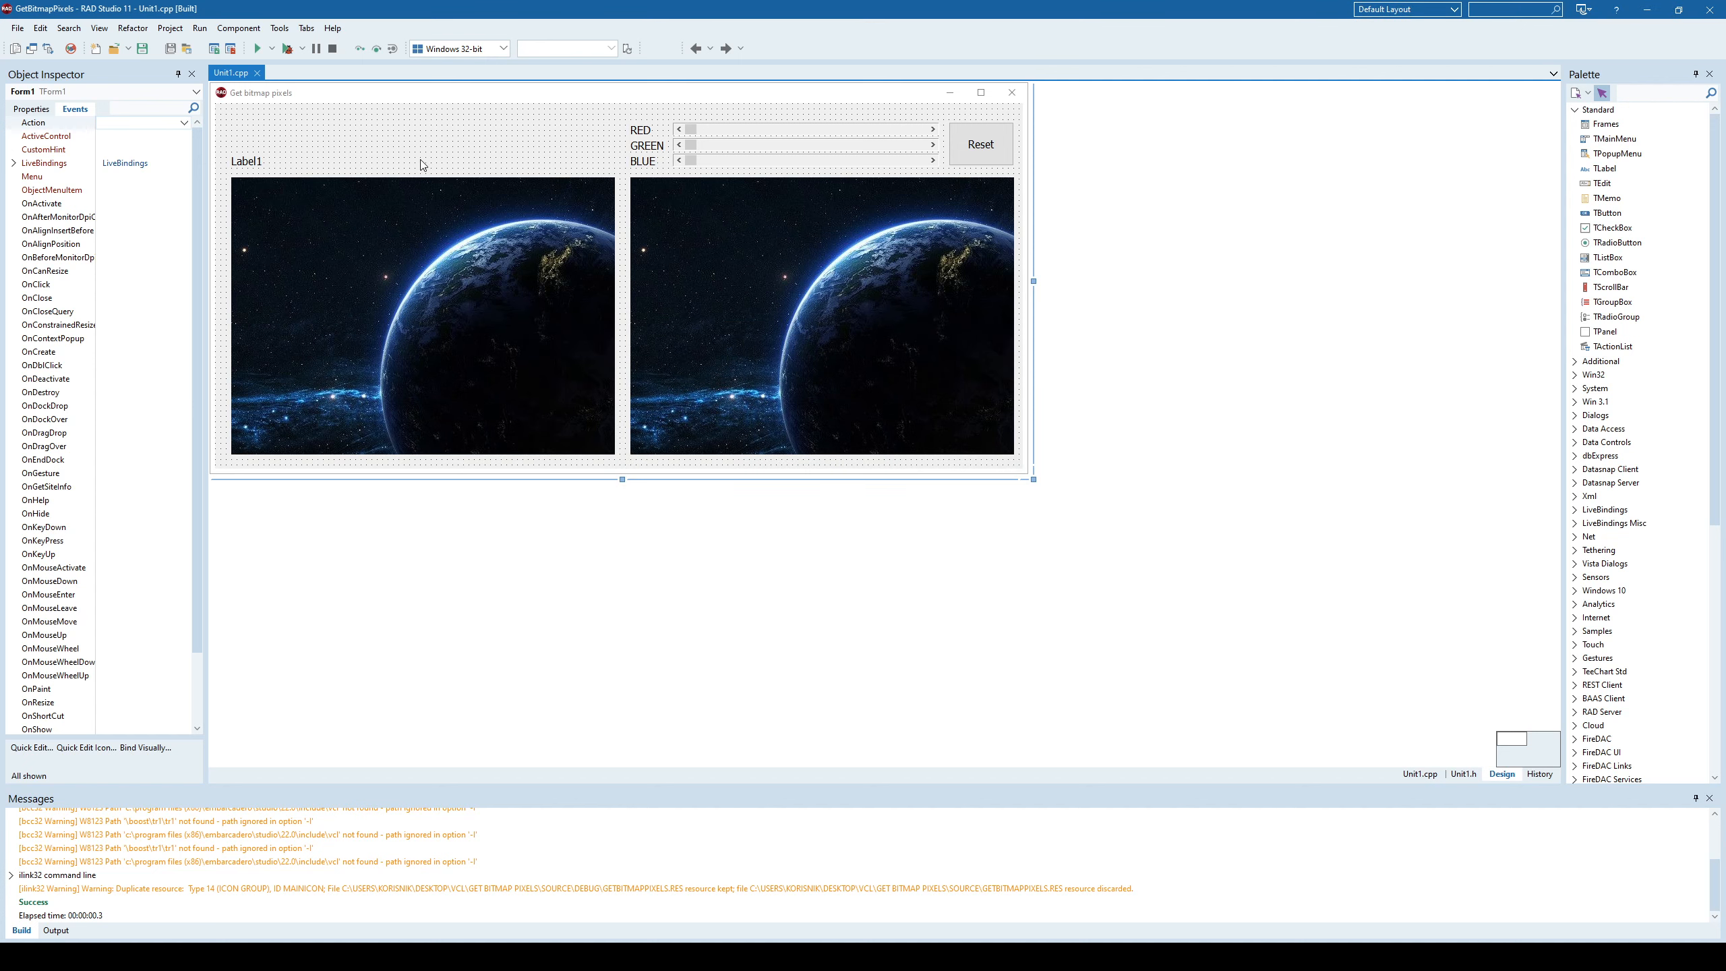
click(421, 316)
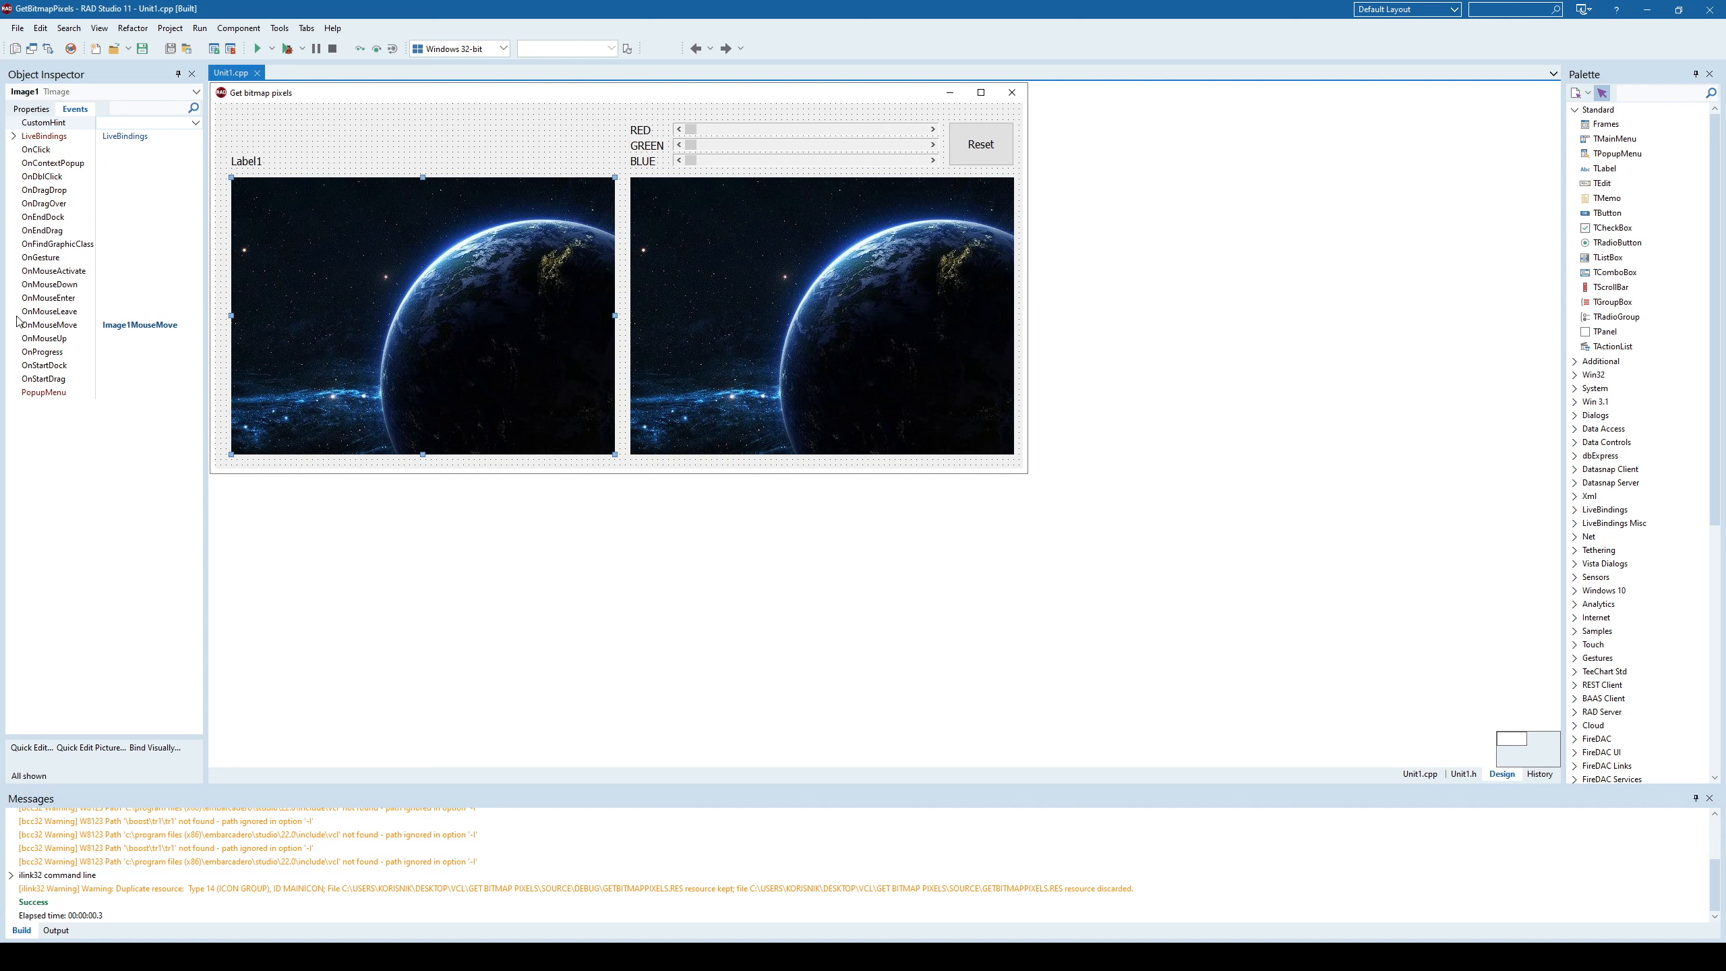
mouse_move(149, 330)
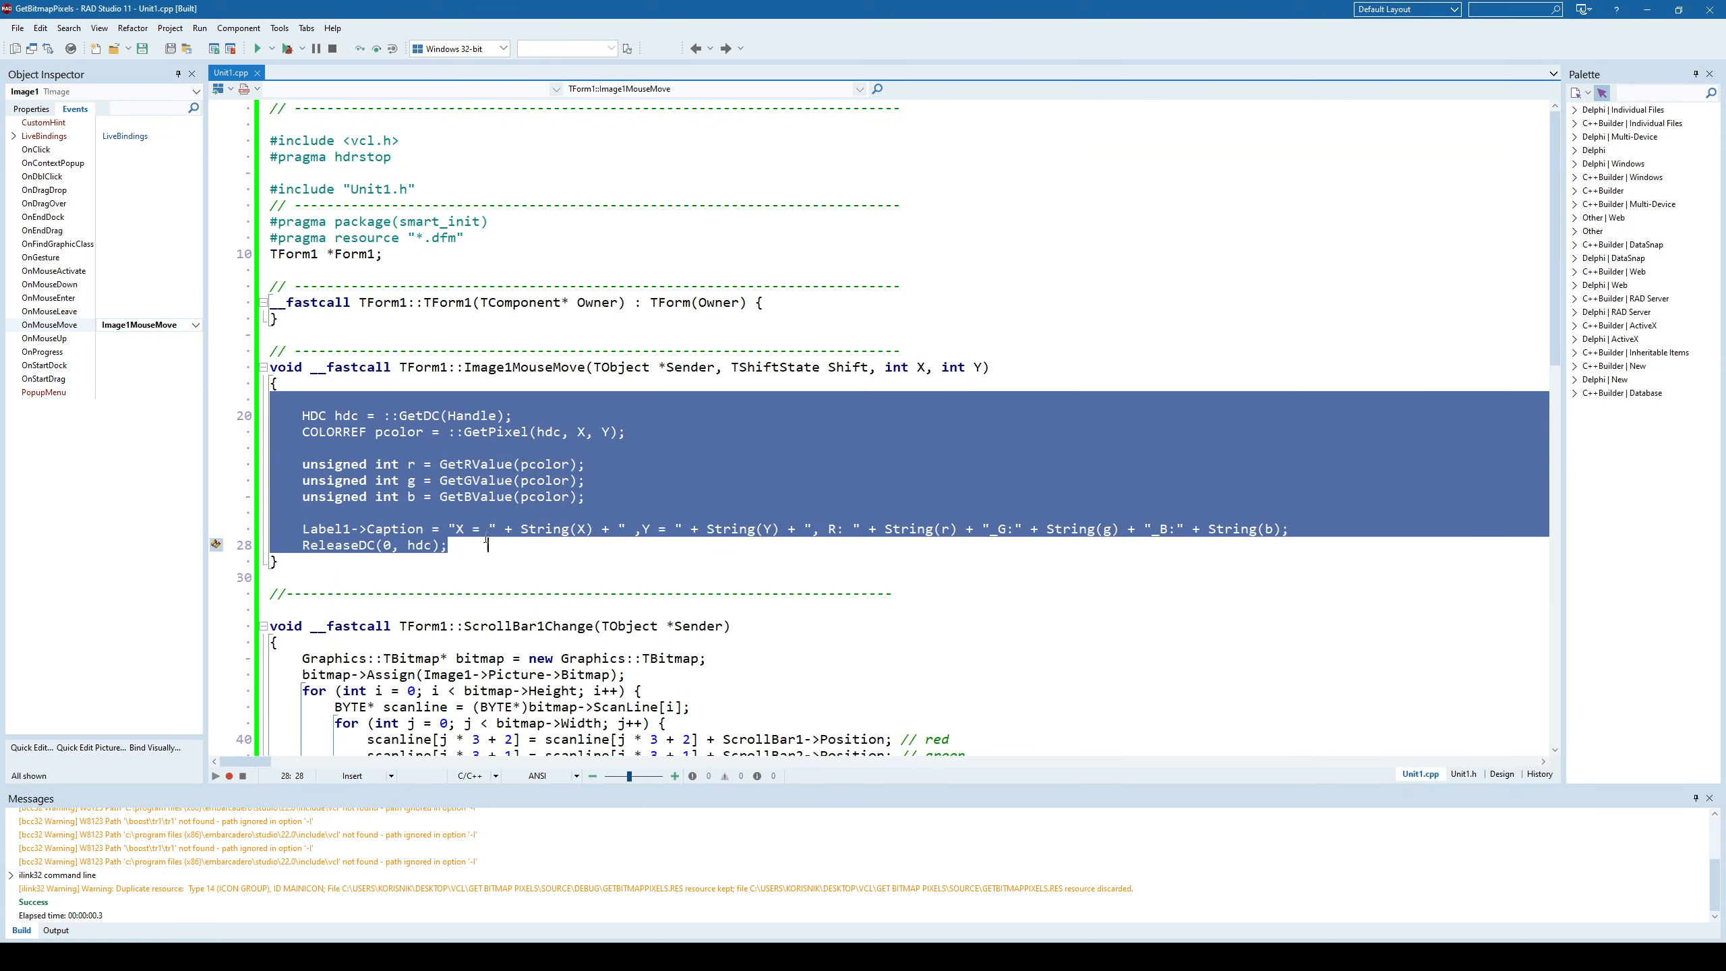
click(521, 545)
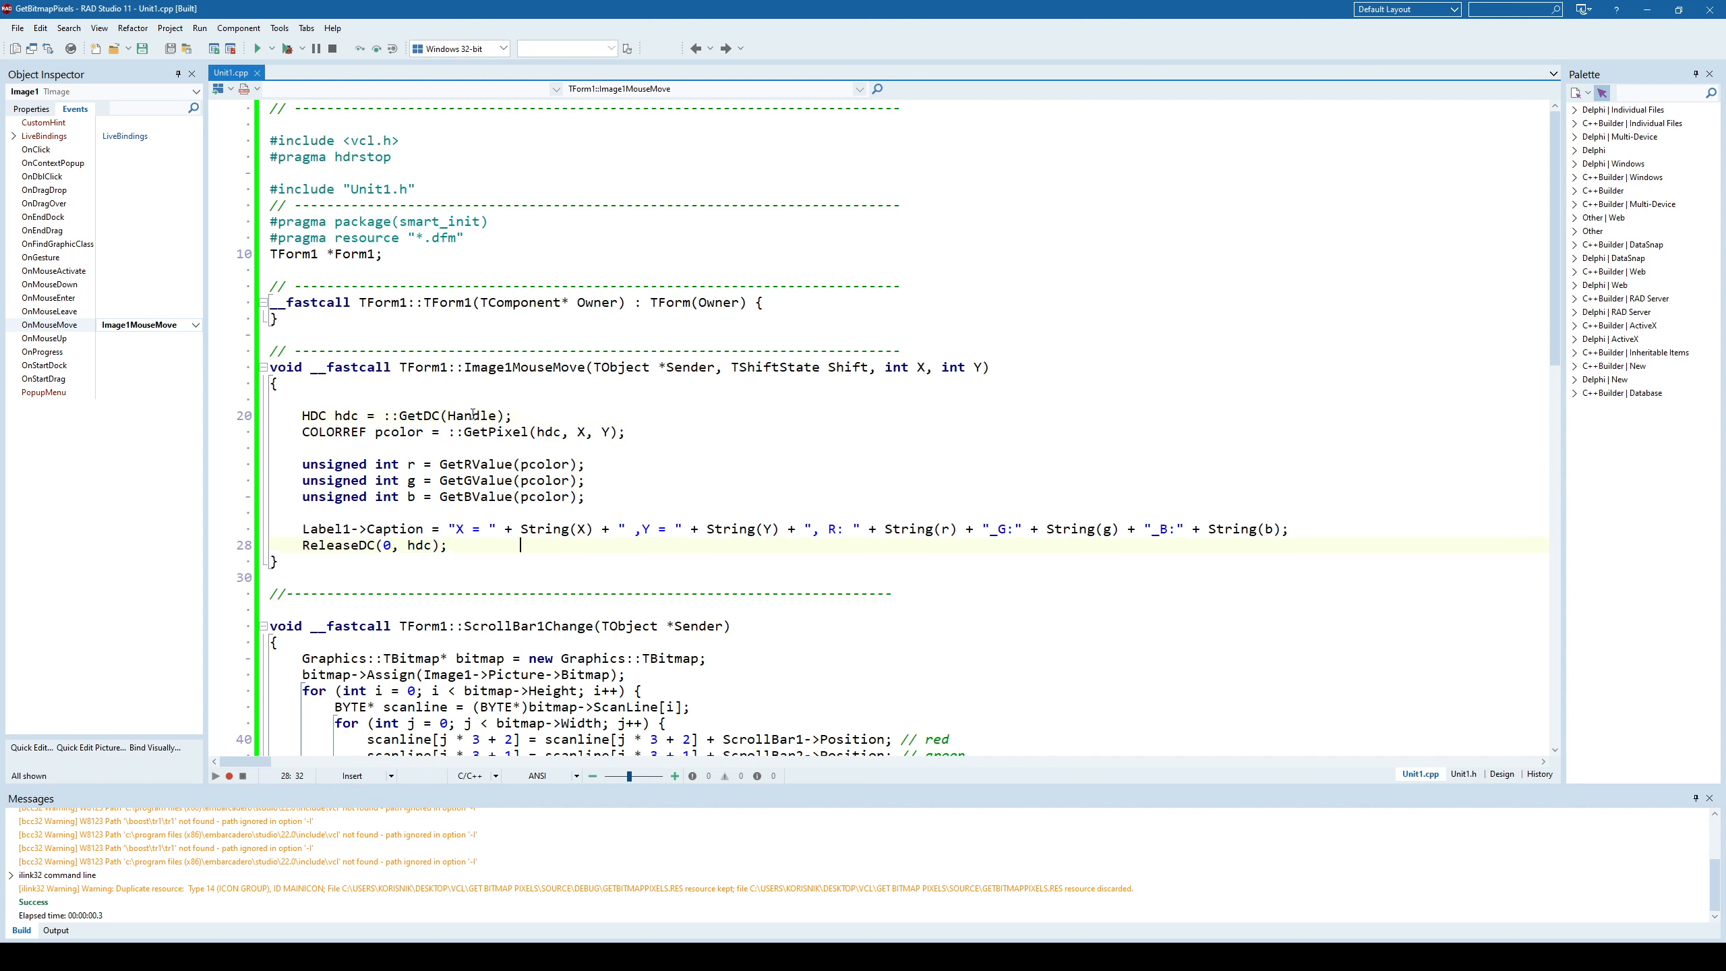
double_click(472, 416)
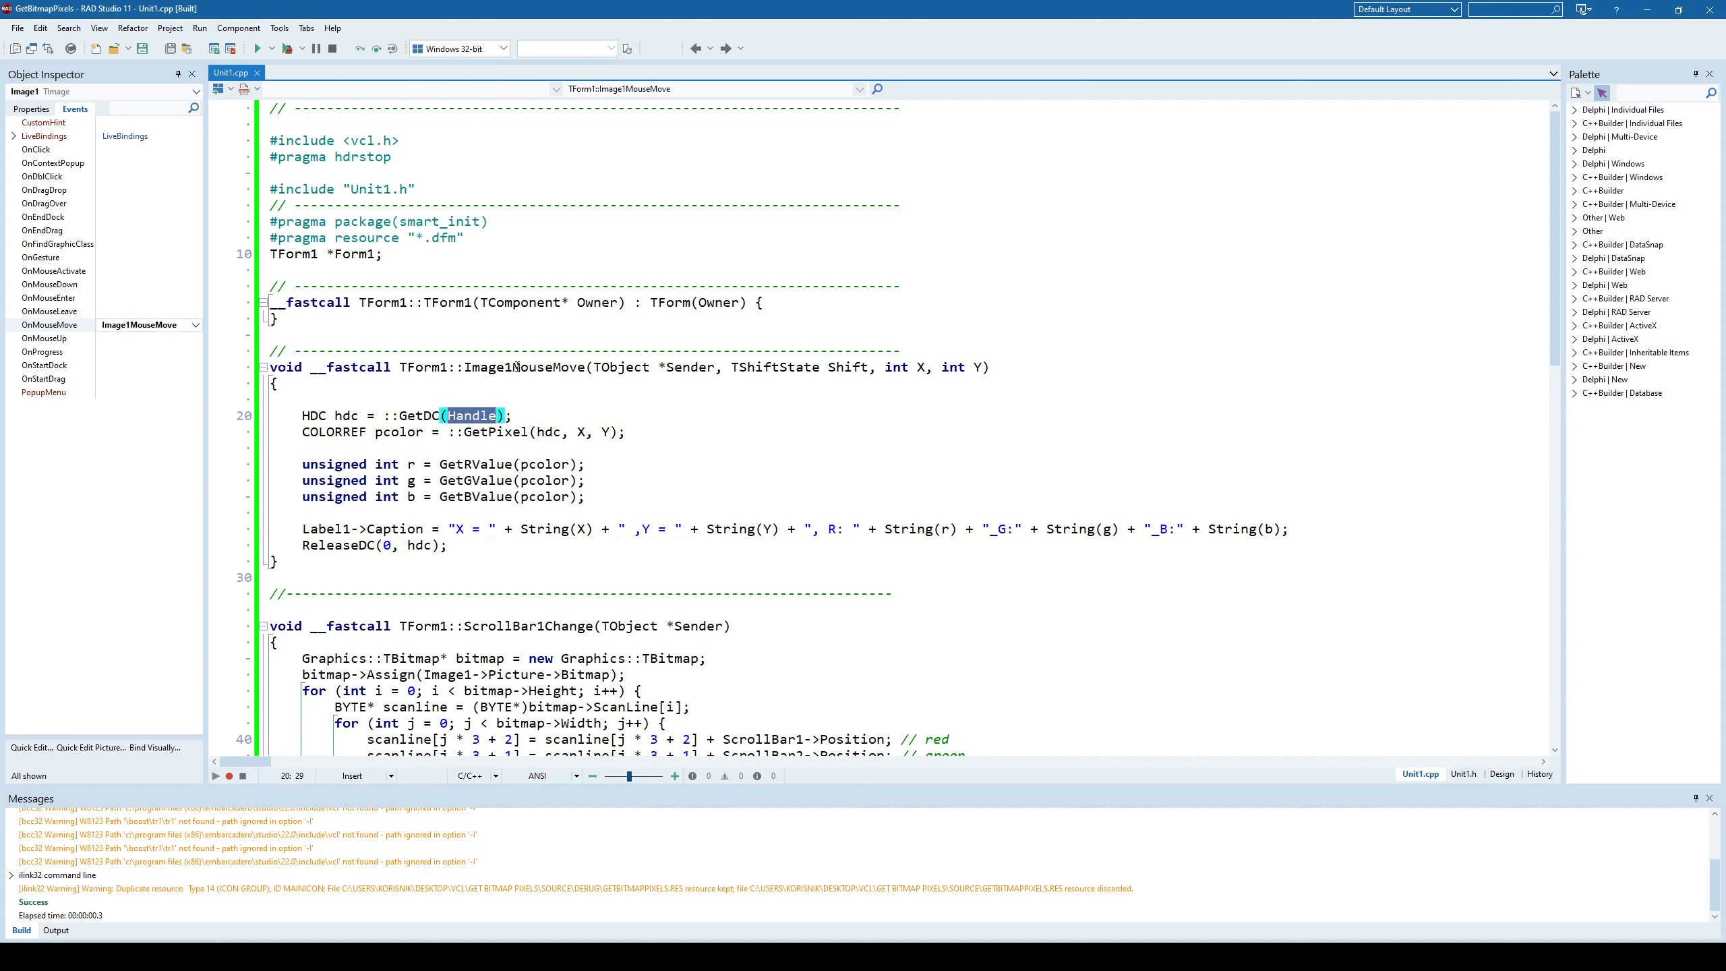
double_click(489, 367)
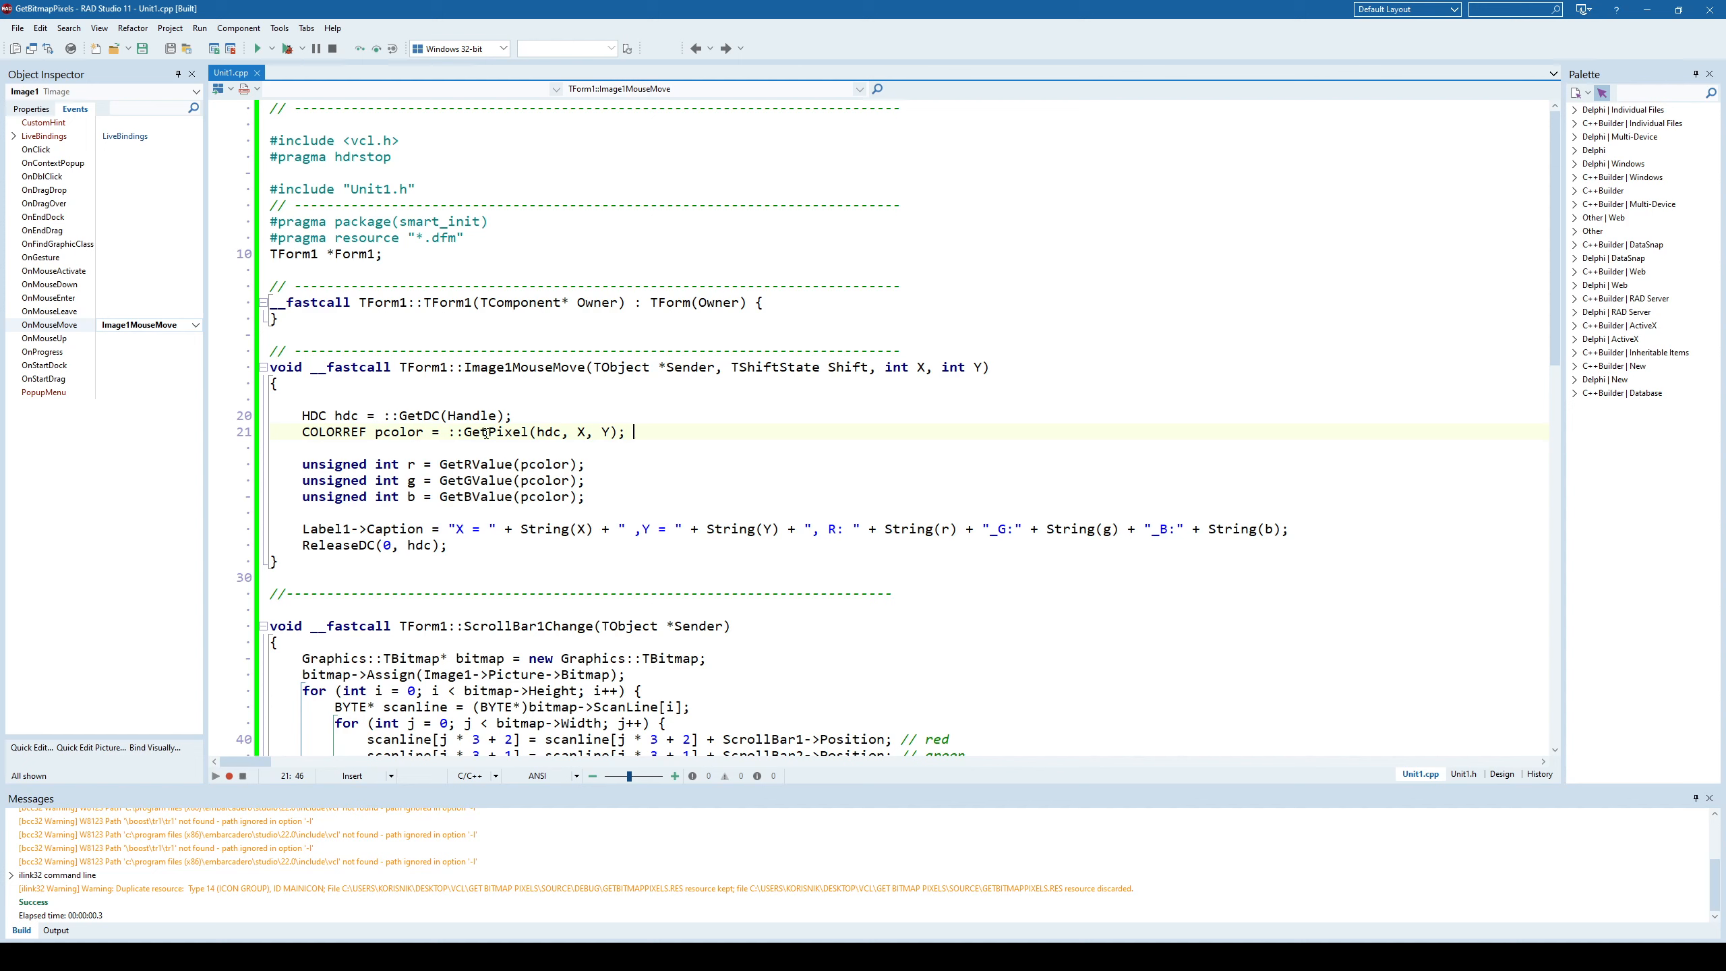
double_click(397, 431)
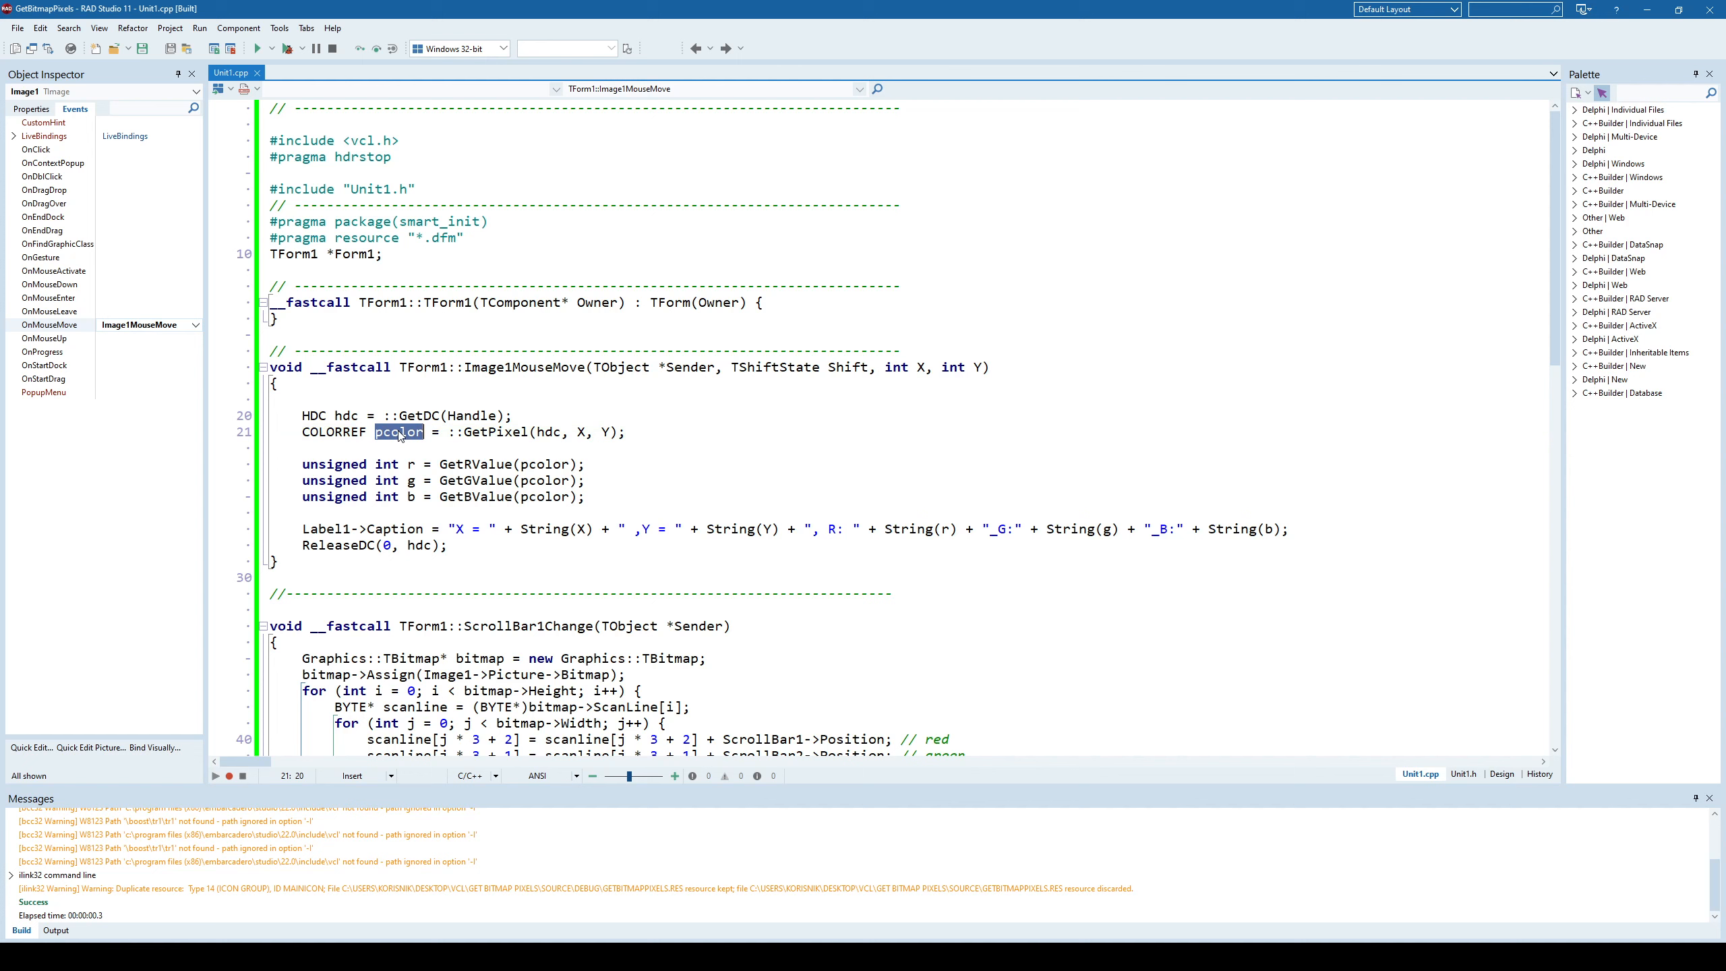
mouse_move(398, 431)
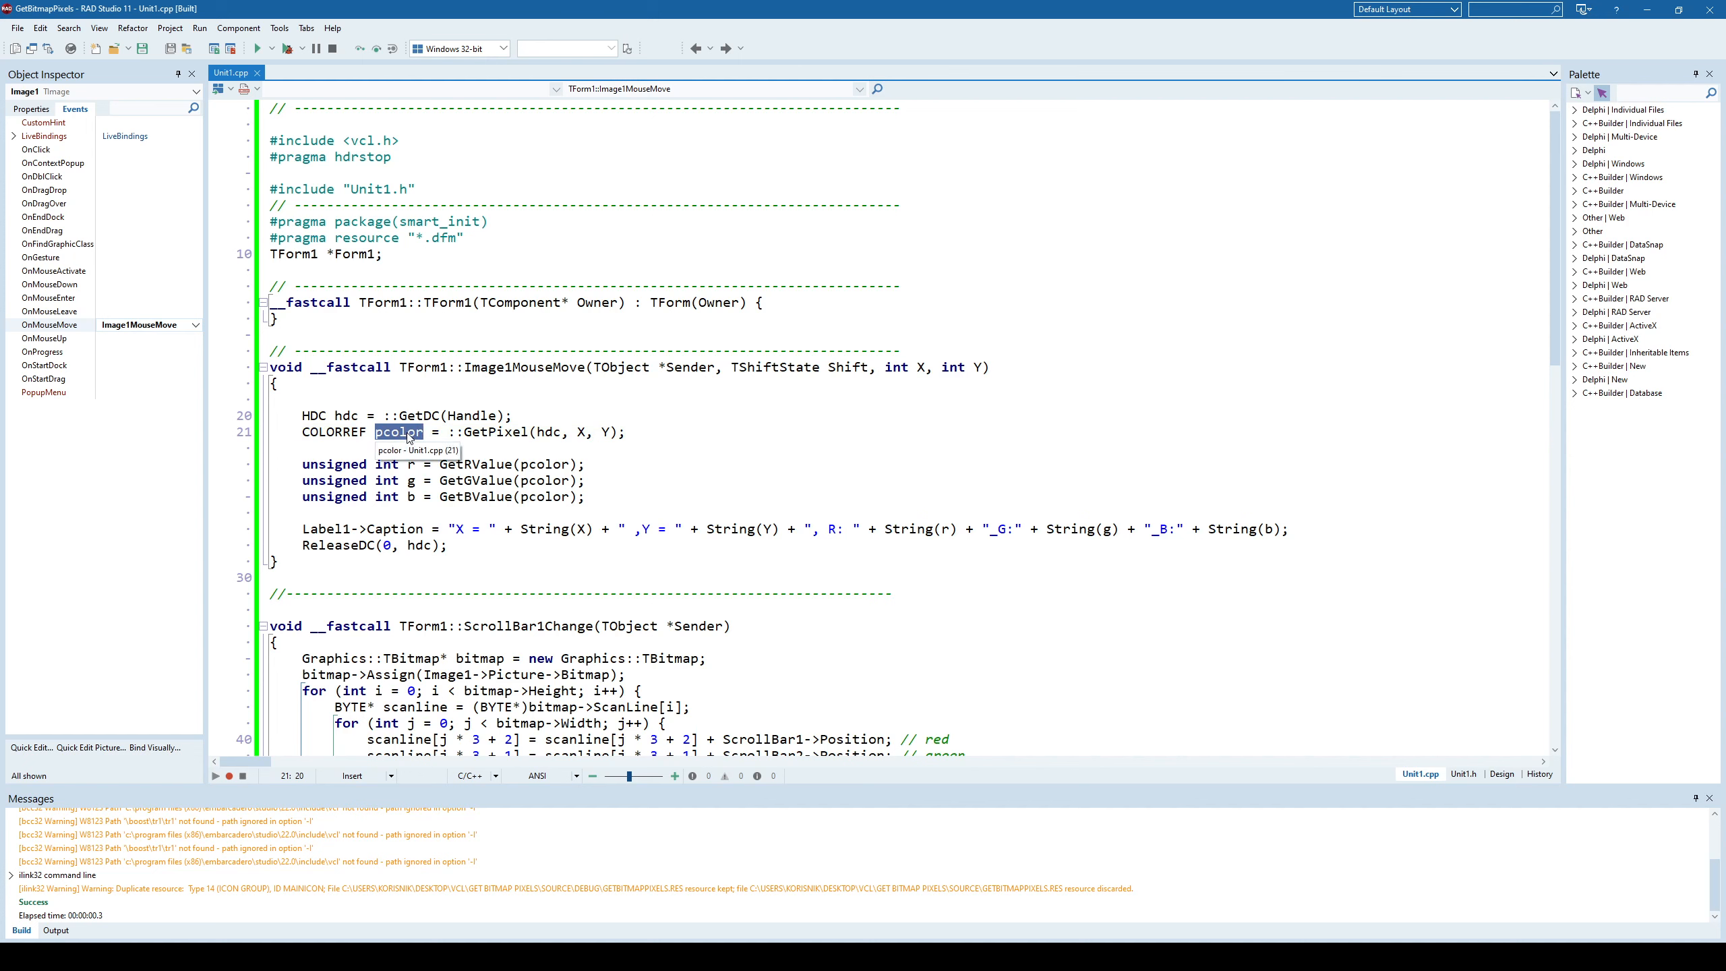
click(544, 497)
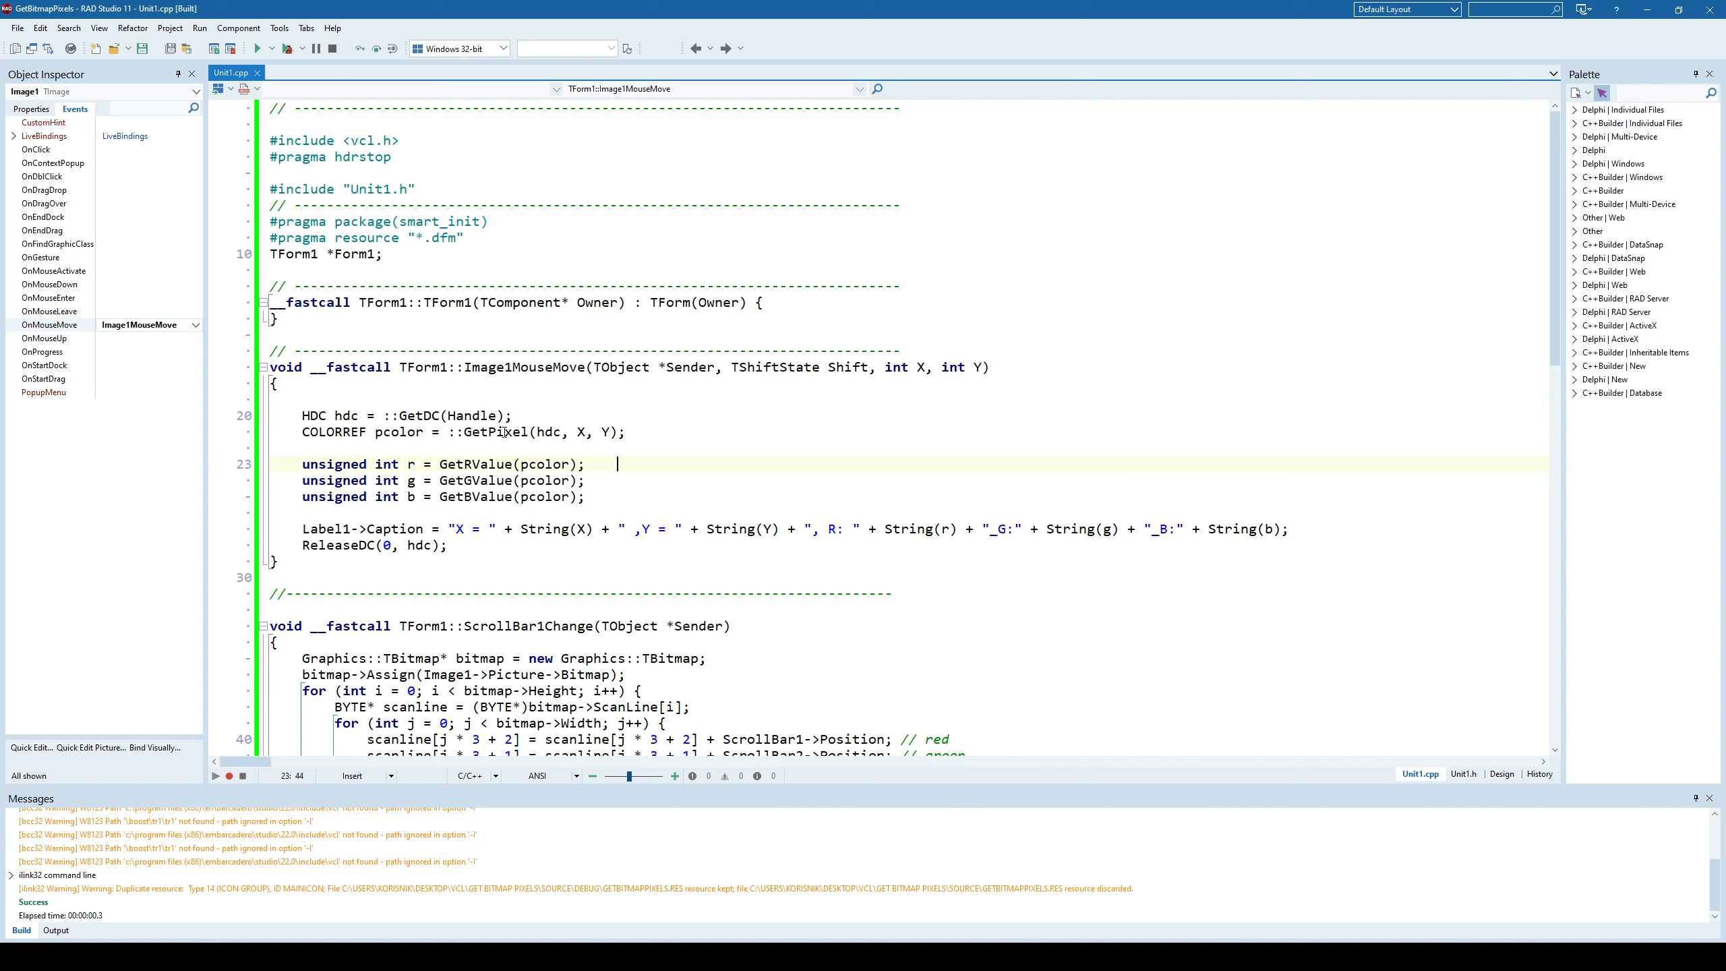
click(582, 432)
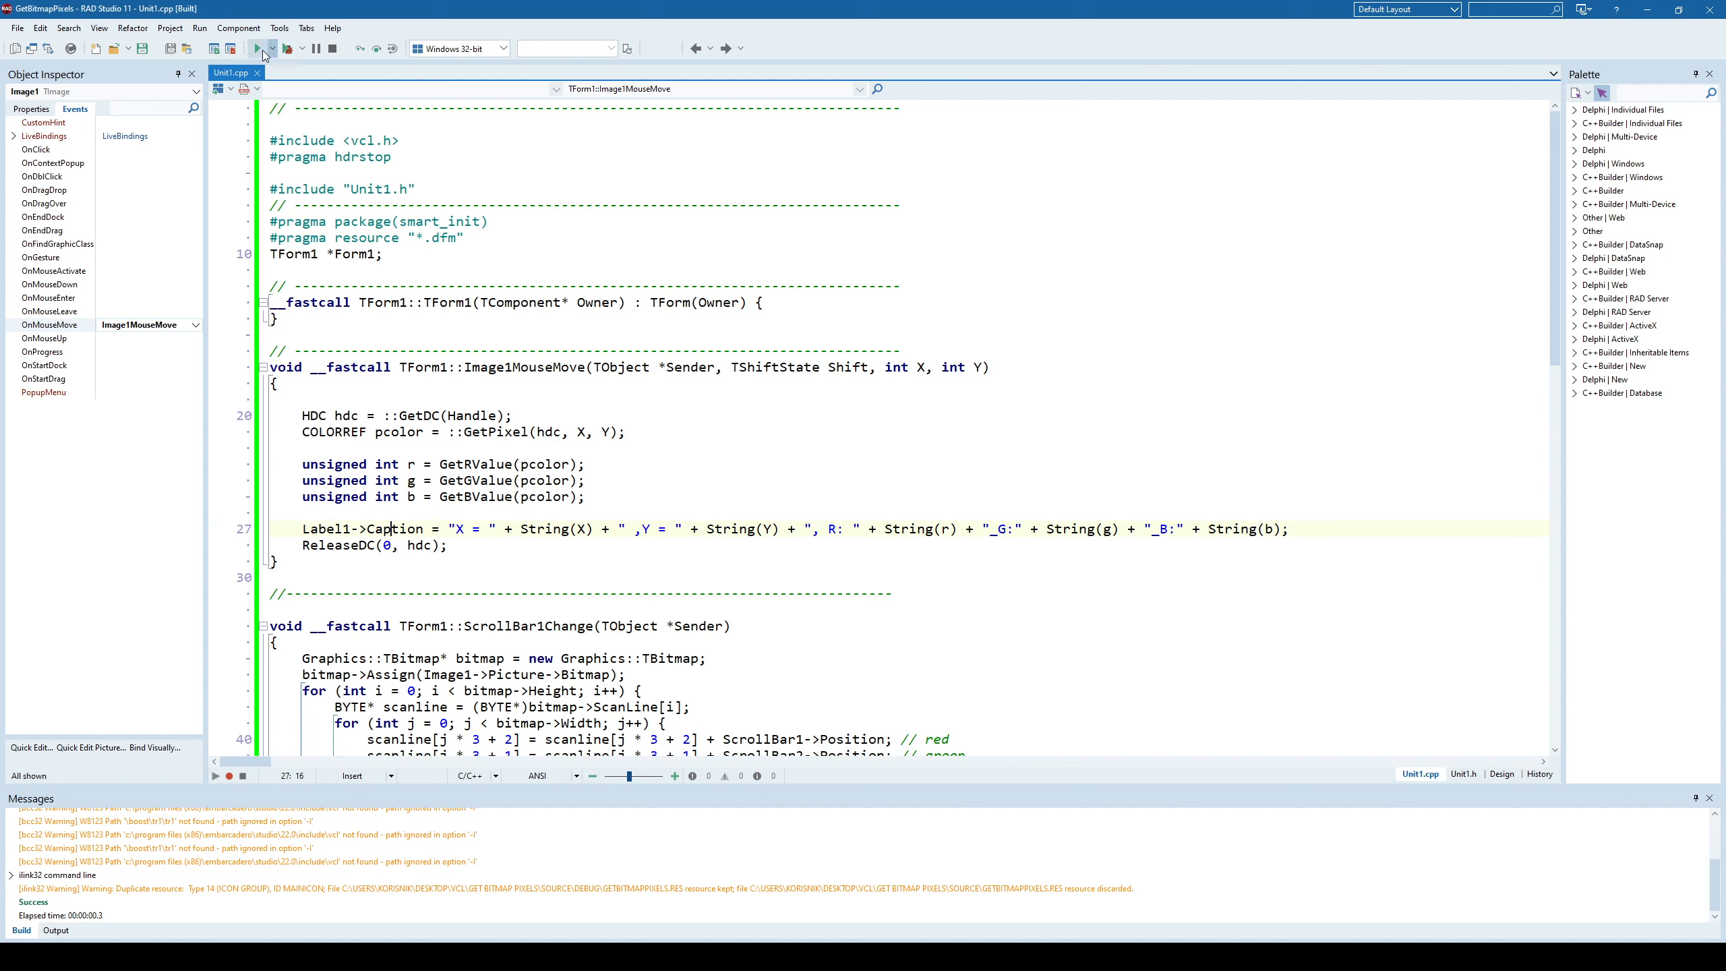
Relaunch the Get bitmap pixels app and move its window lower and left.
click(257, 47)
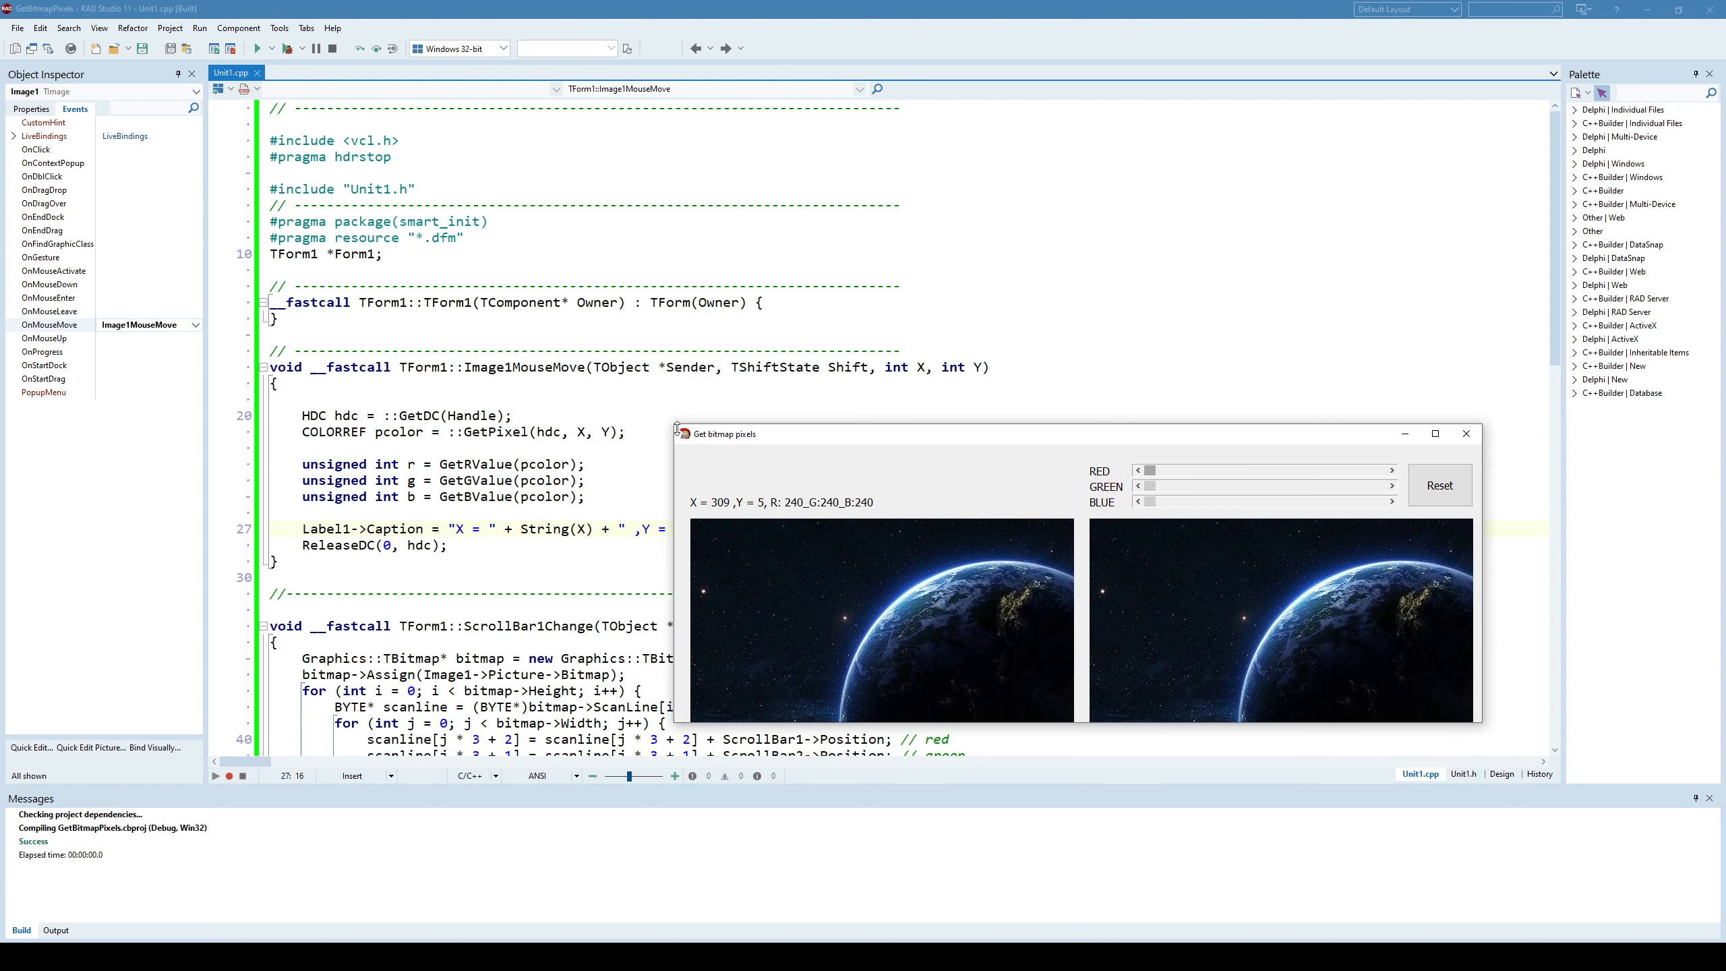
drag(725, 434, 355, 513)
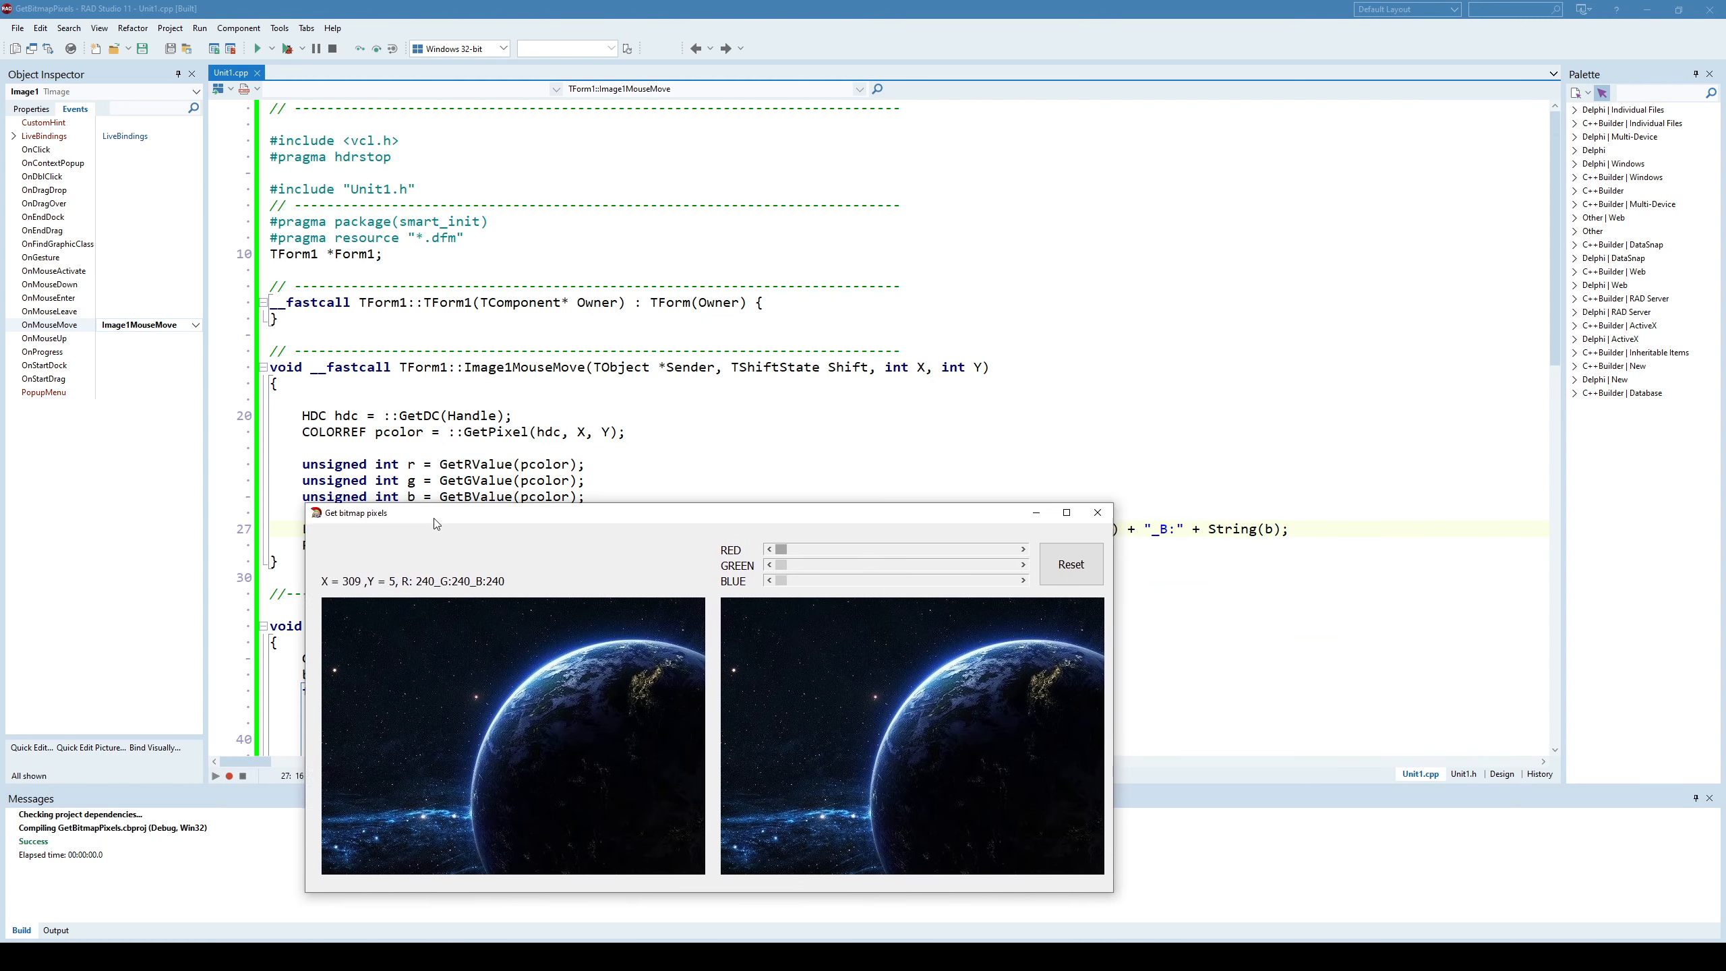
drag(436, 512, 306, 545)
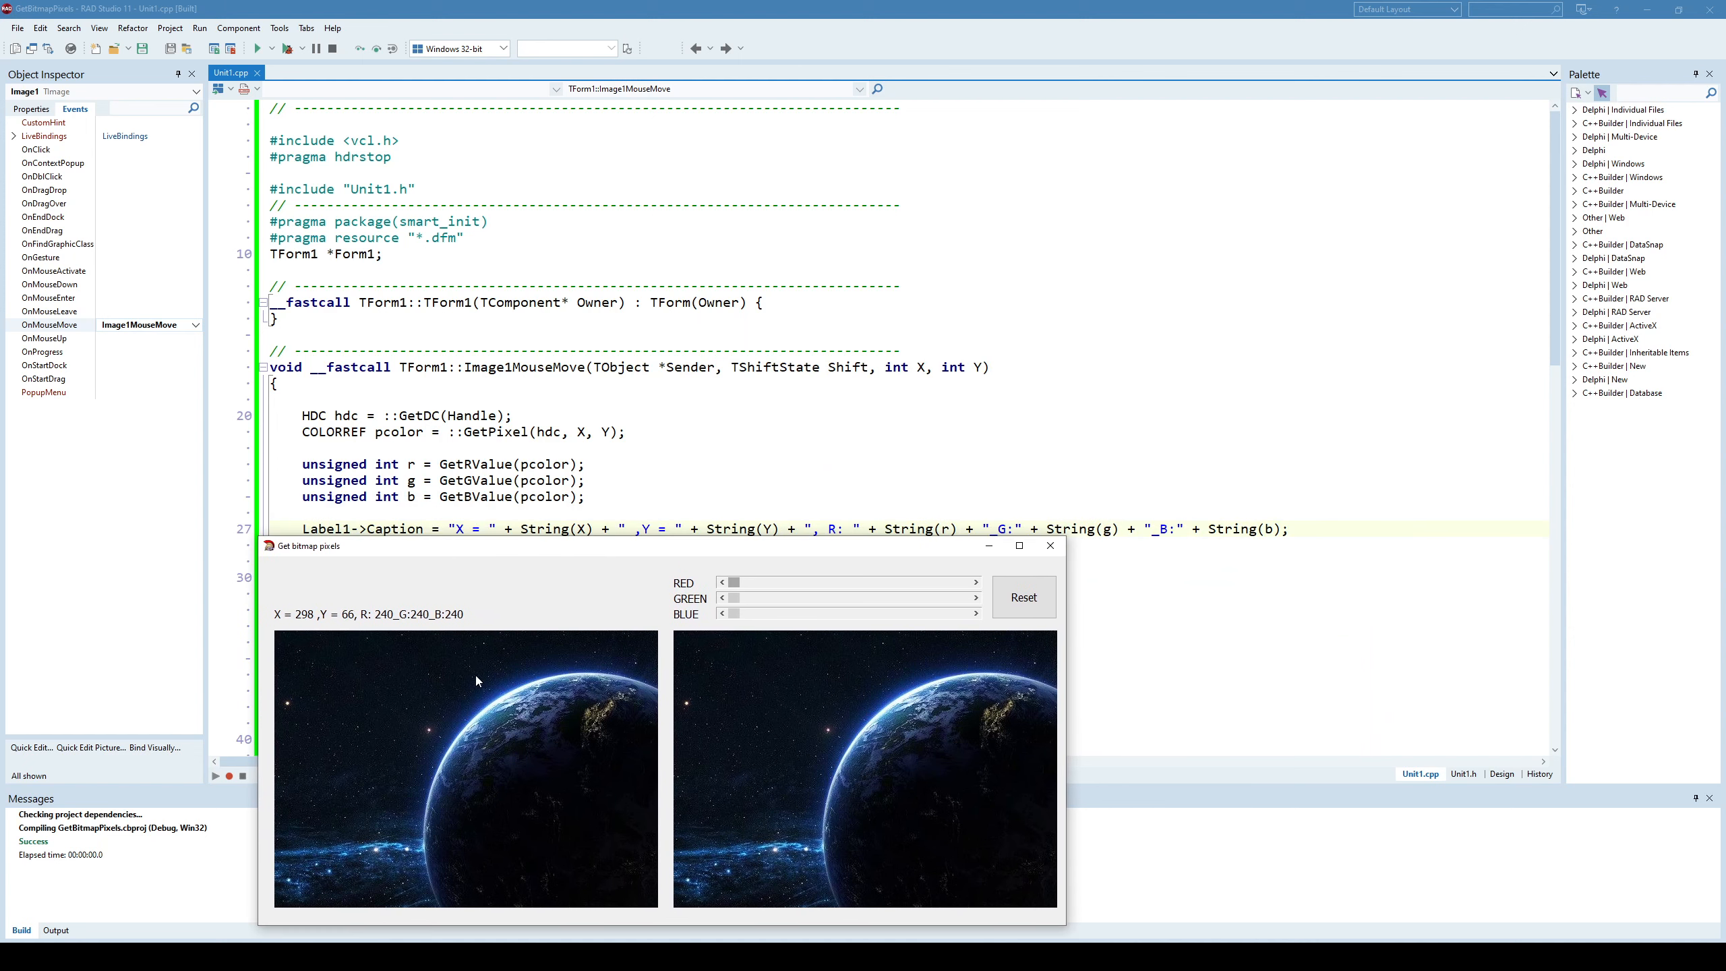
mouse_move(451, 673)
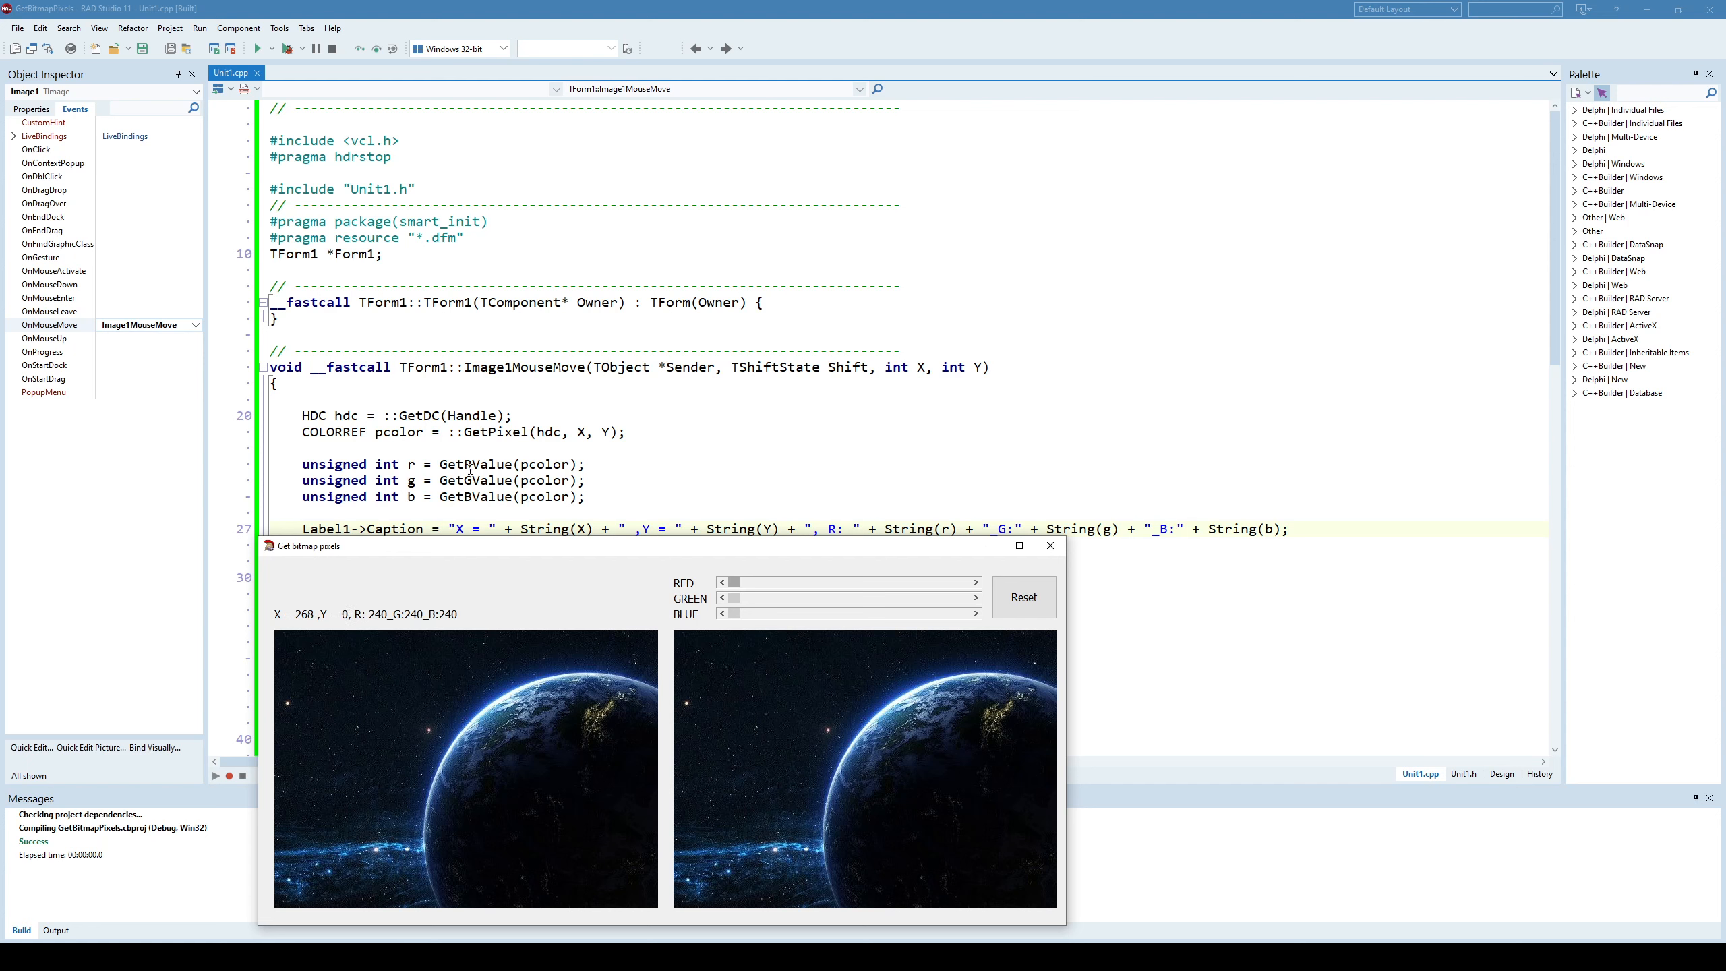
mouse_move(496, 712)
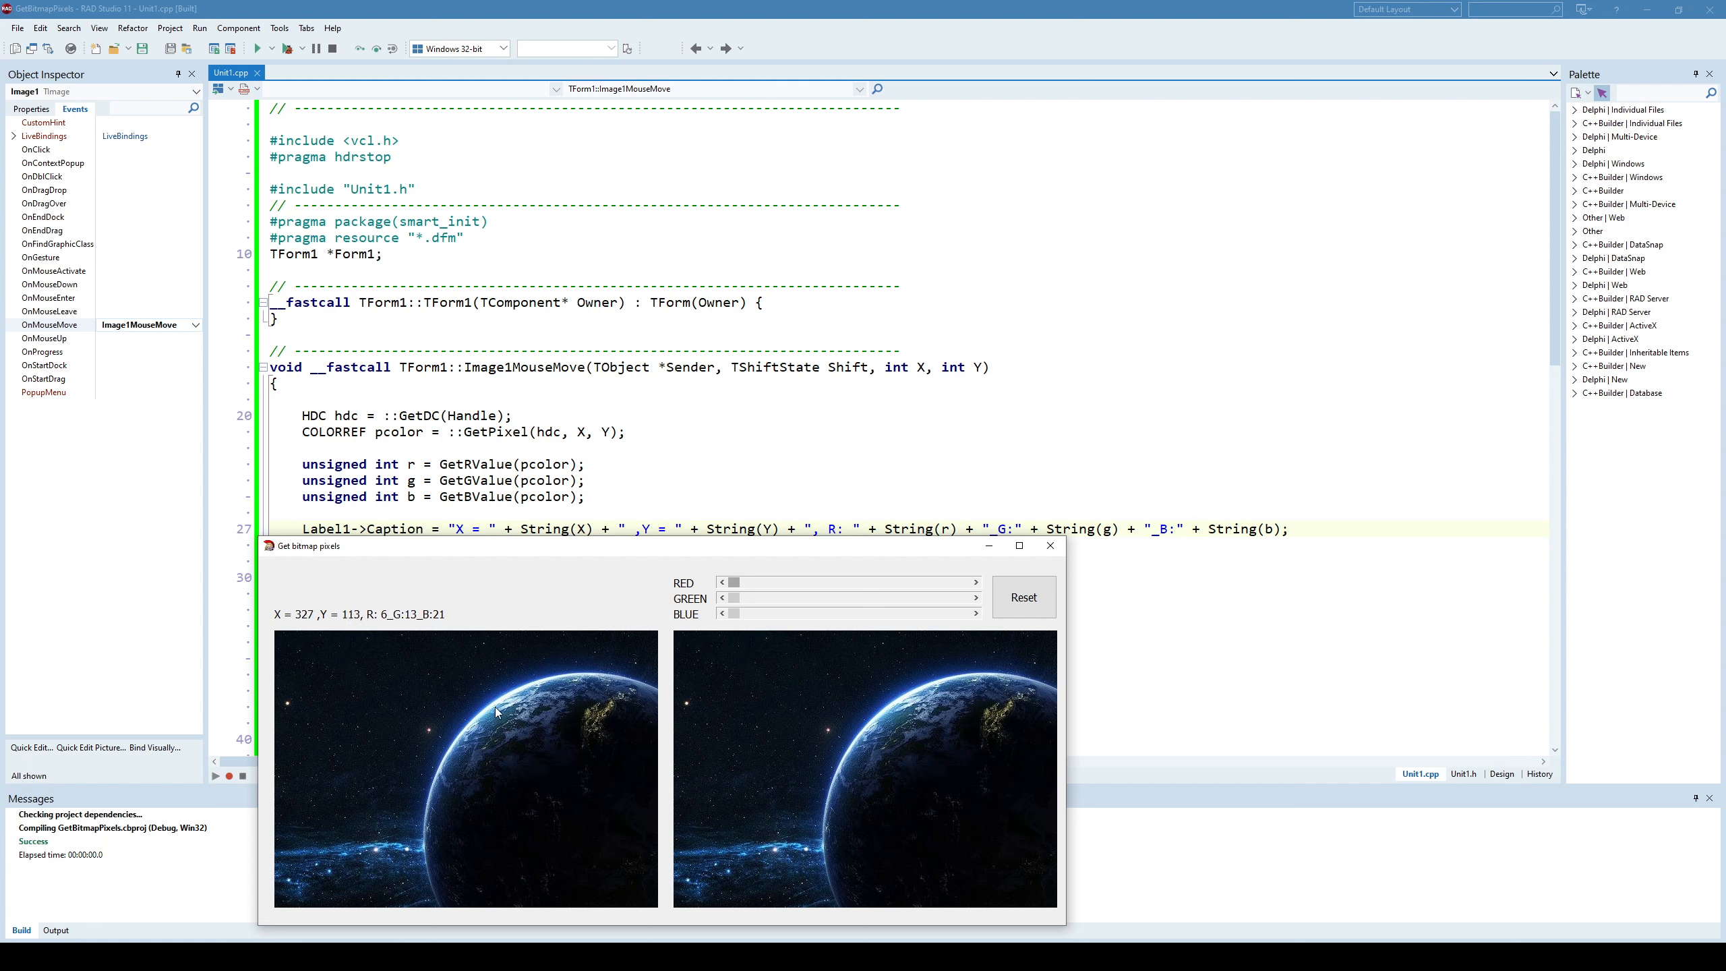
mouse_move(358, 614)
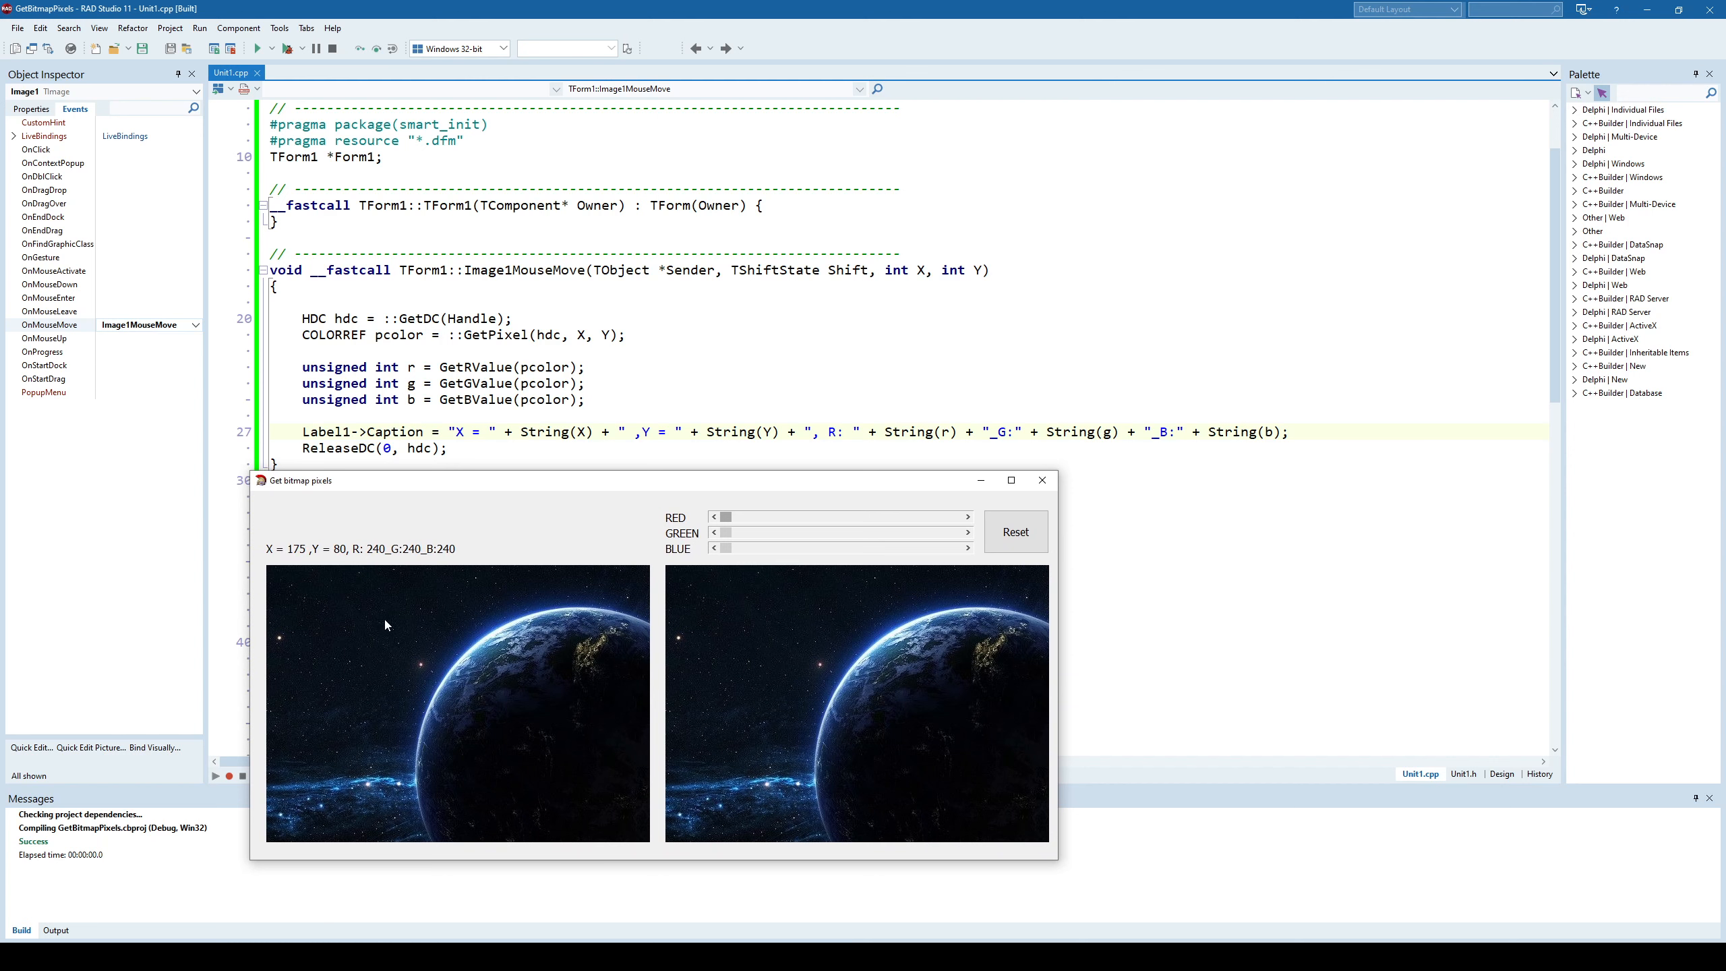
mouse_move(532, 544)
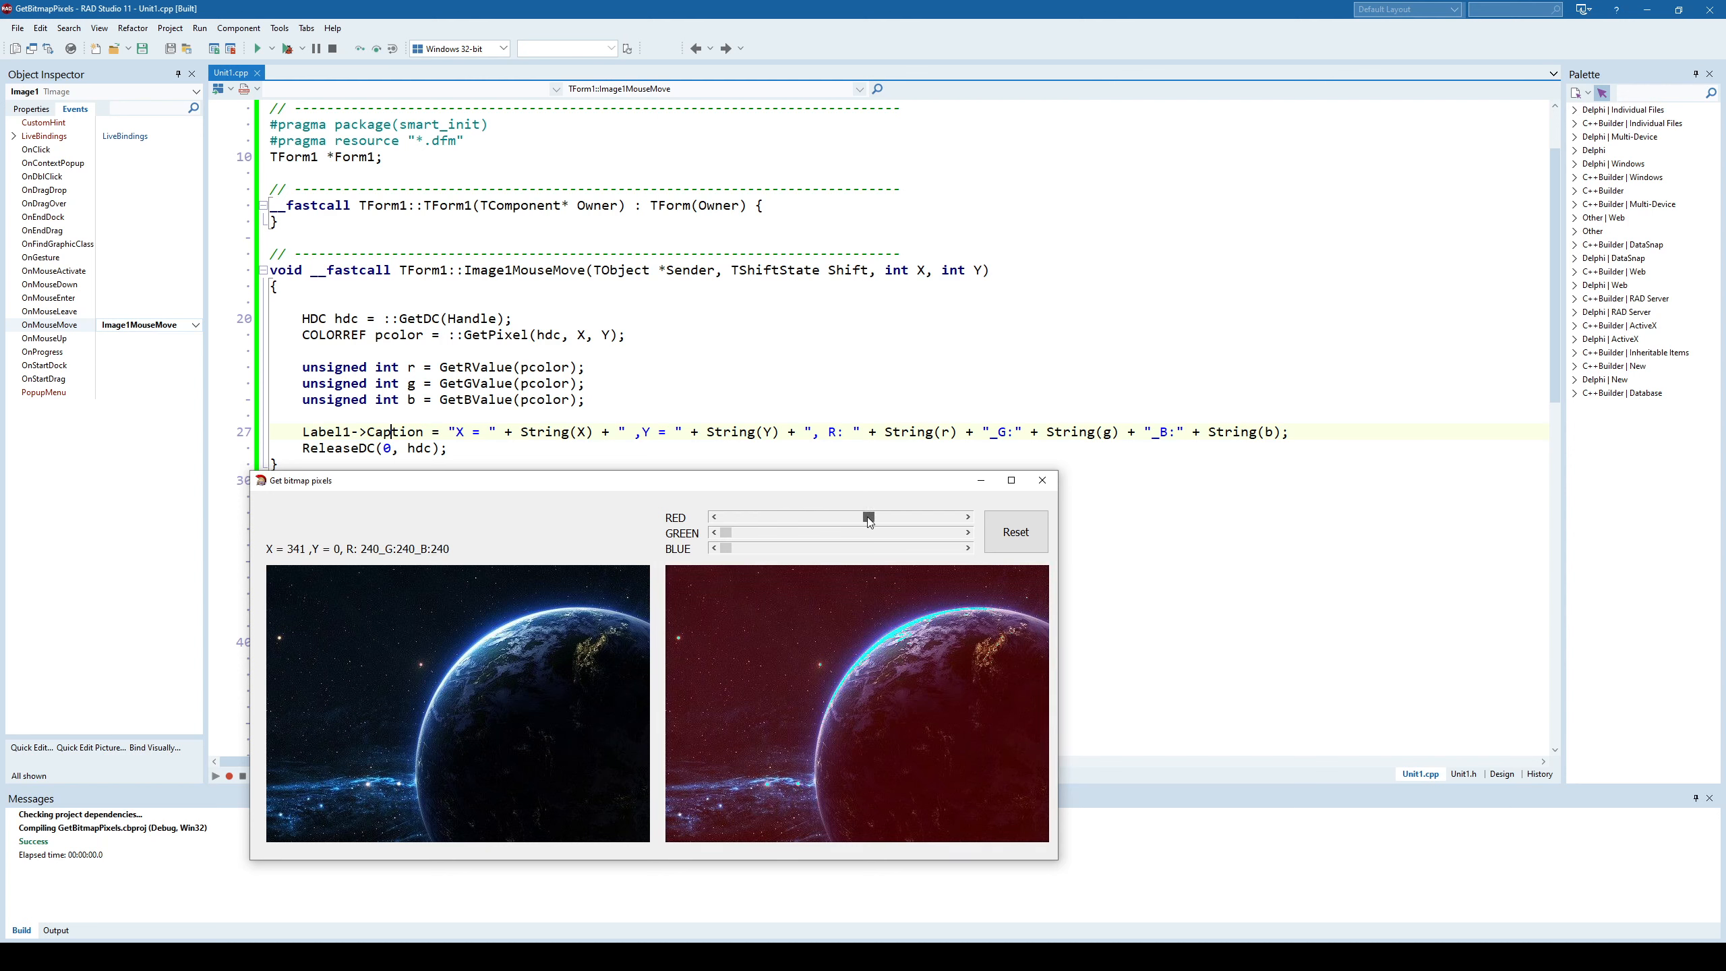
Reset the red slider to zero, apply a colour tint to the second image, then close the app.
drag(868, 517, 760, 517)
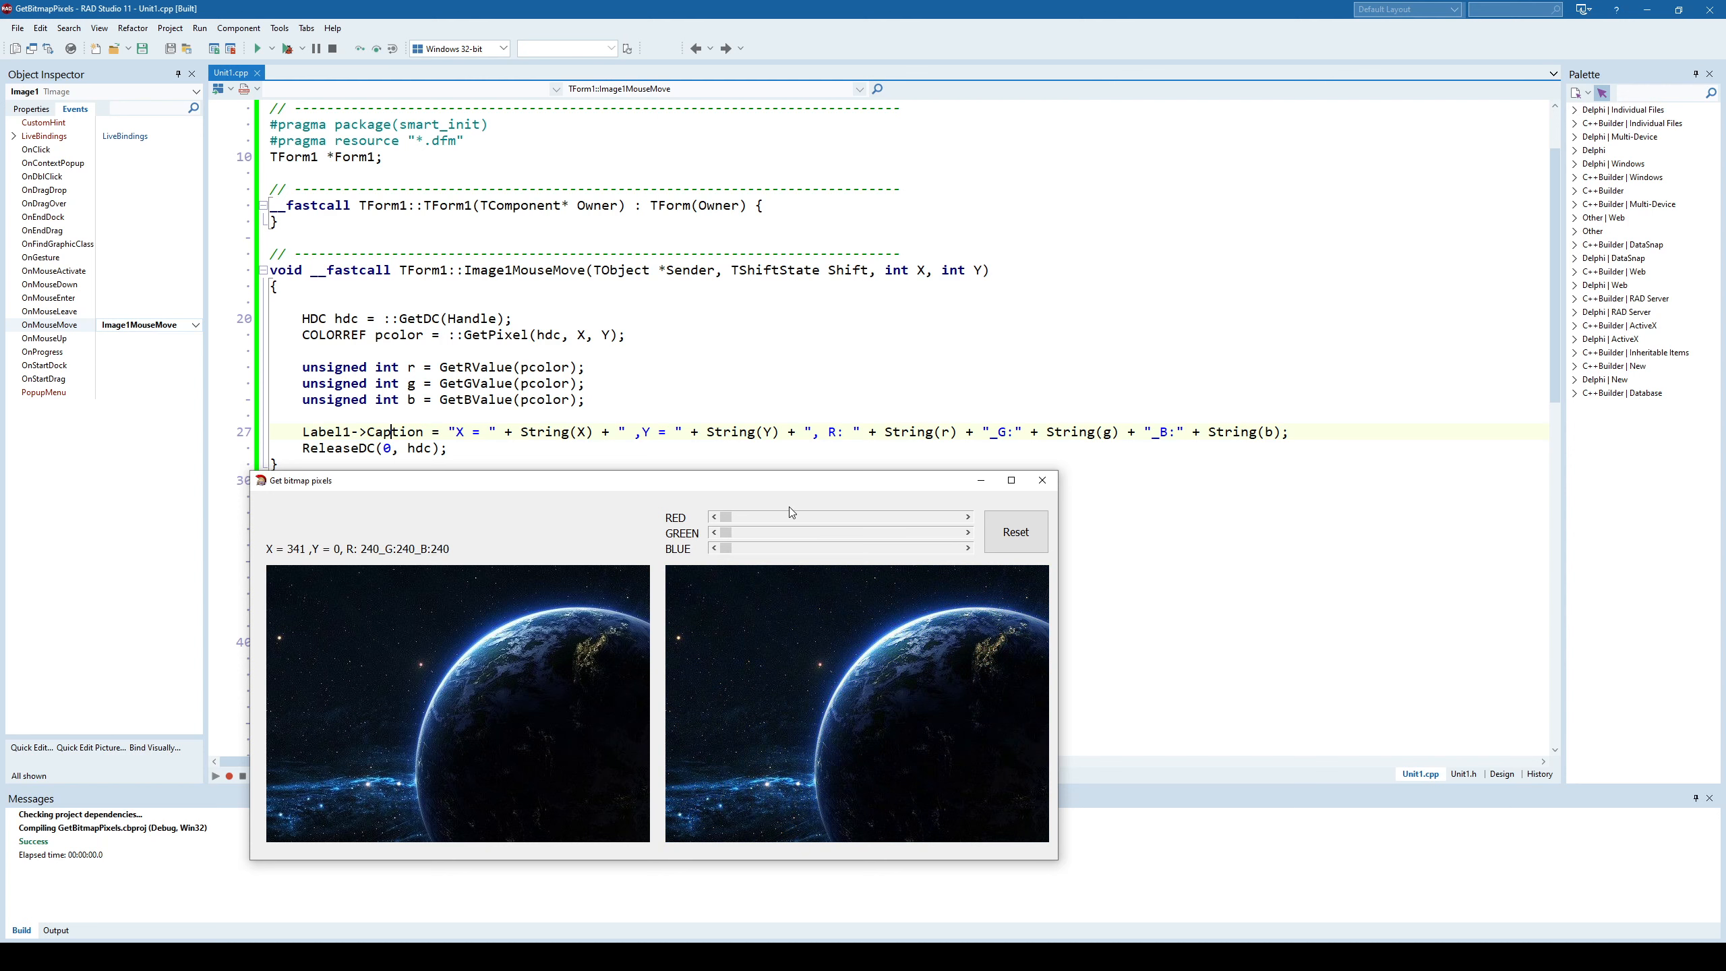
drag(724, 517, 778, 517)
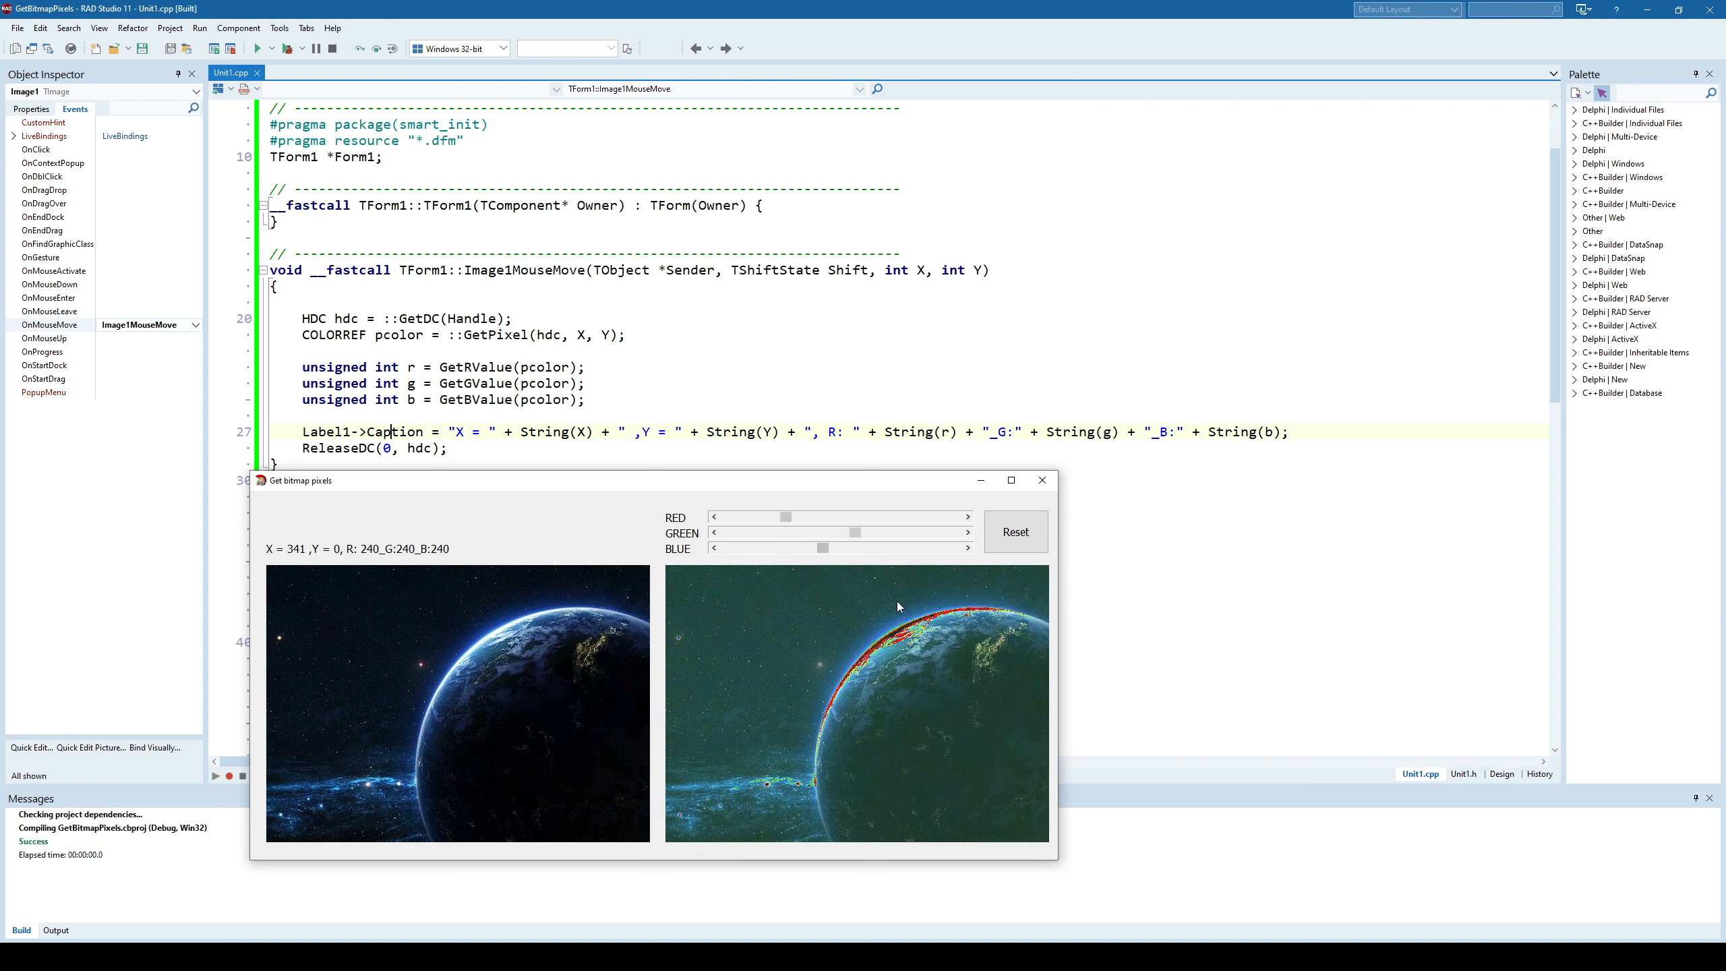
click(1015, 532)
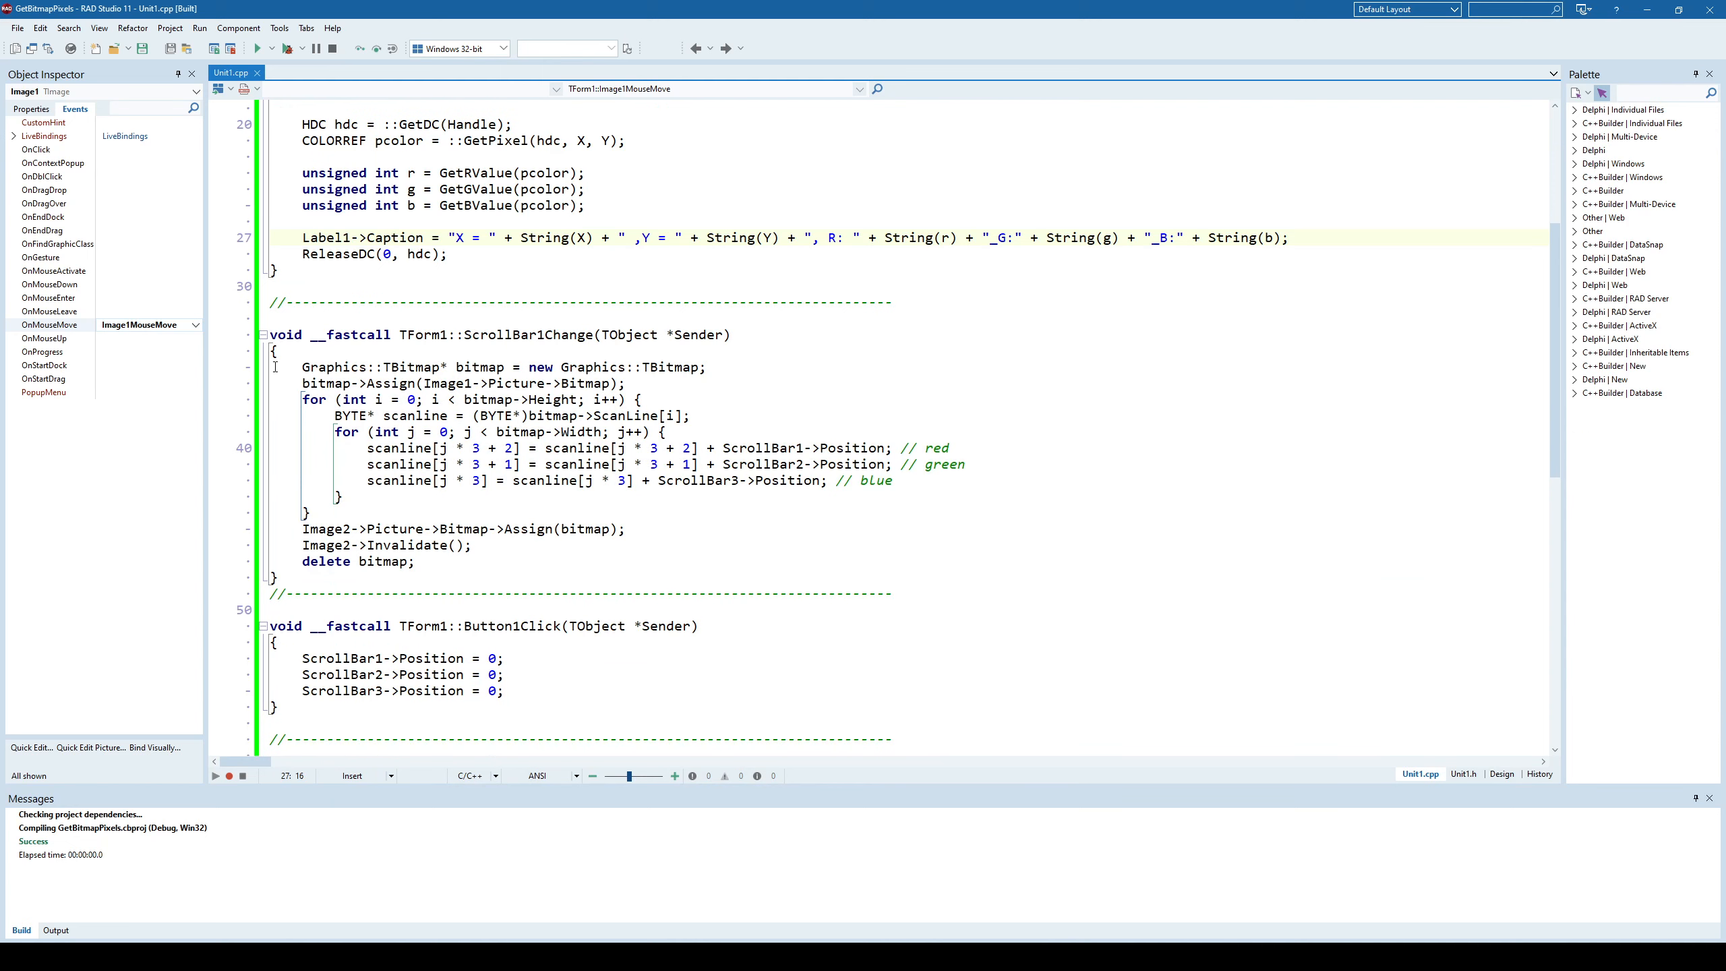
mouse_move(380, 377)
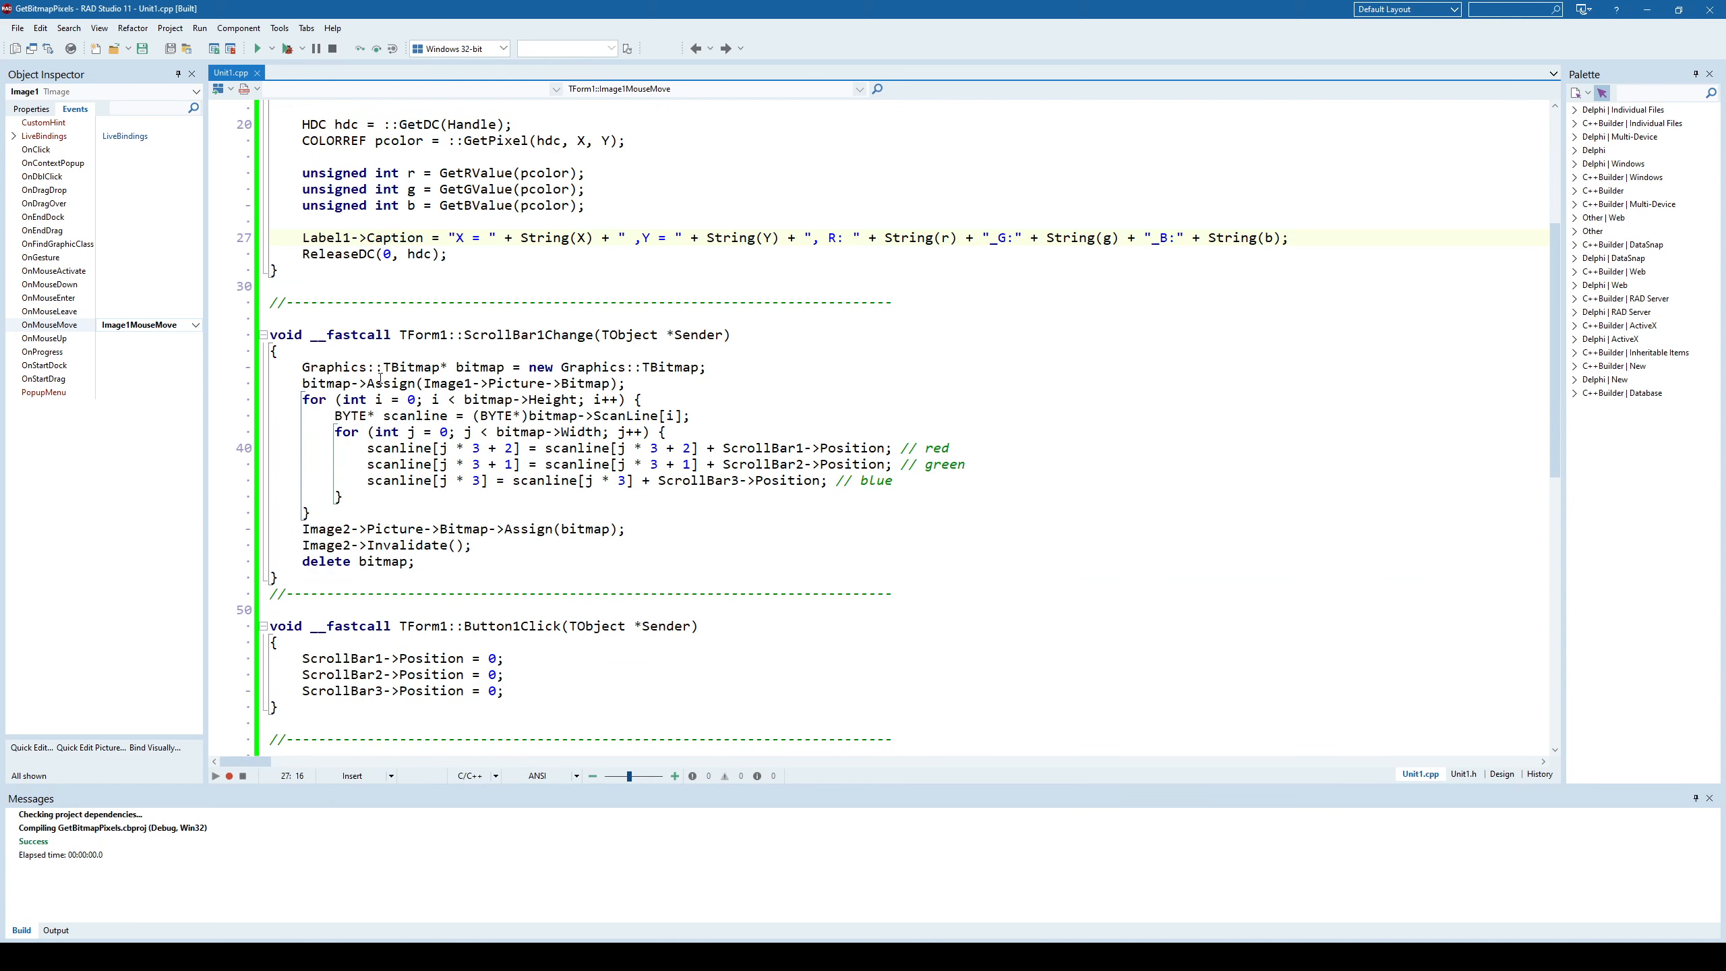
double_click(553, 398)
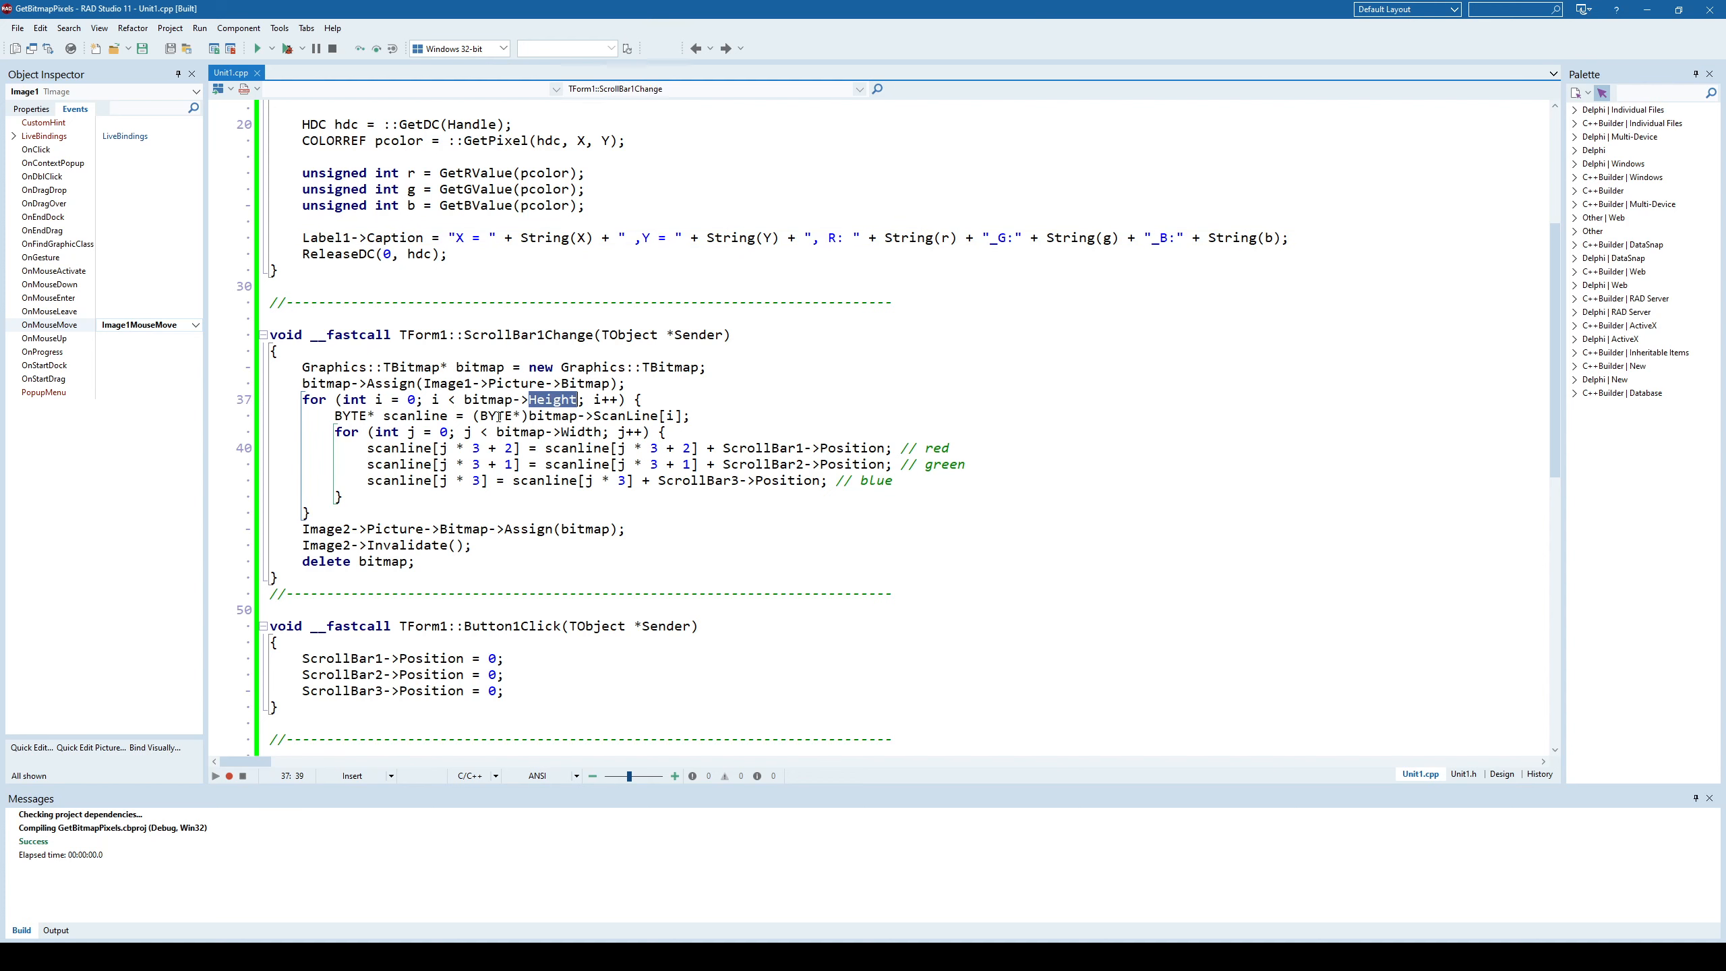
double_click(580, 432)
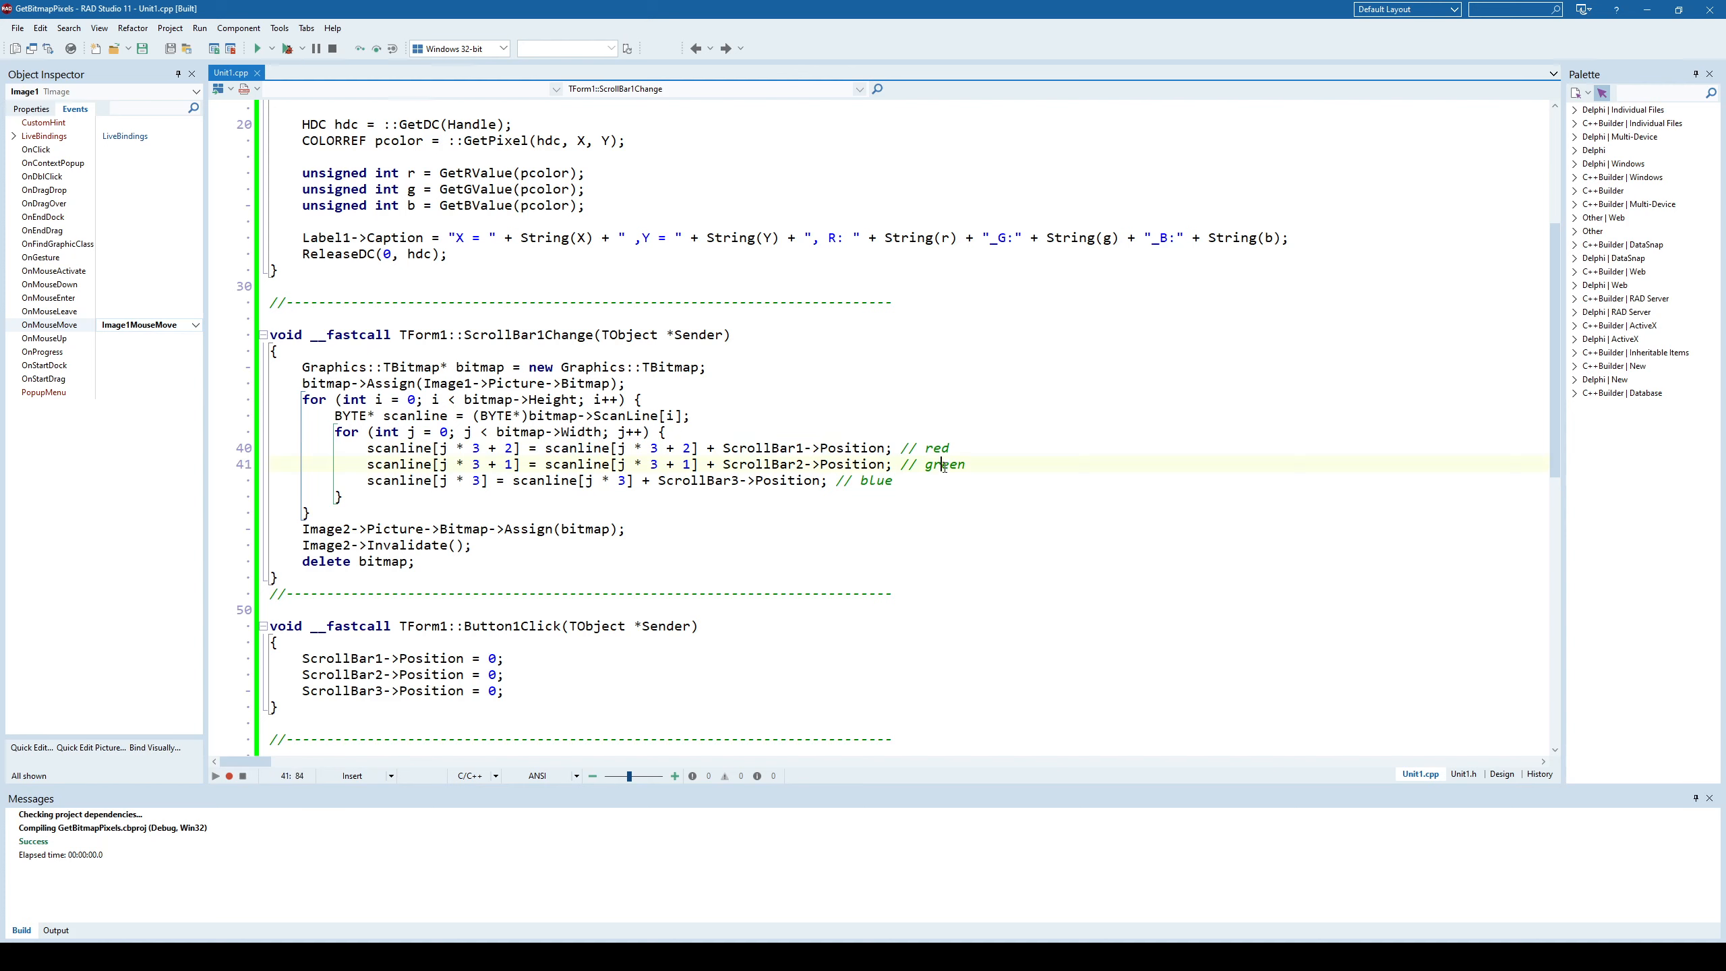
double_click(876, 481)
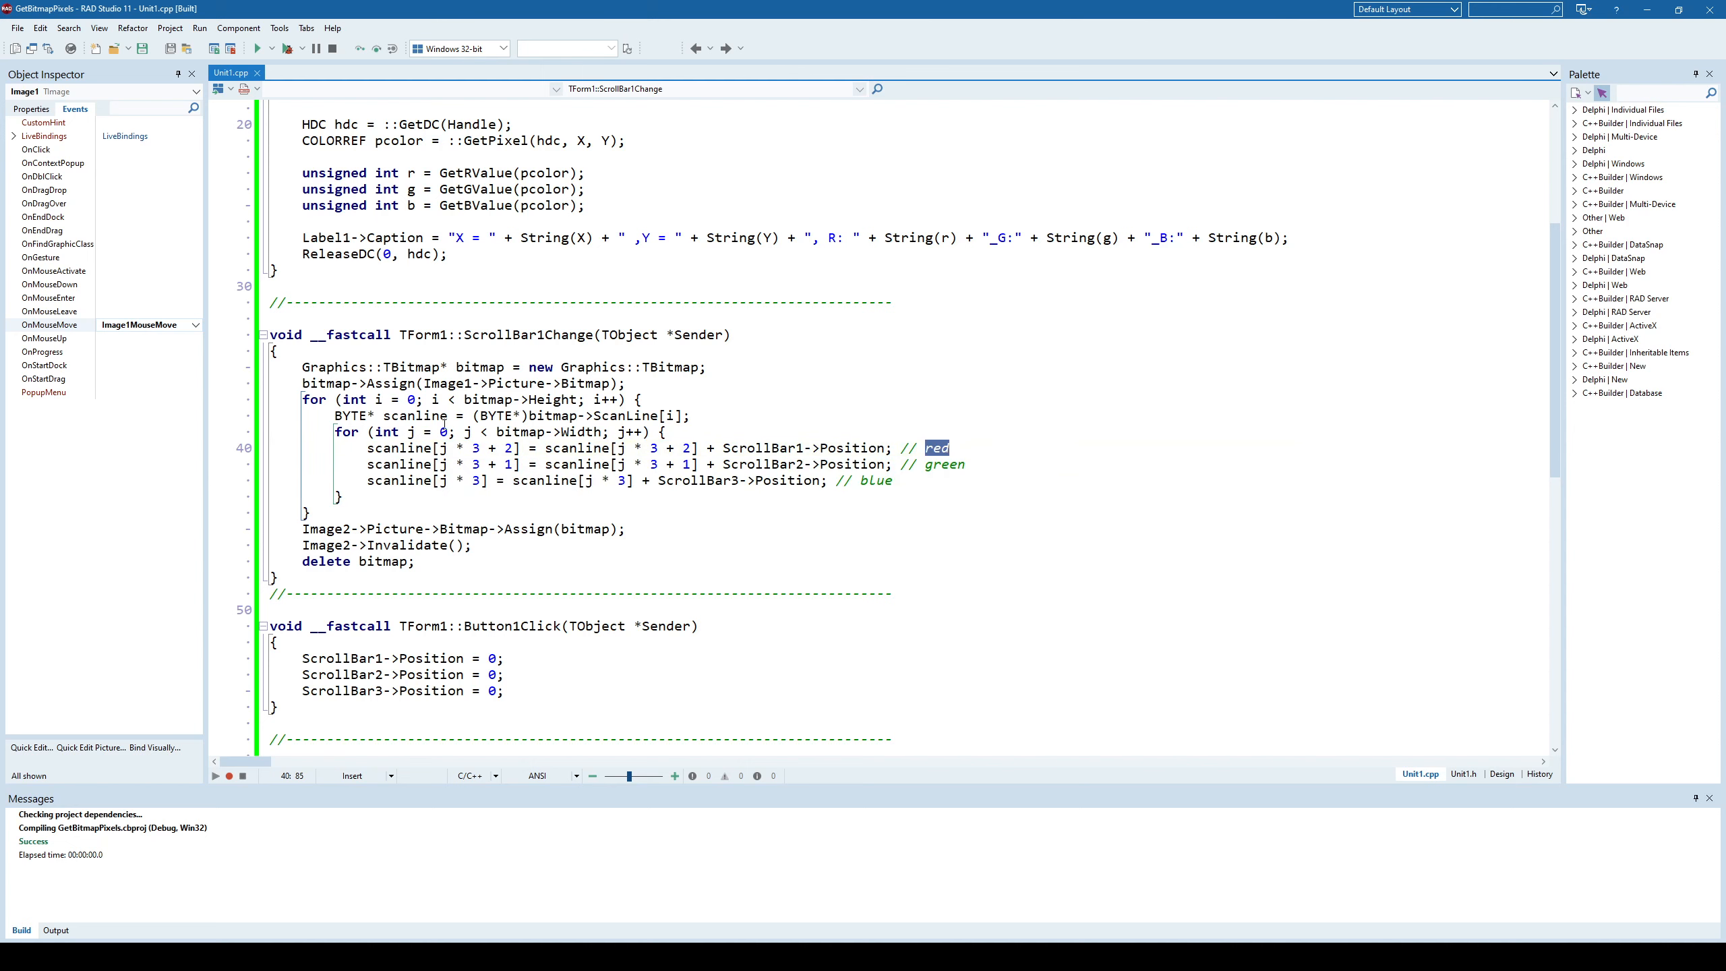
click(459, 447)
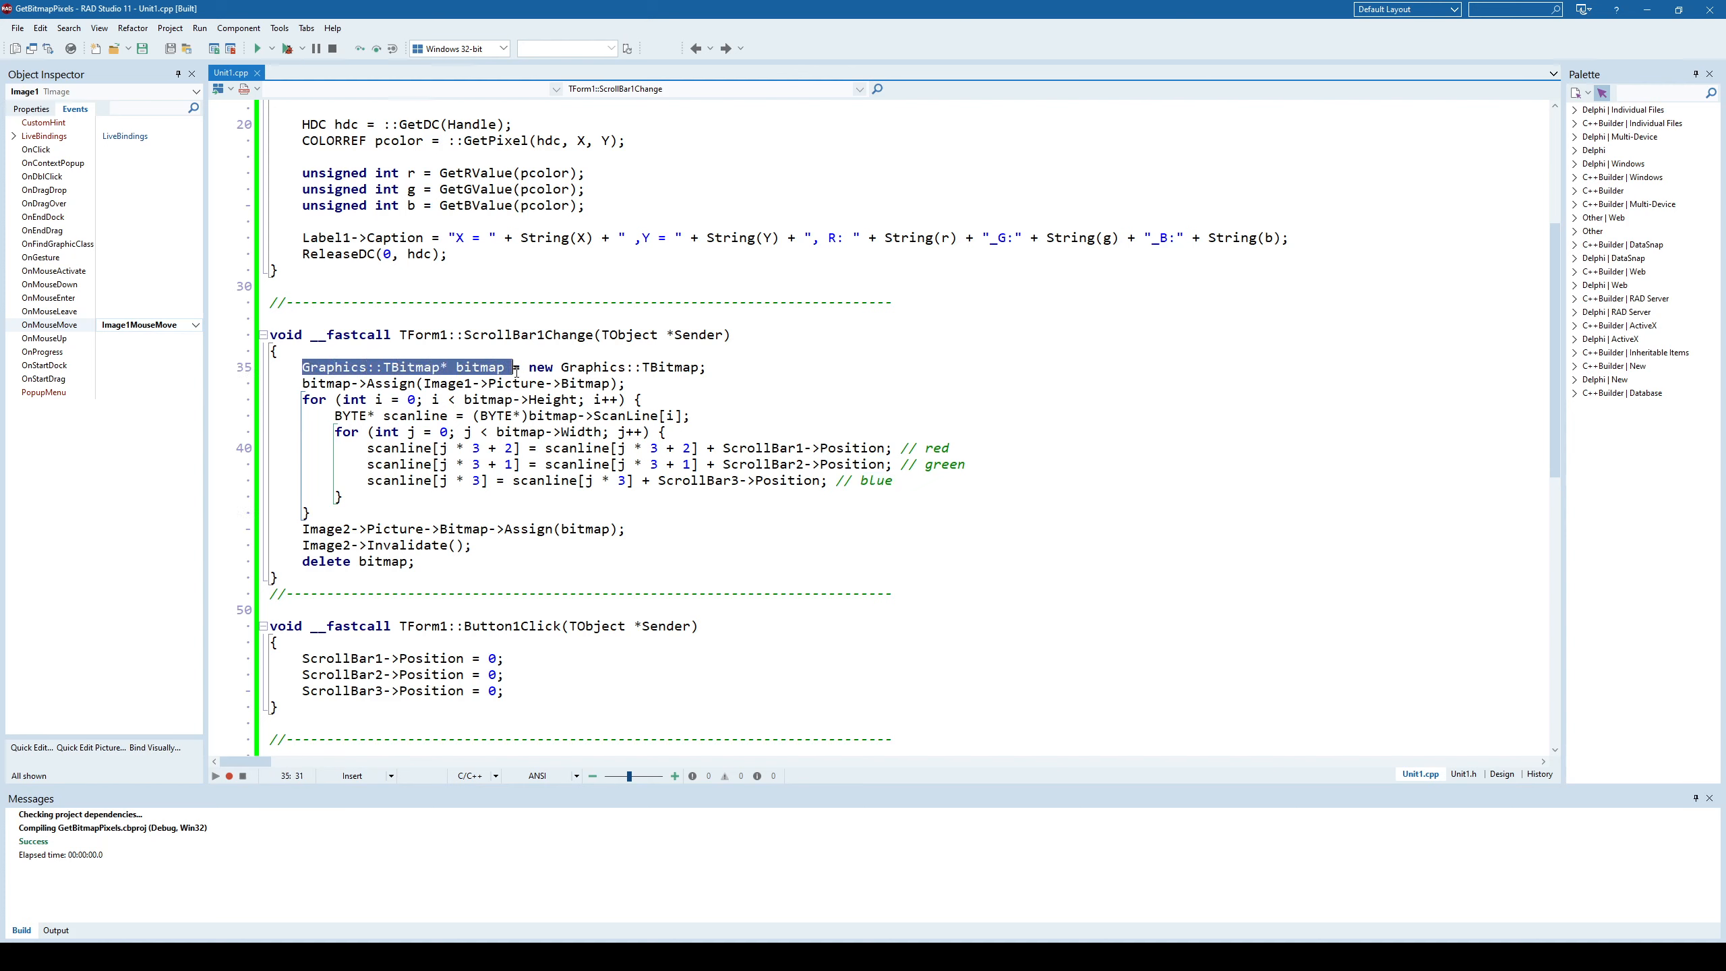
click(494, 367)
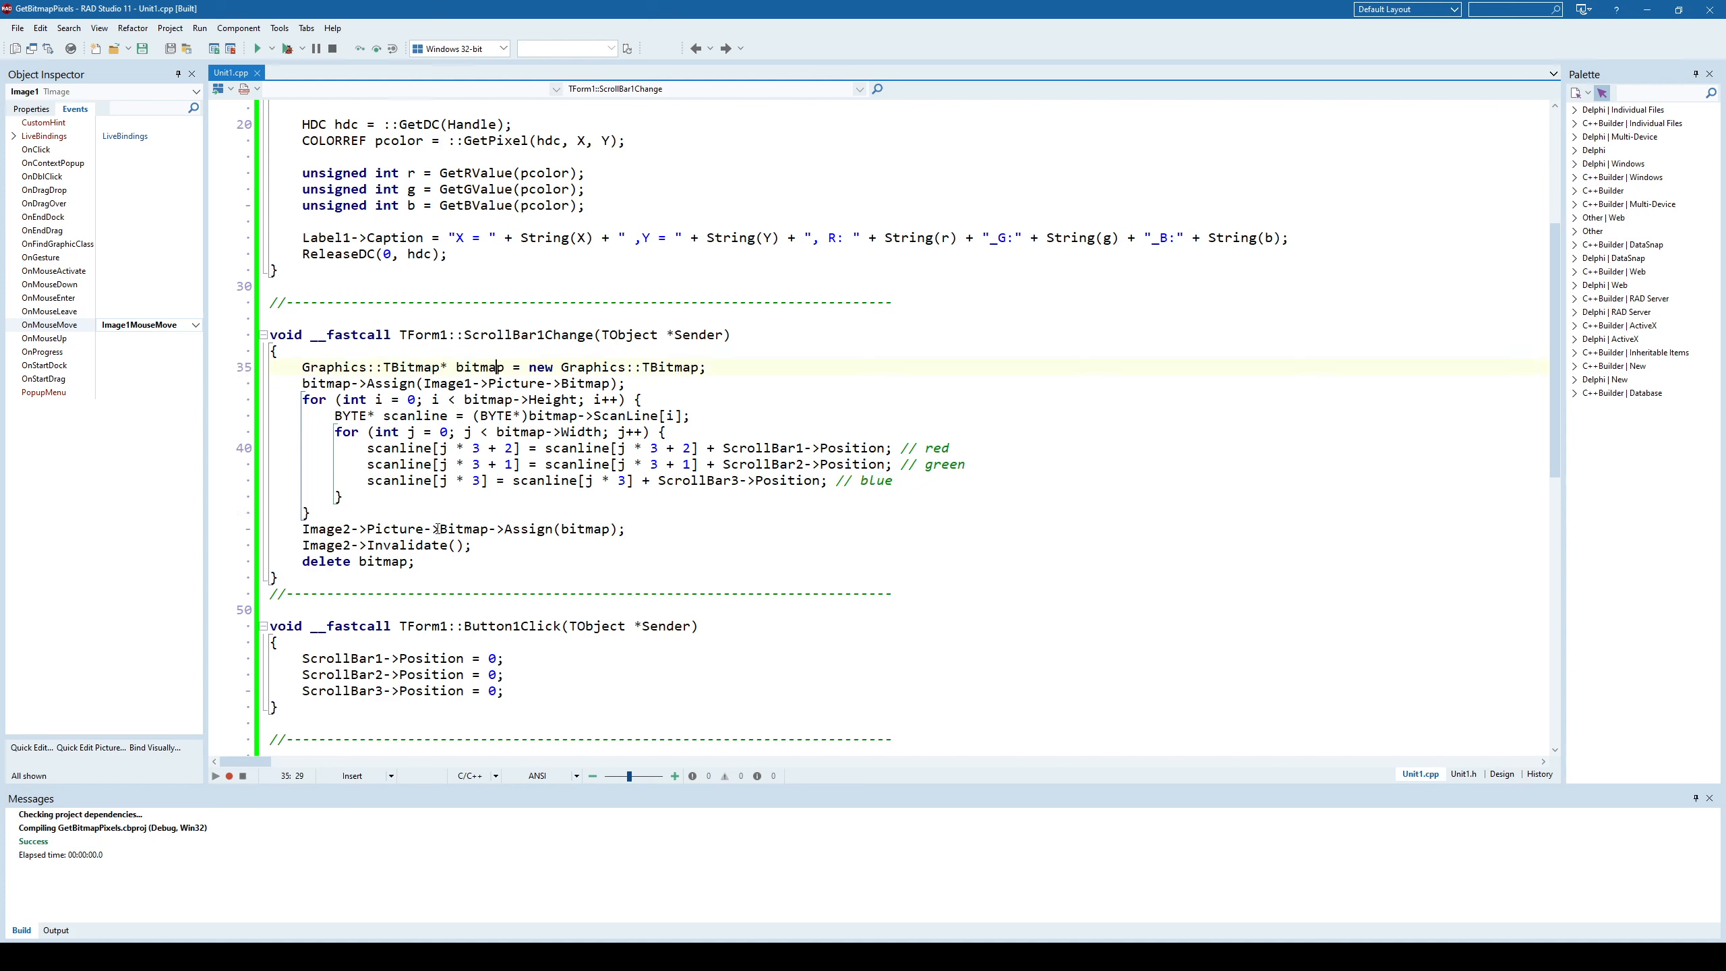
mouse_move(1340, 781)
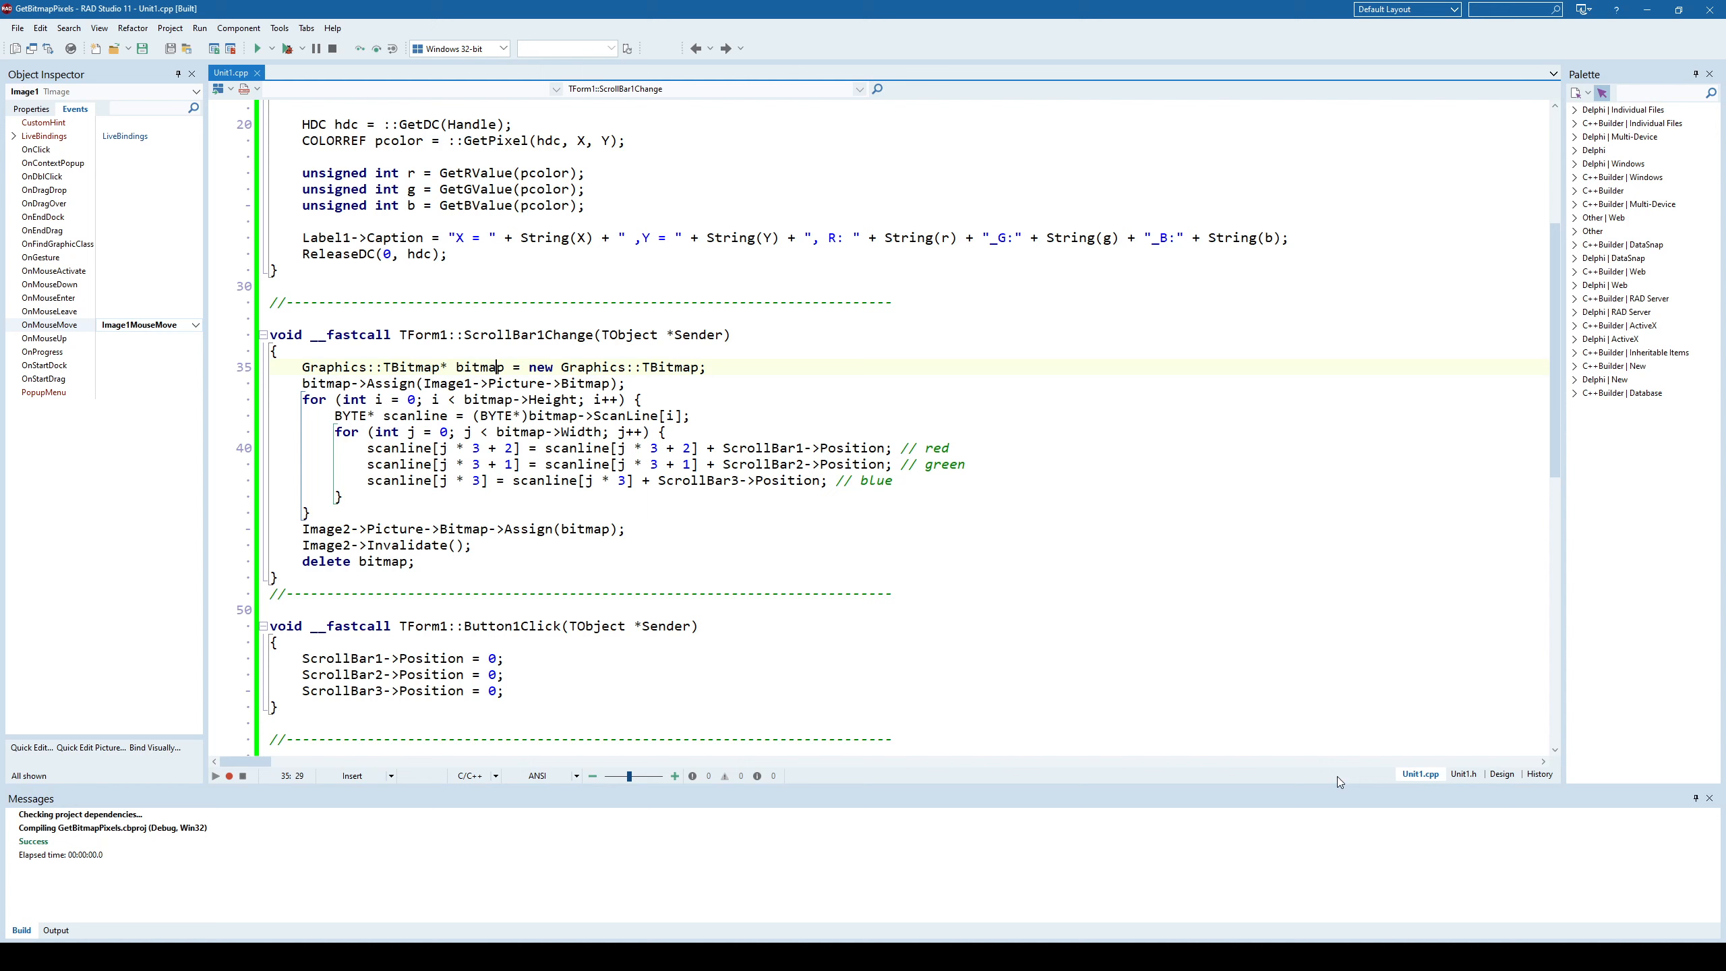
click(1500, 773)
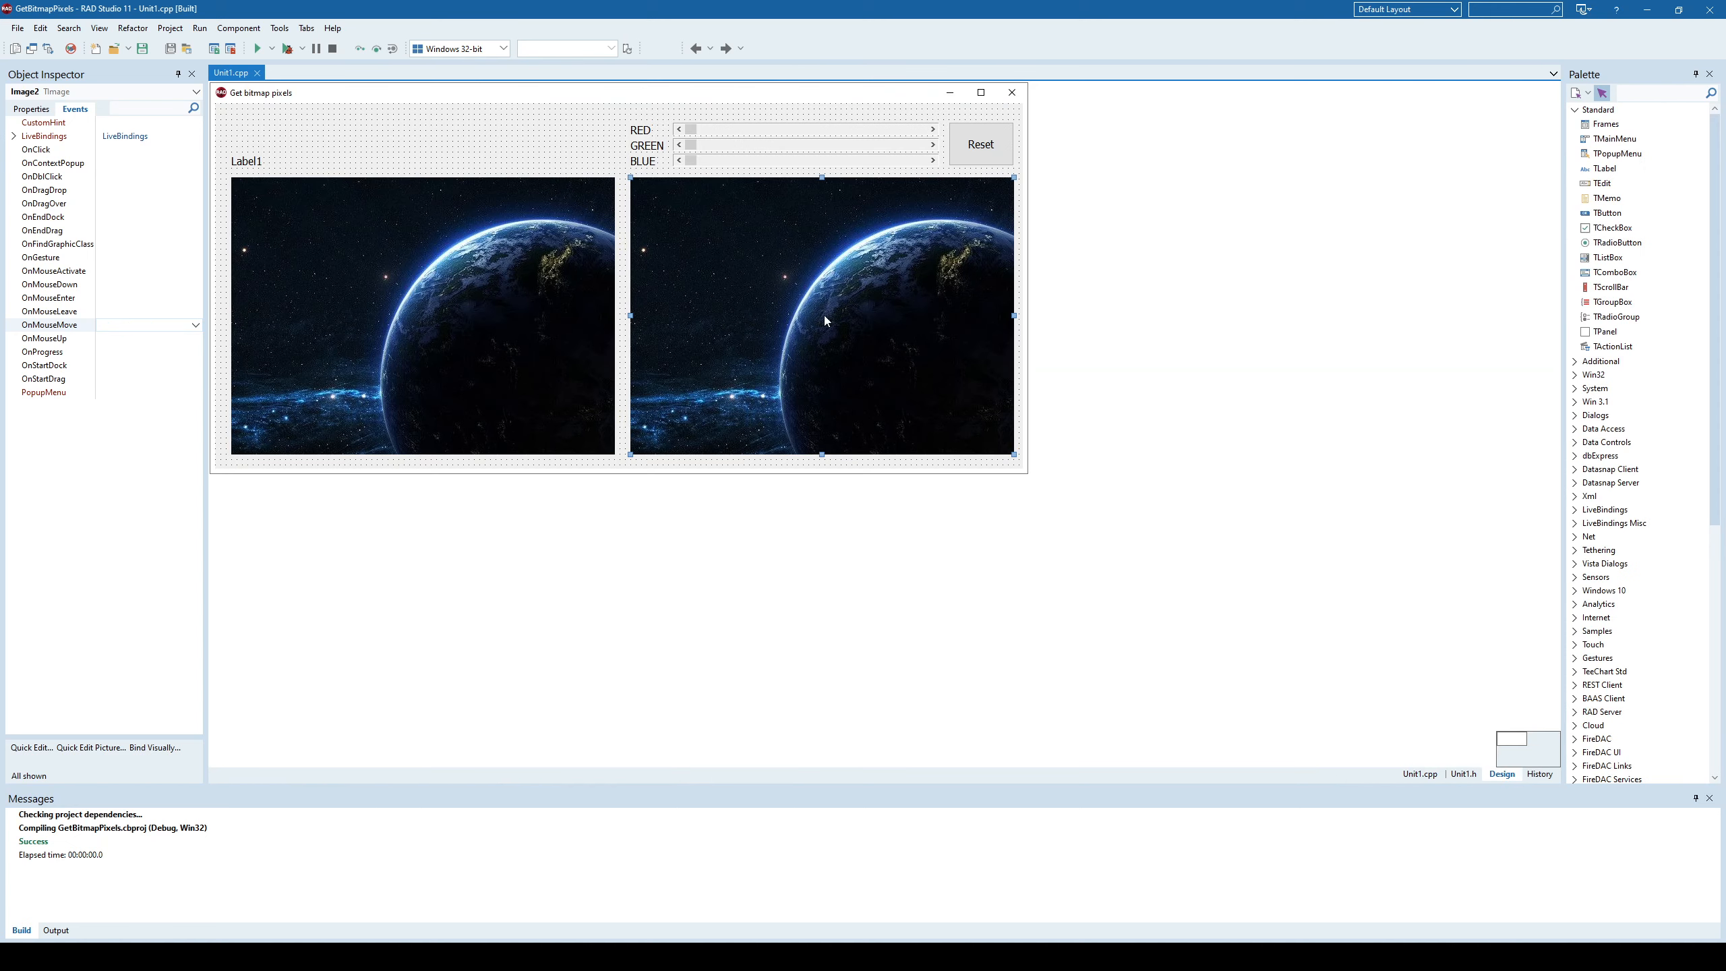
mouse_move(602, 318)
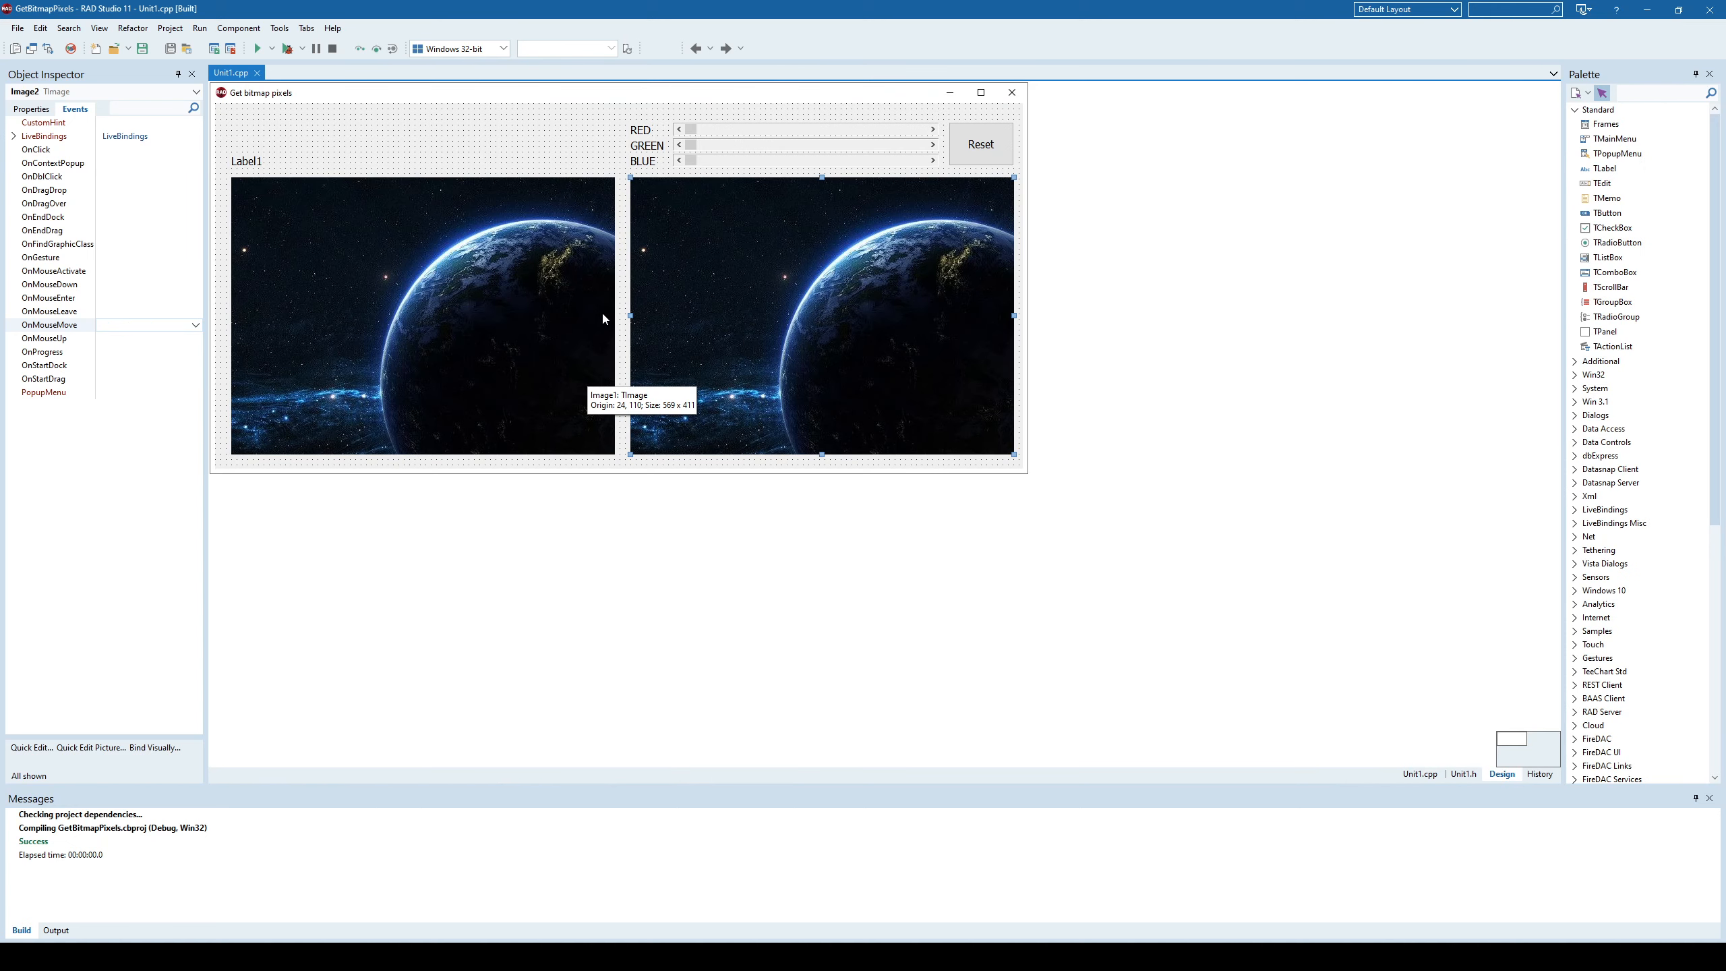
click(421, 316)
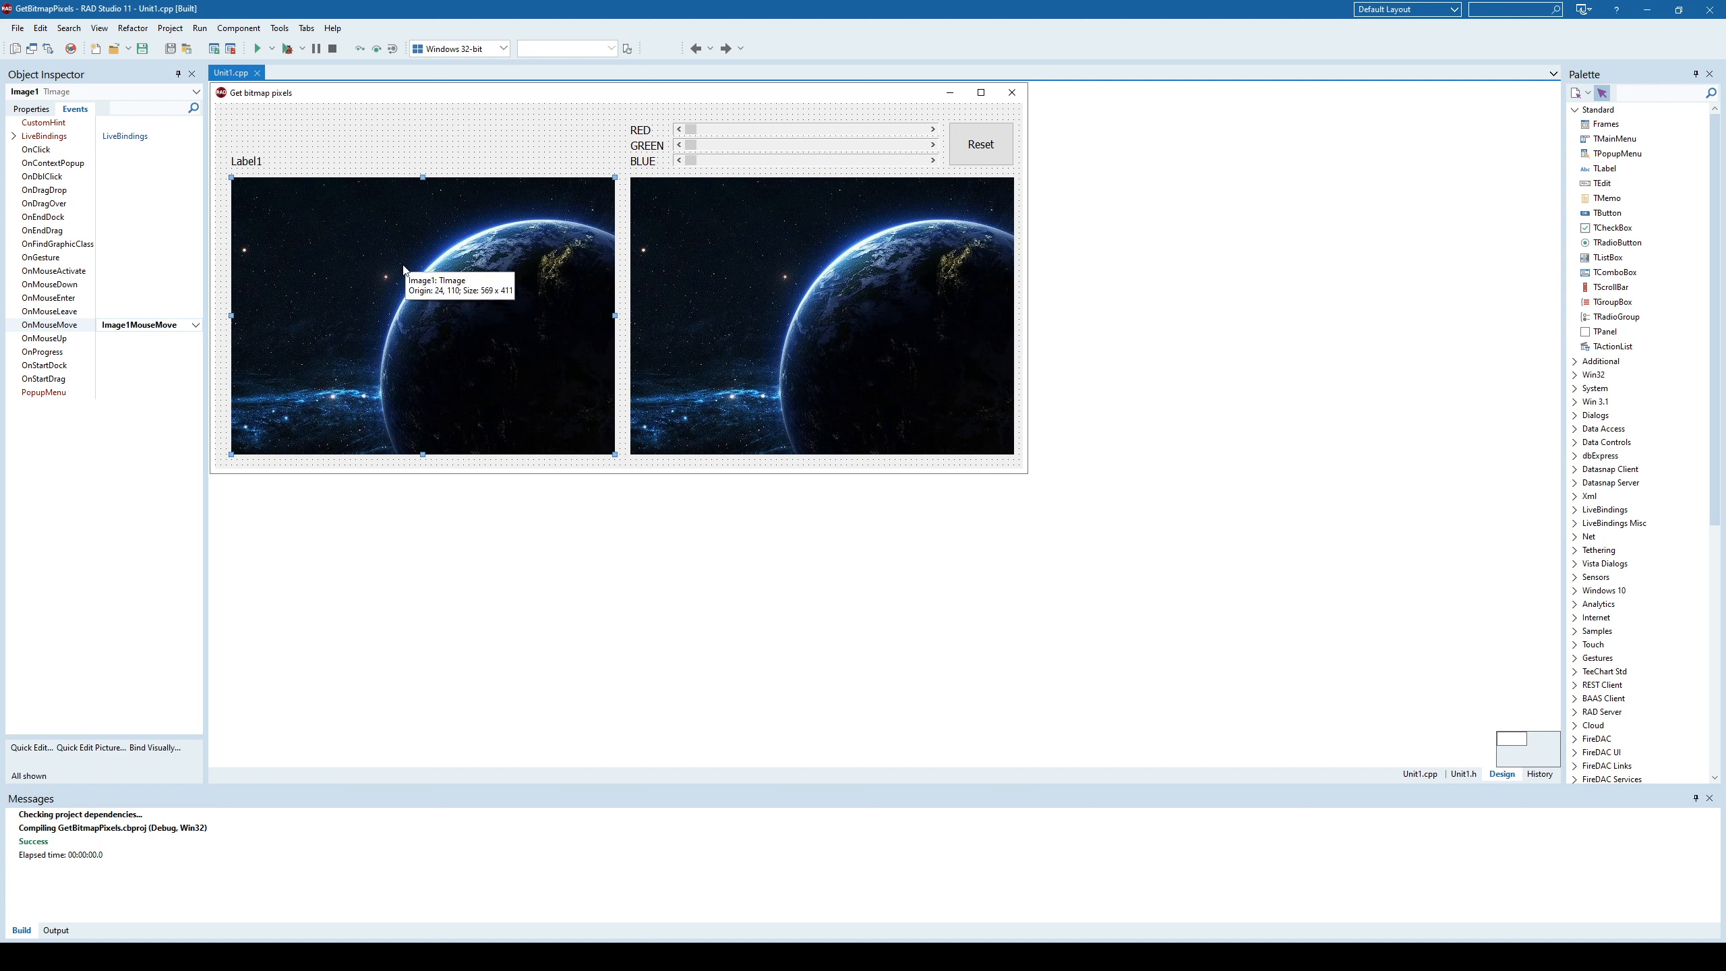
mouse_move(400, 259)
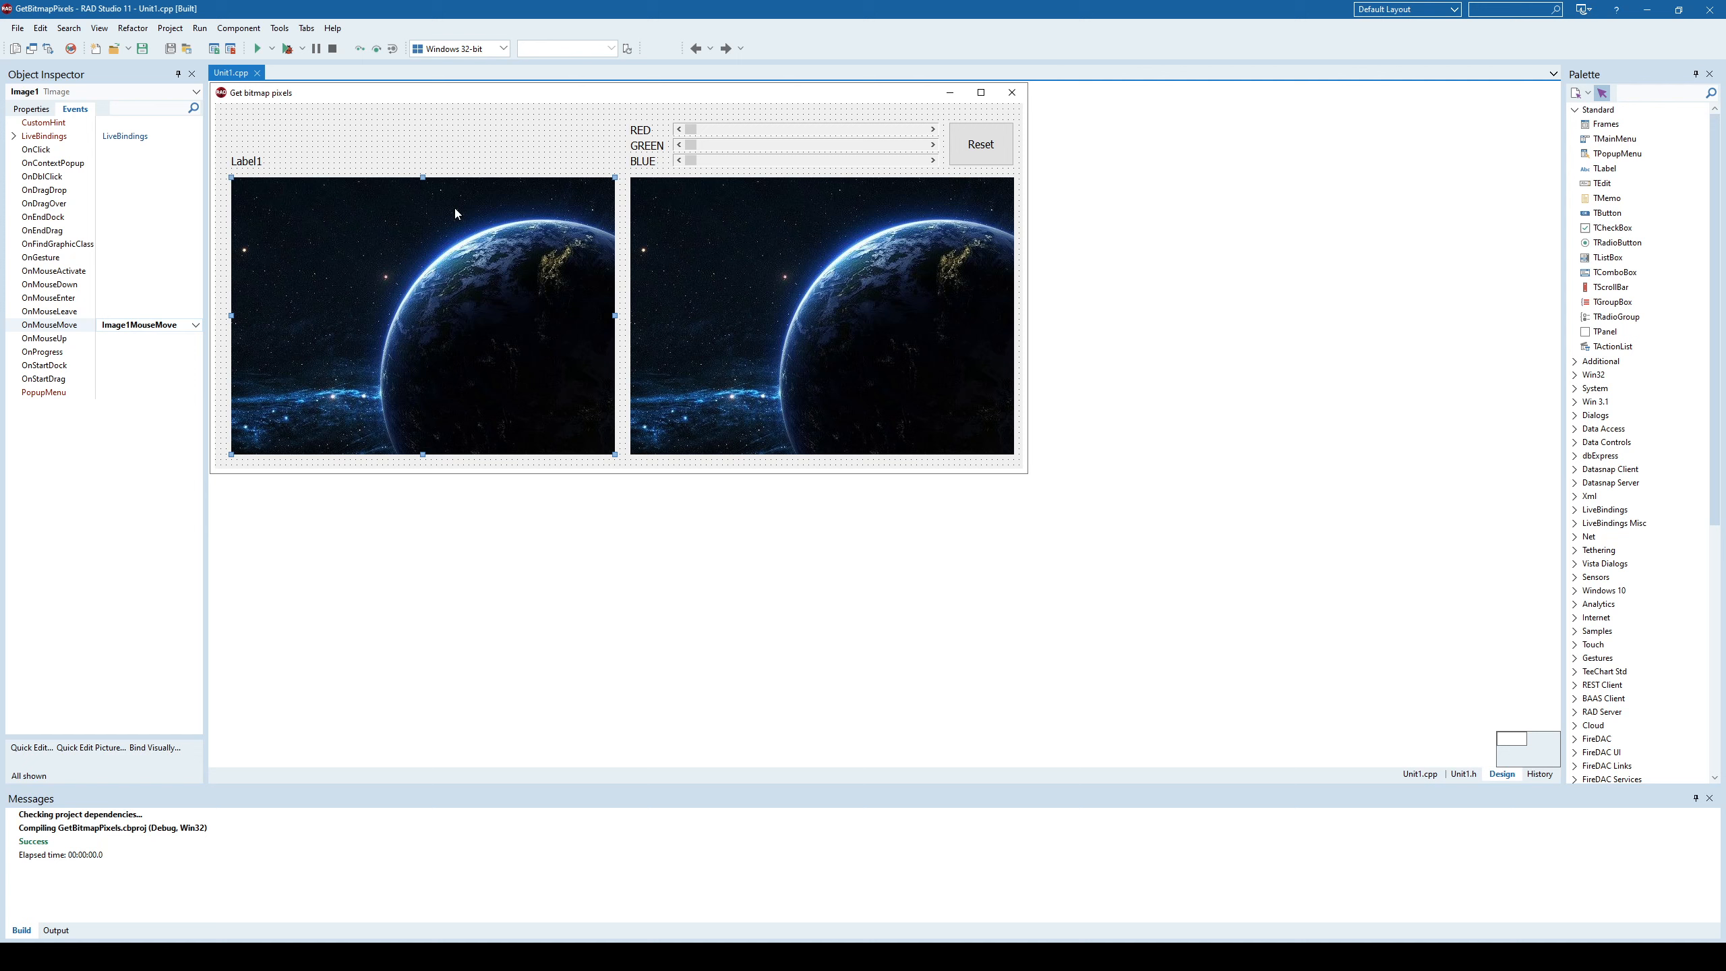
mouse_move(778, 134)
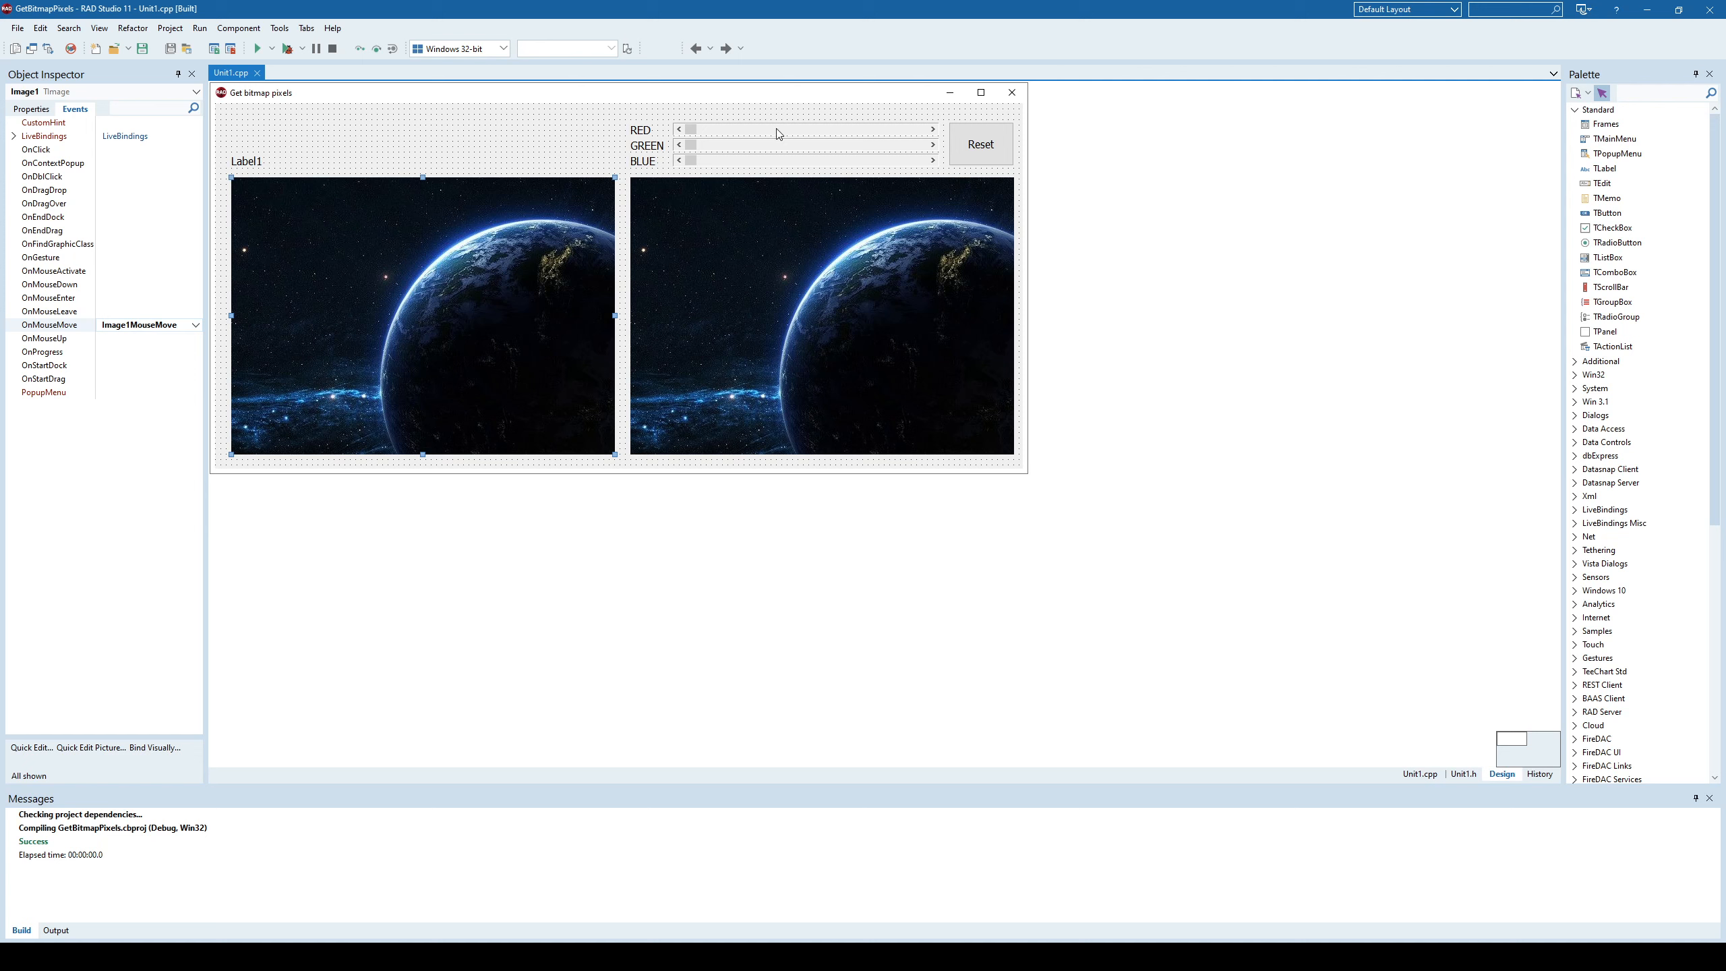
mouse_move(780, 170)
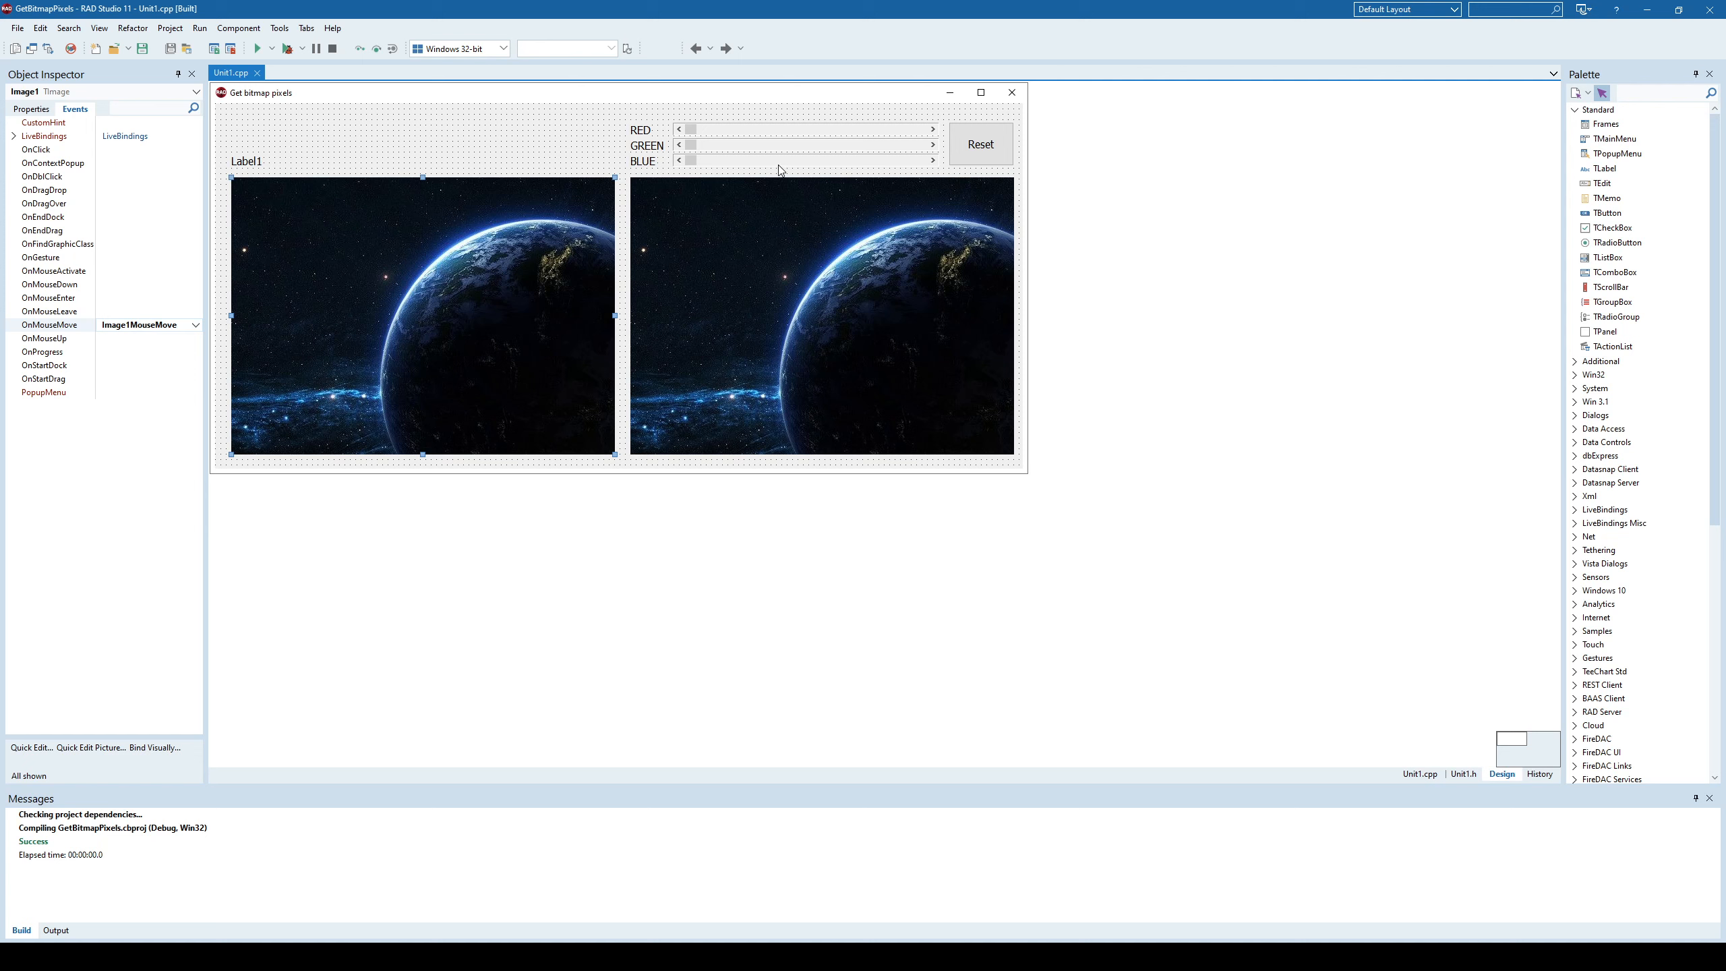
mouse_move(818, 145)
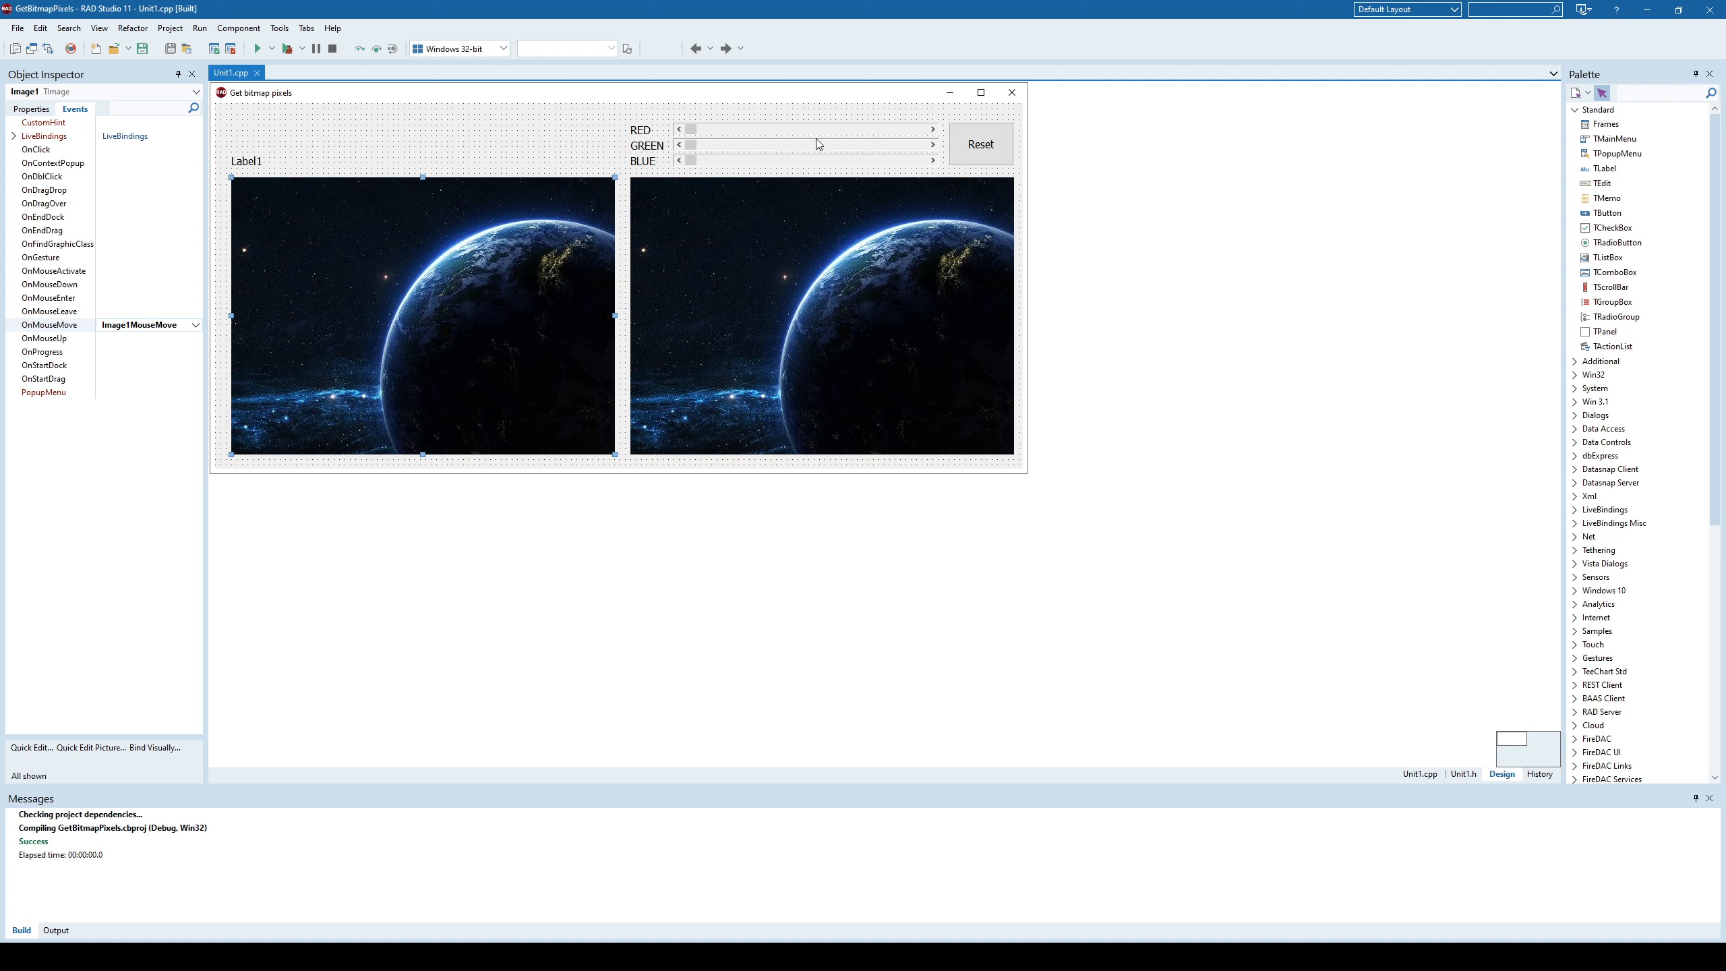
mouse_move(695, 167)
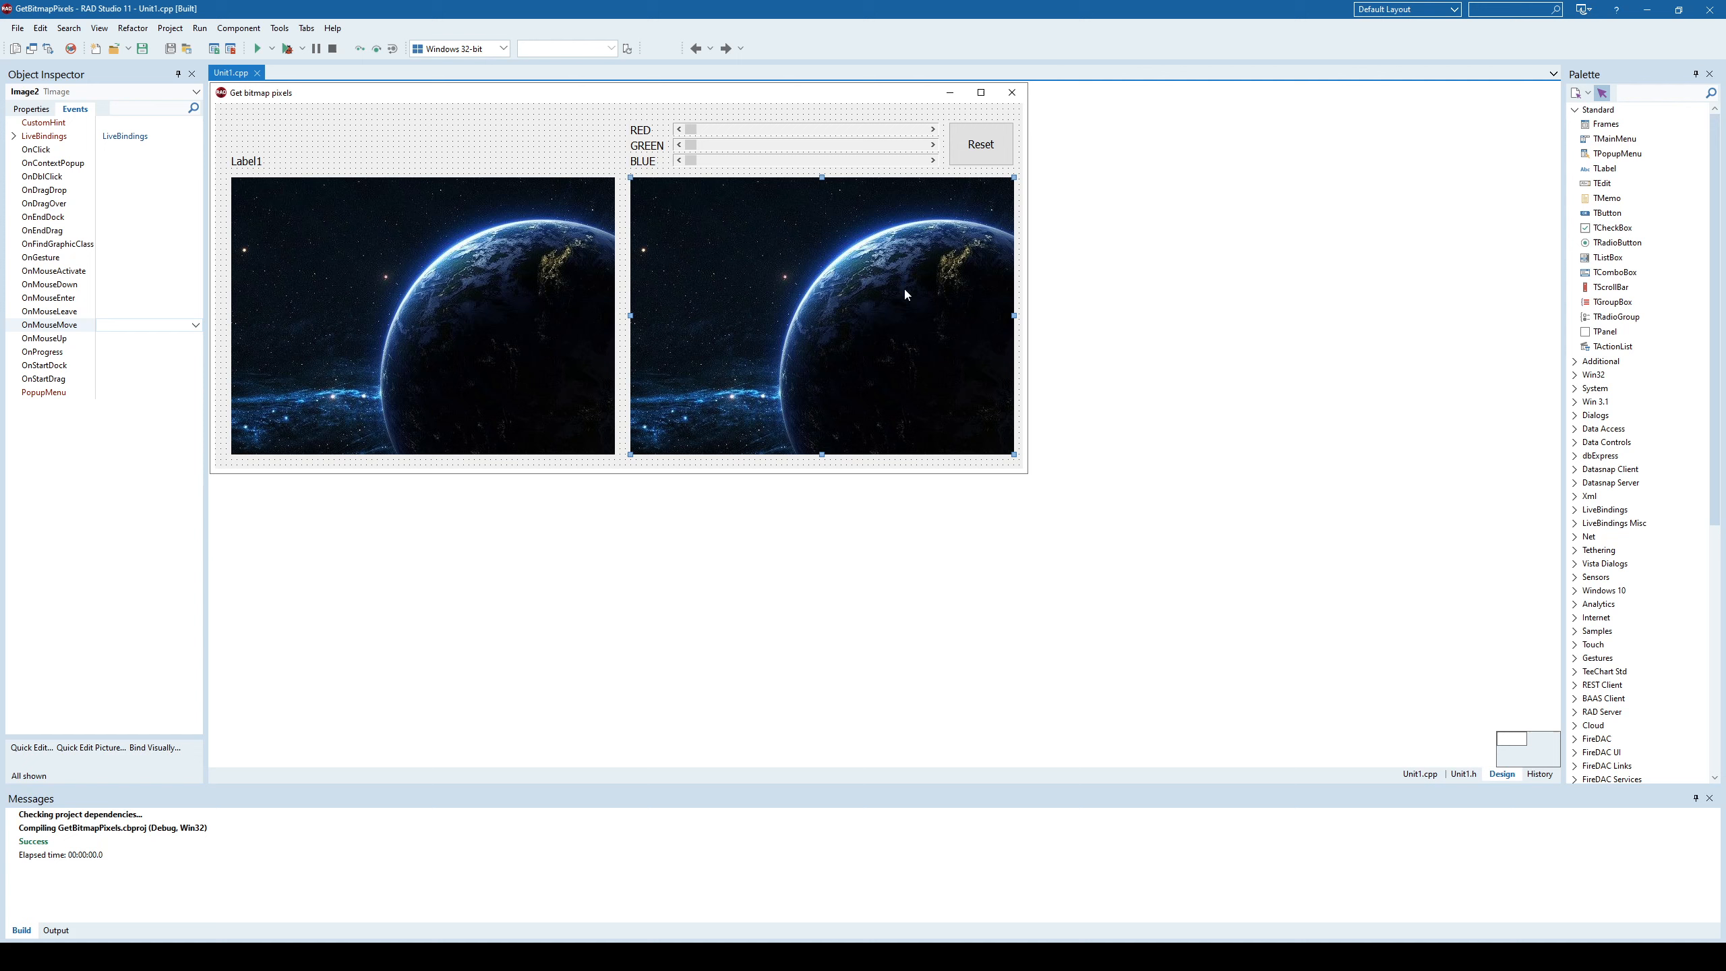
mouse_move(812, 211)
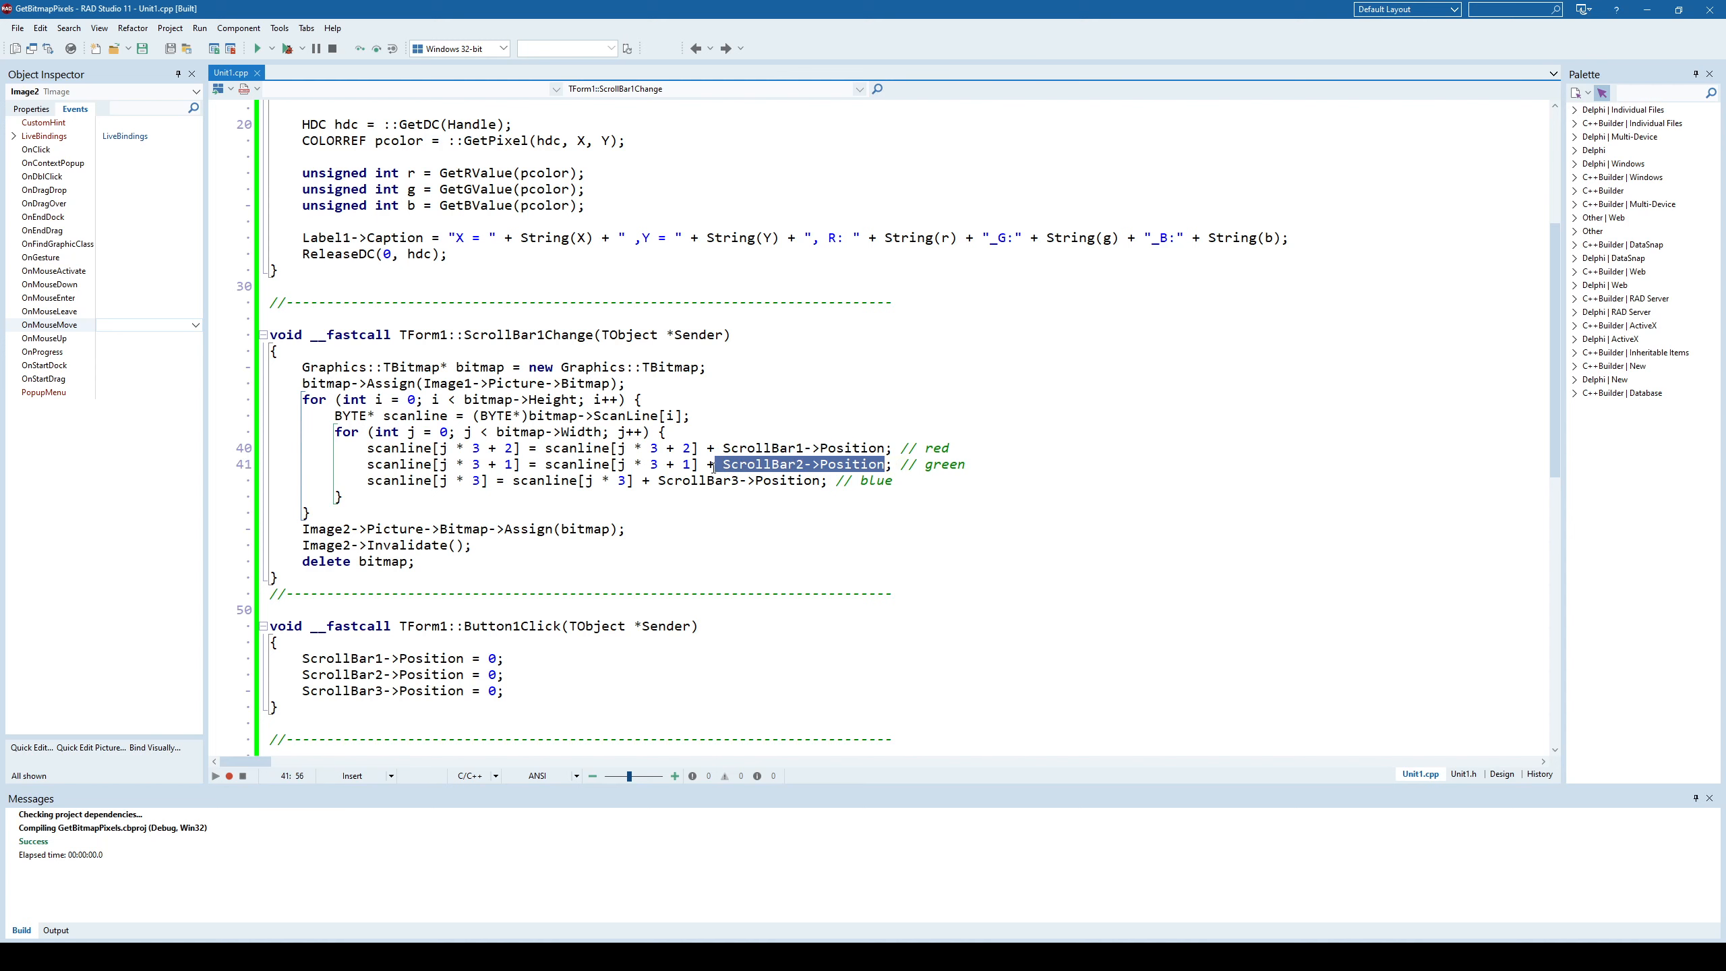
Highlight the bitmap passed to Image2 in ScrollBar1Change, then return to the form designer.
click(745, 464)
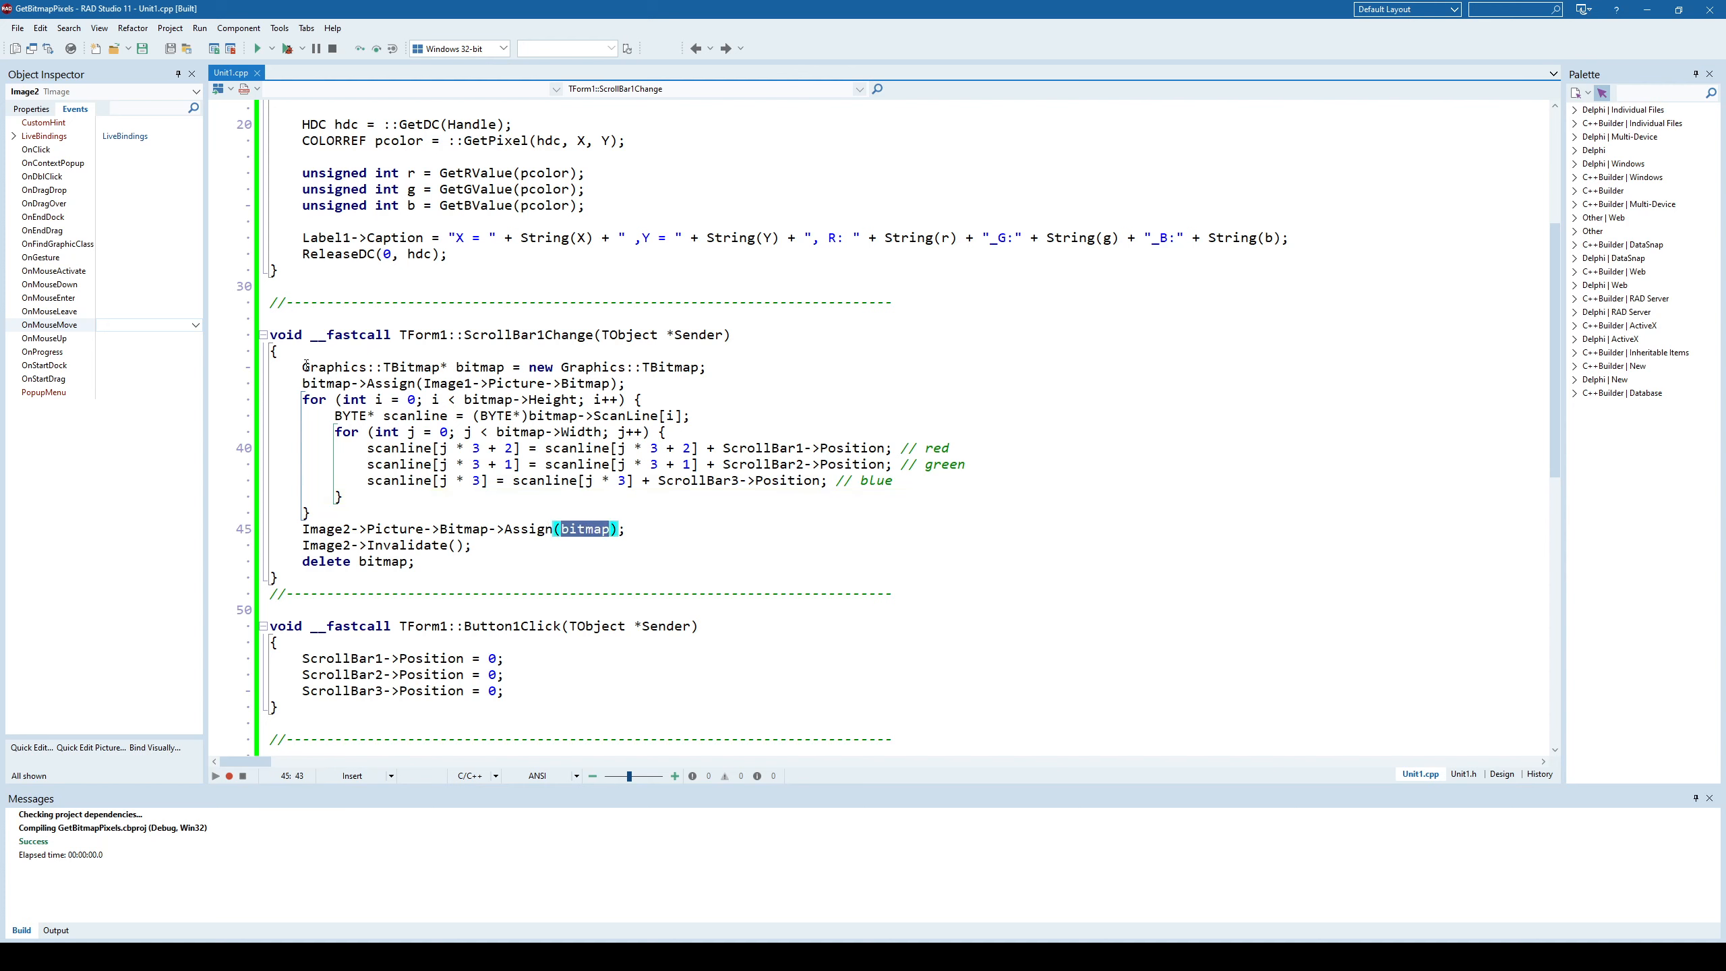
double_click(324, 530)
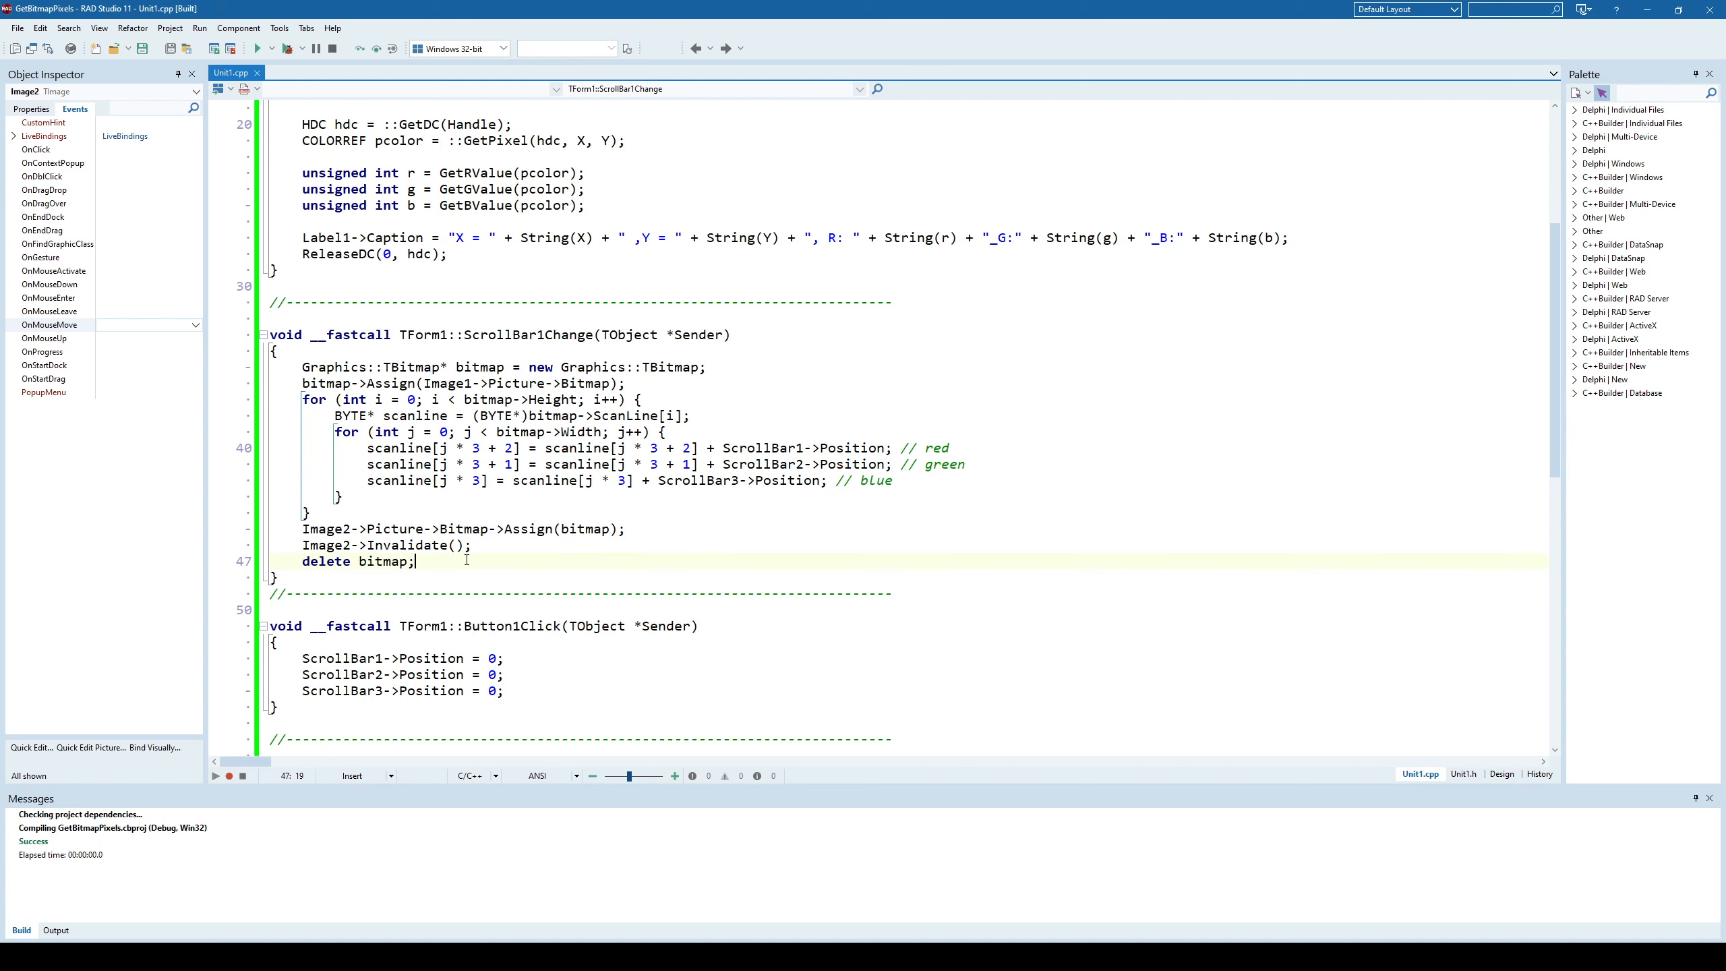
click(1500, 774)
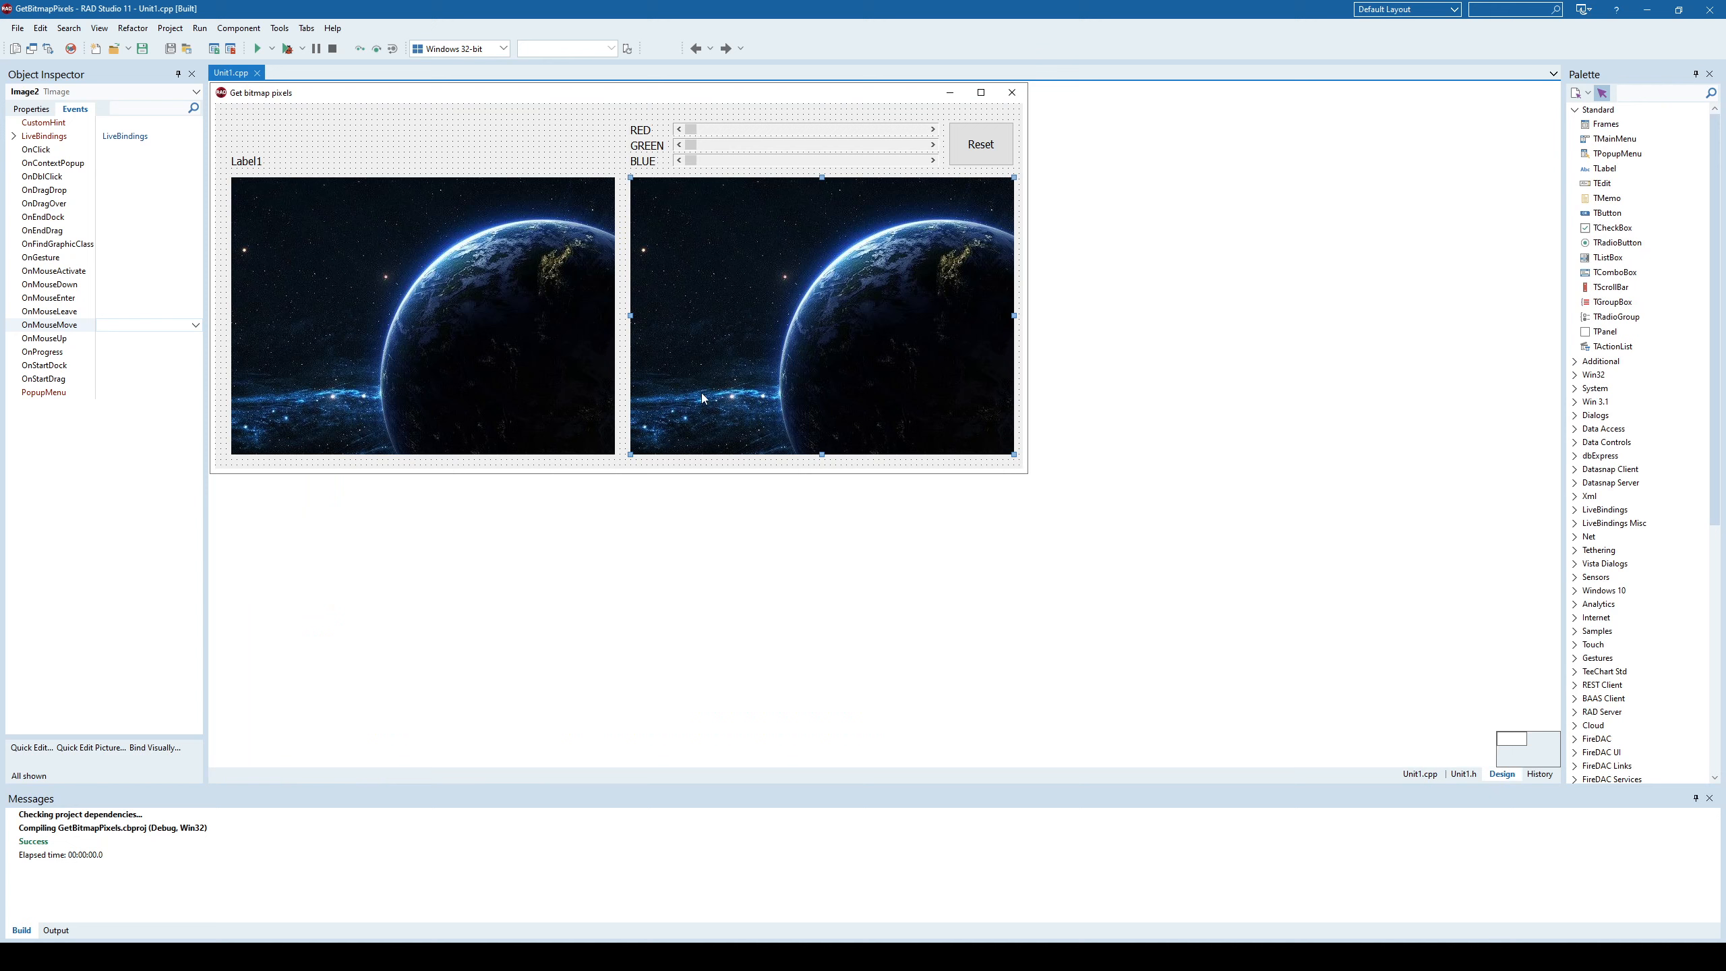
click(258, 48)
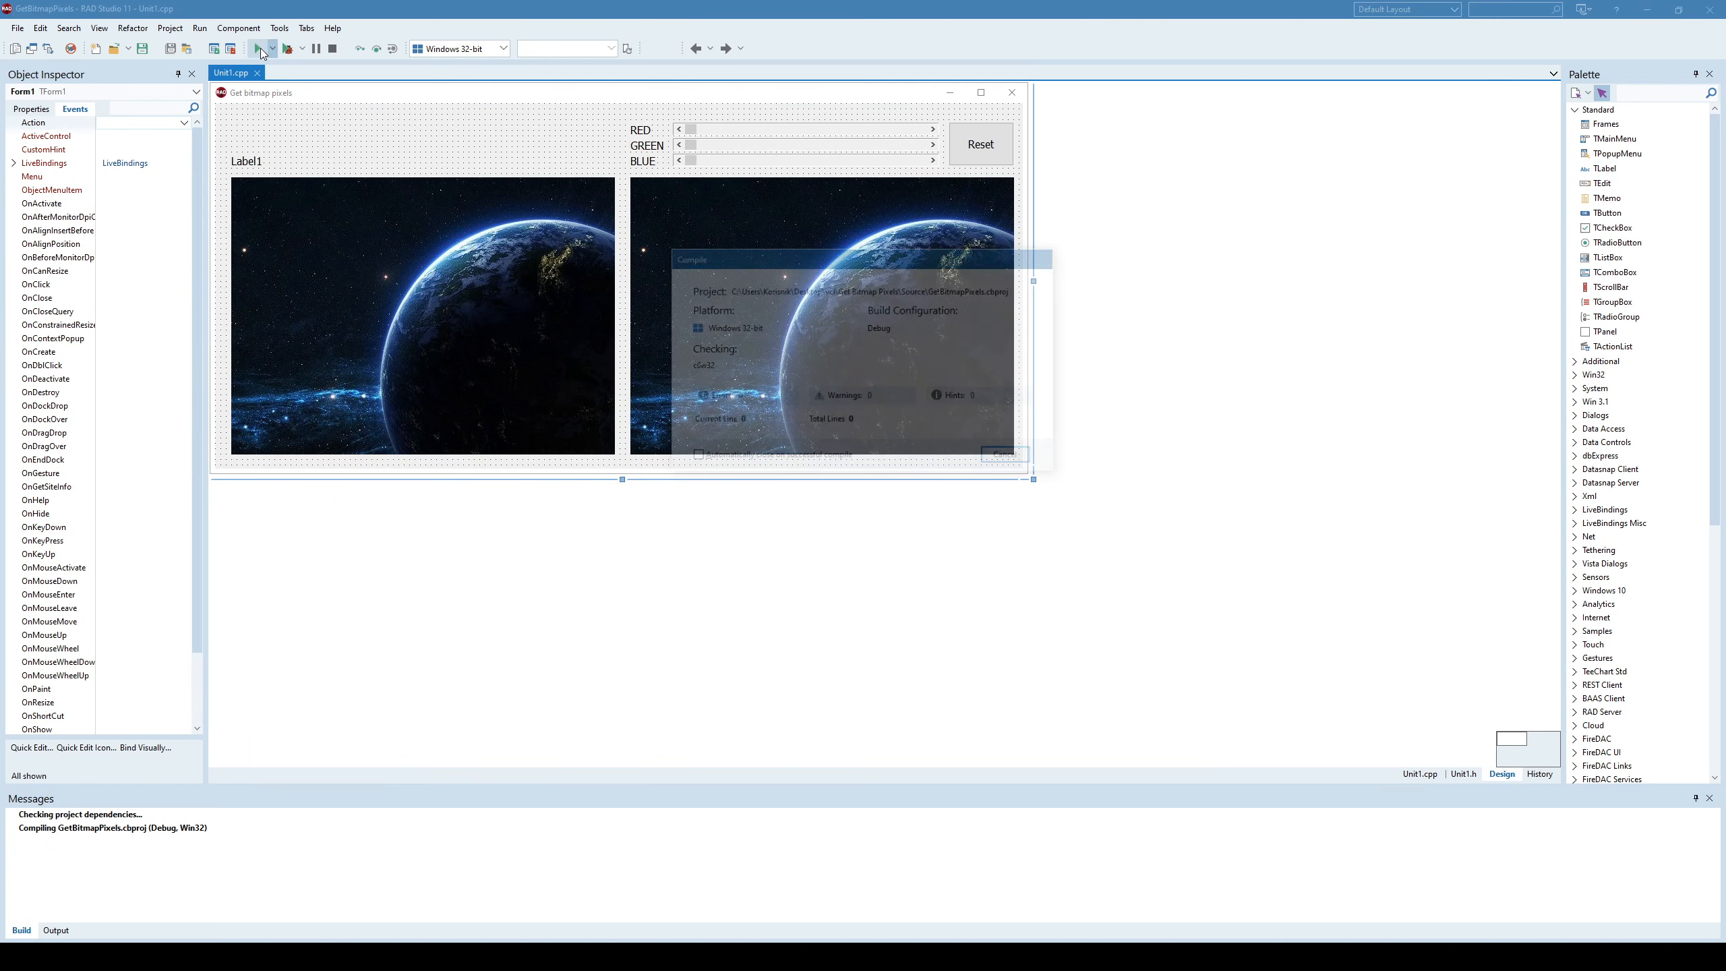
click(256, 47)
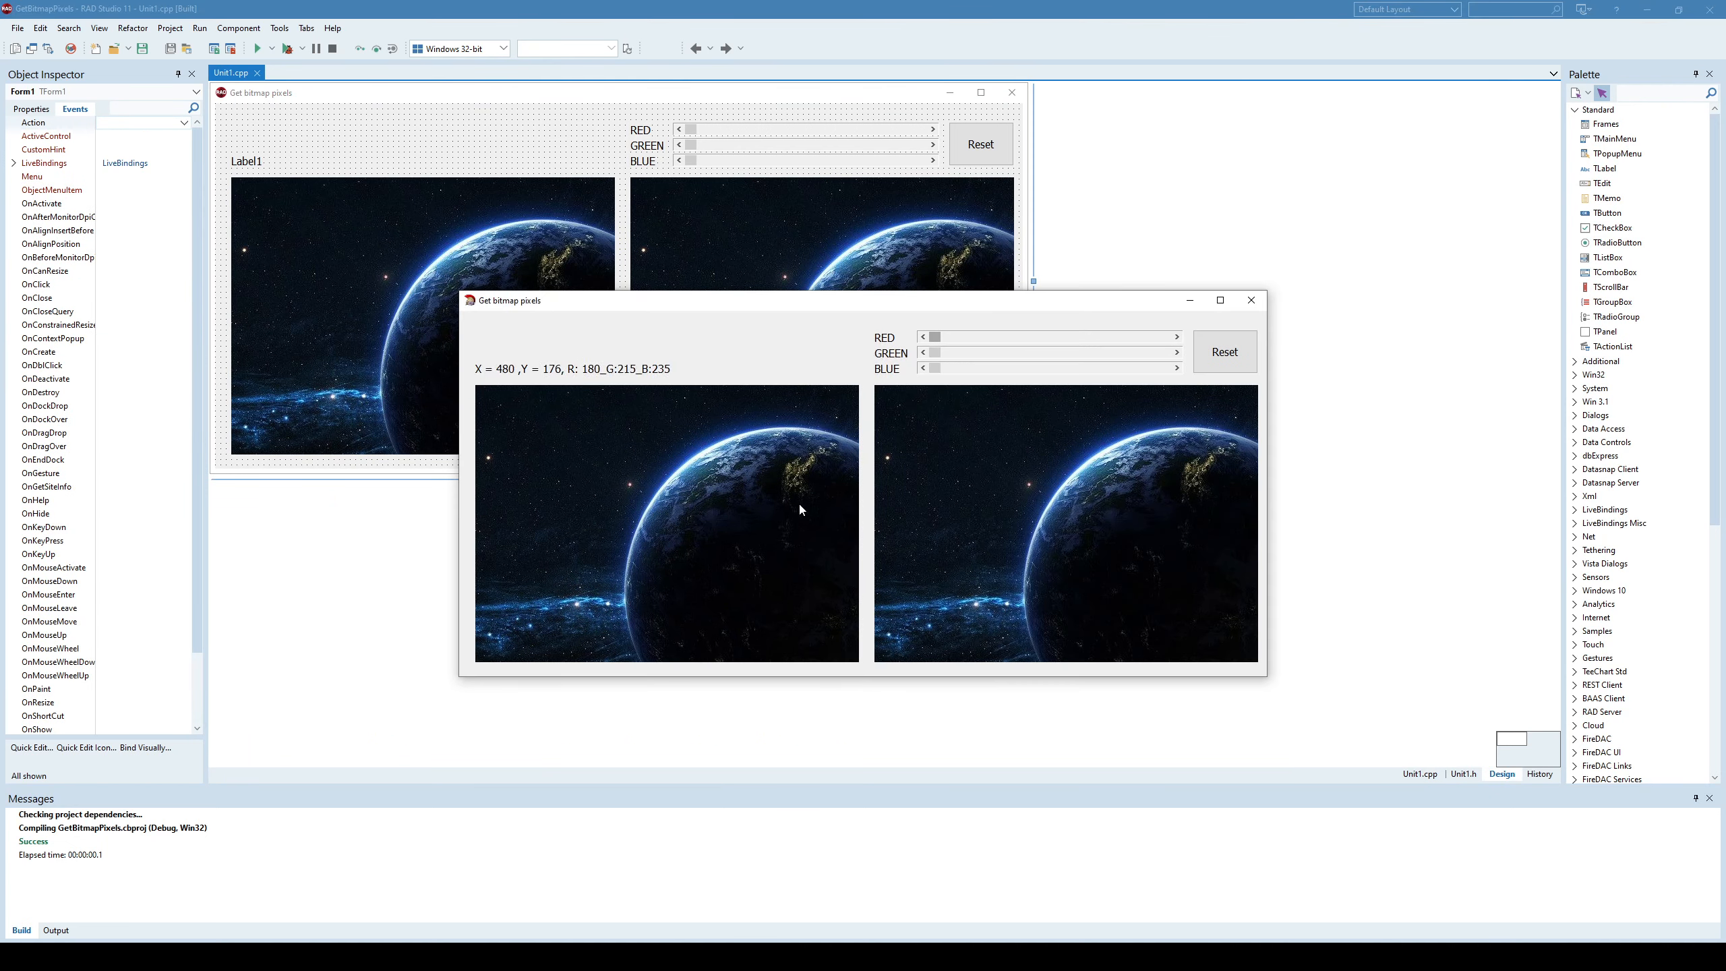
drag(932, 337, 1090, 337)
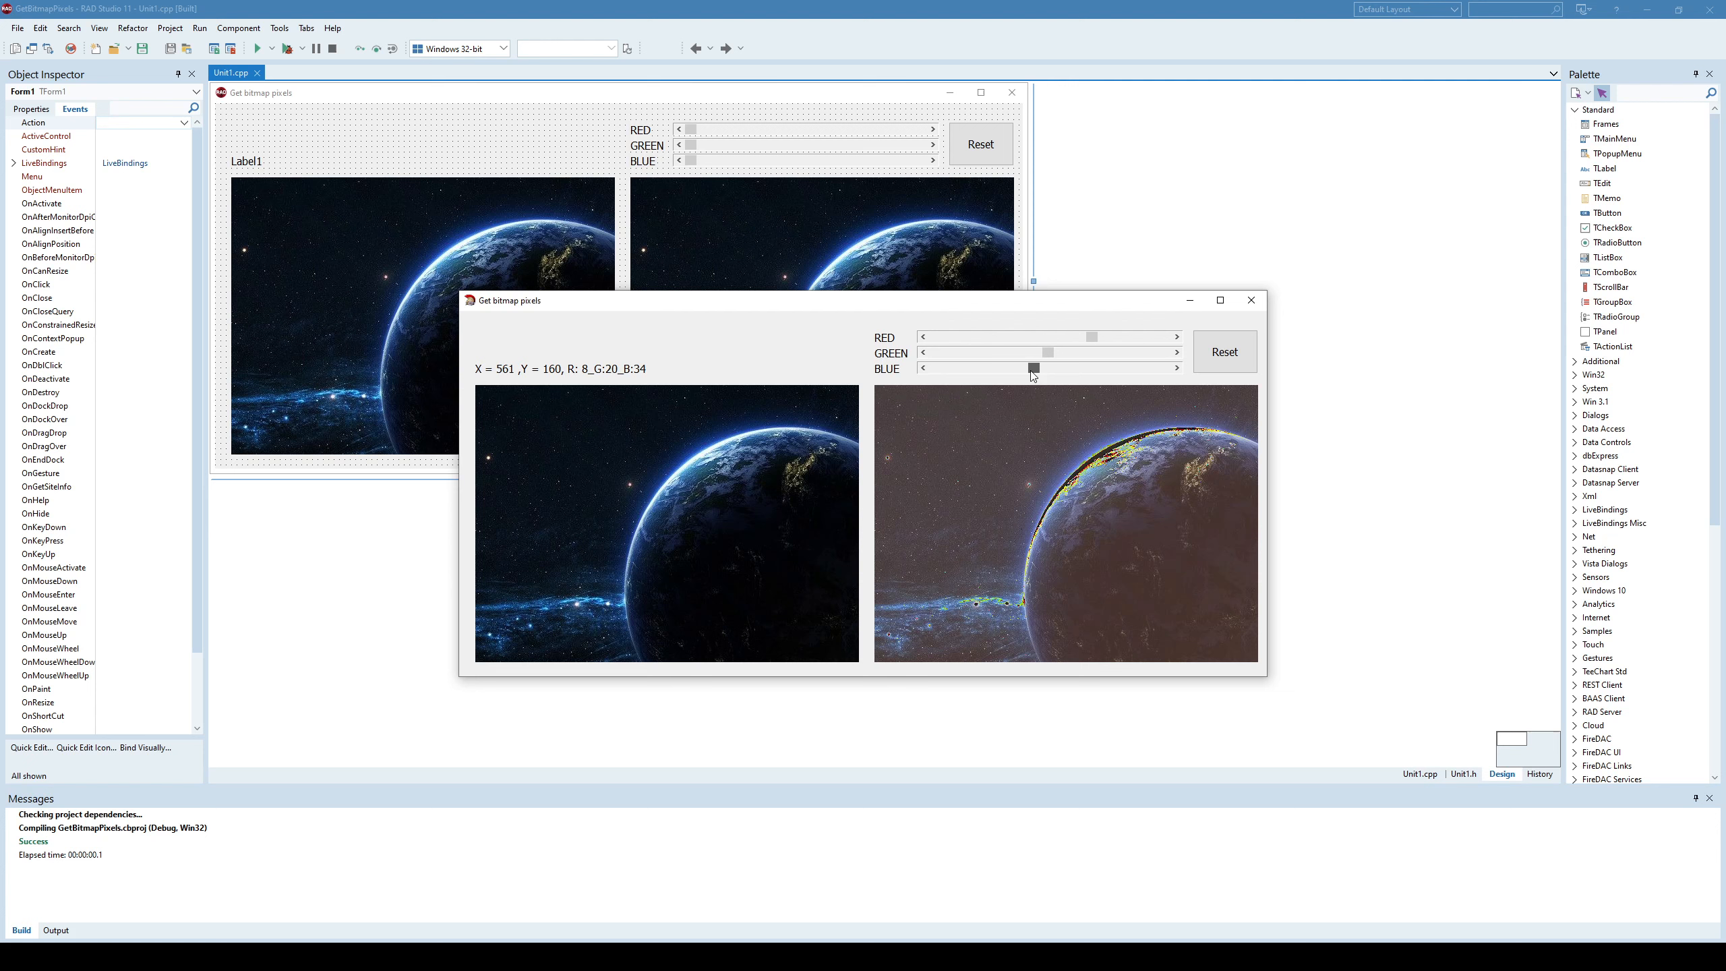
drag(1032, 372, 1142, 372)
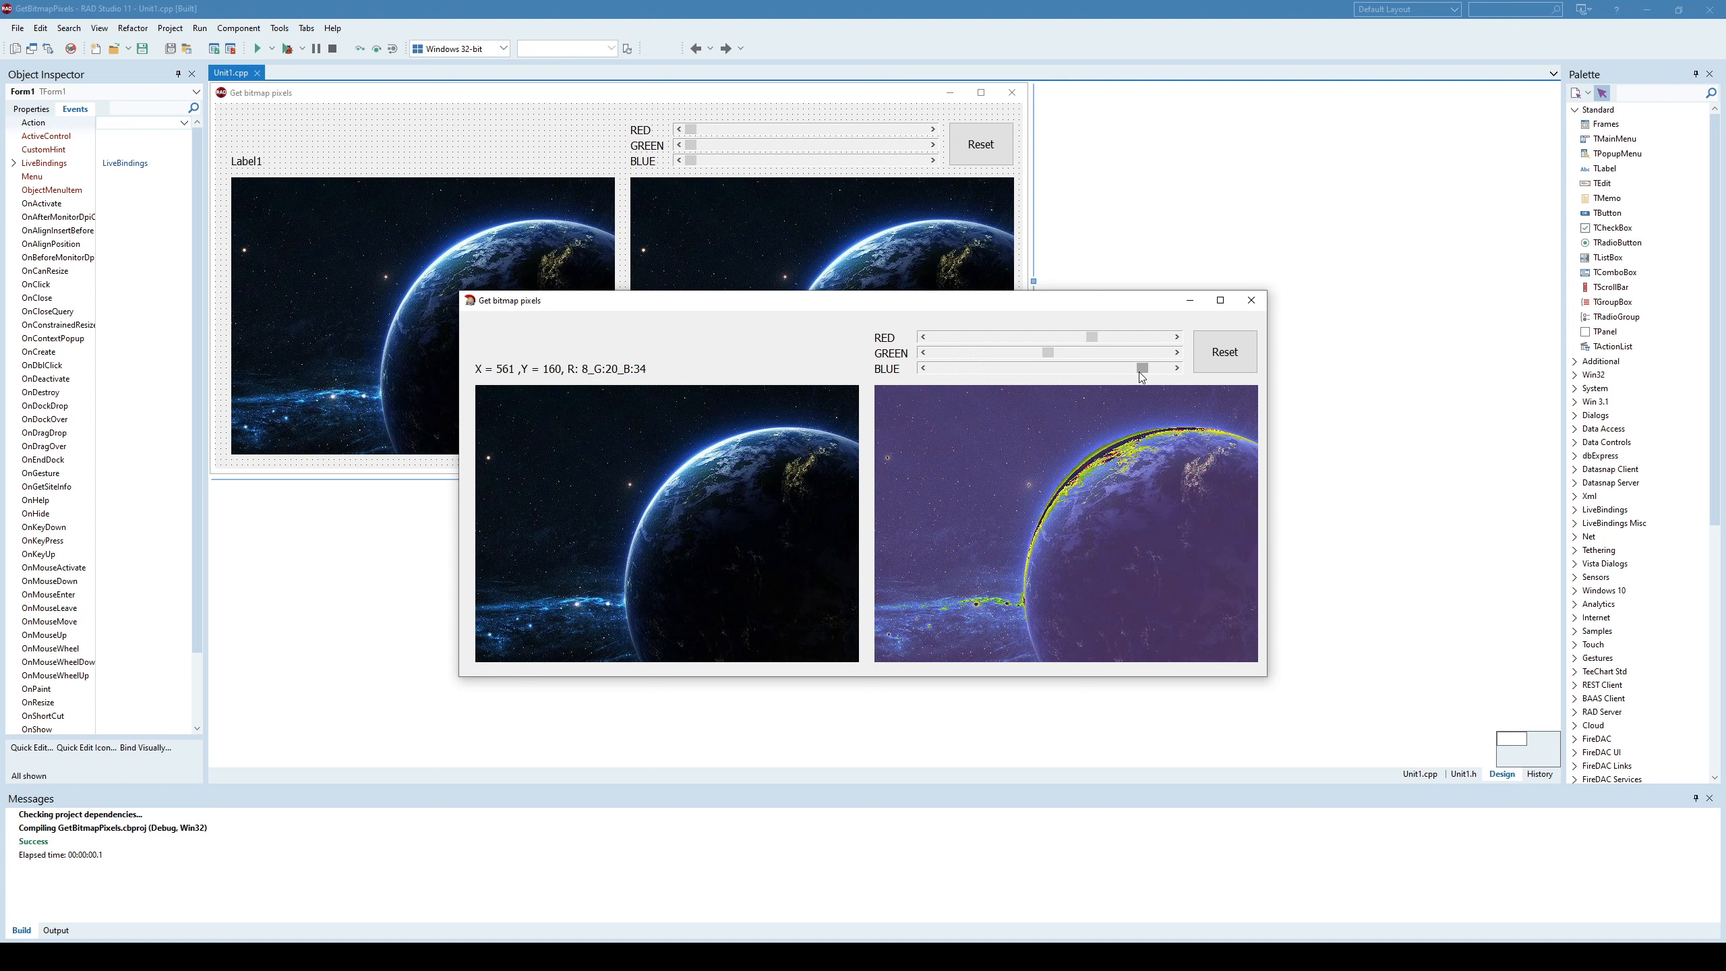
click(1250, 299)
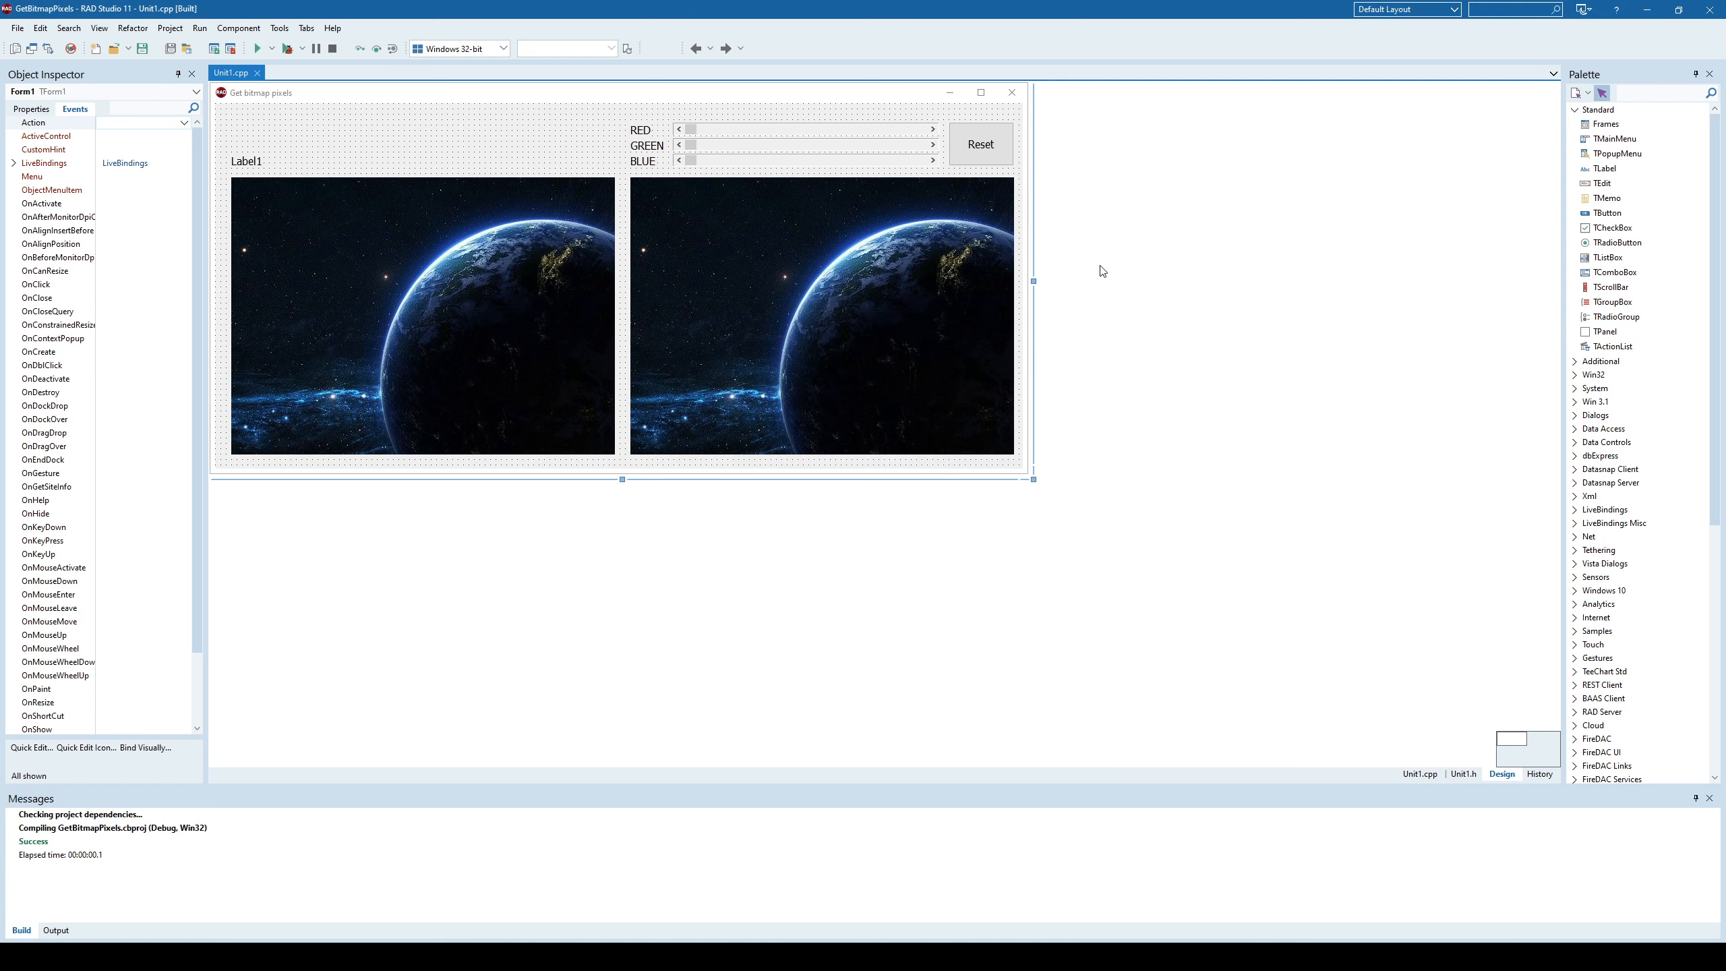
mouse_move(602, 125)
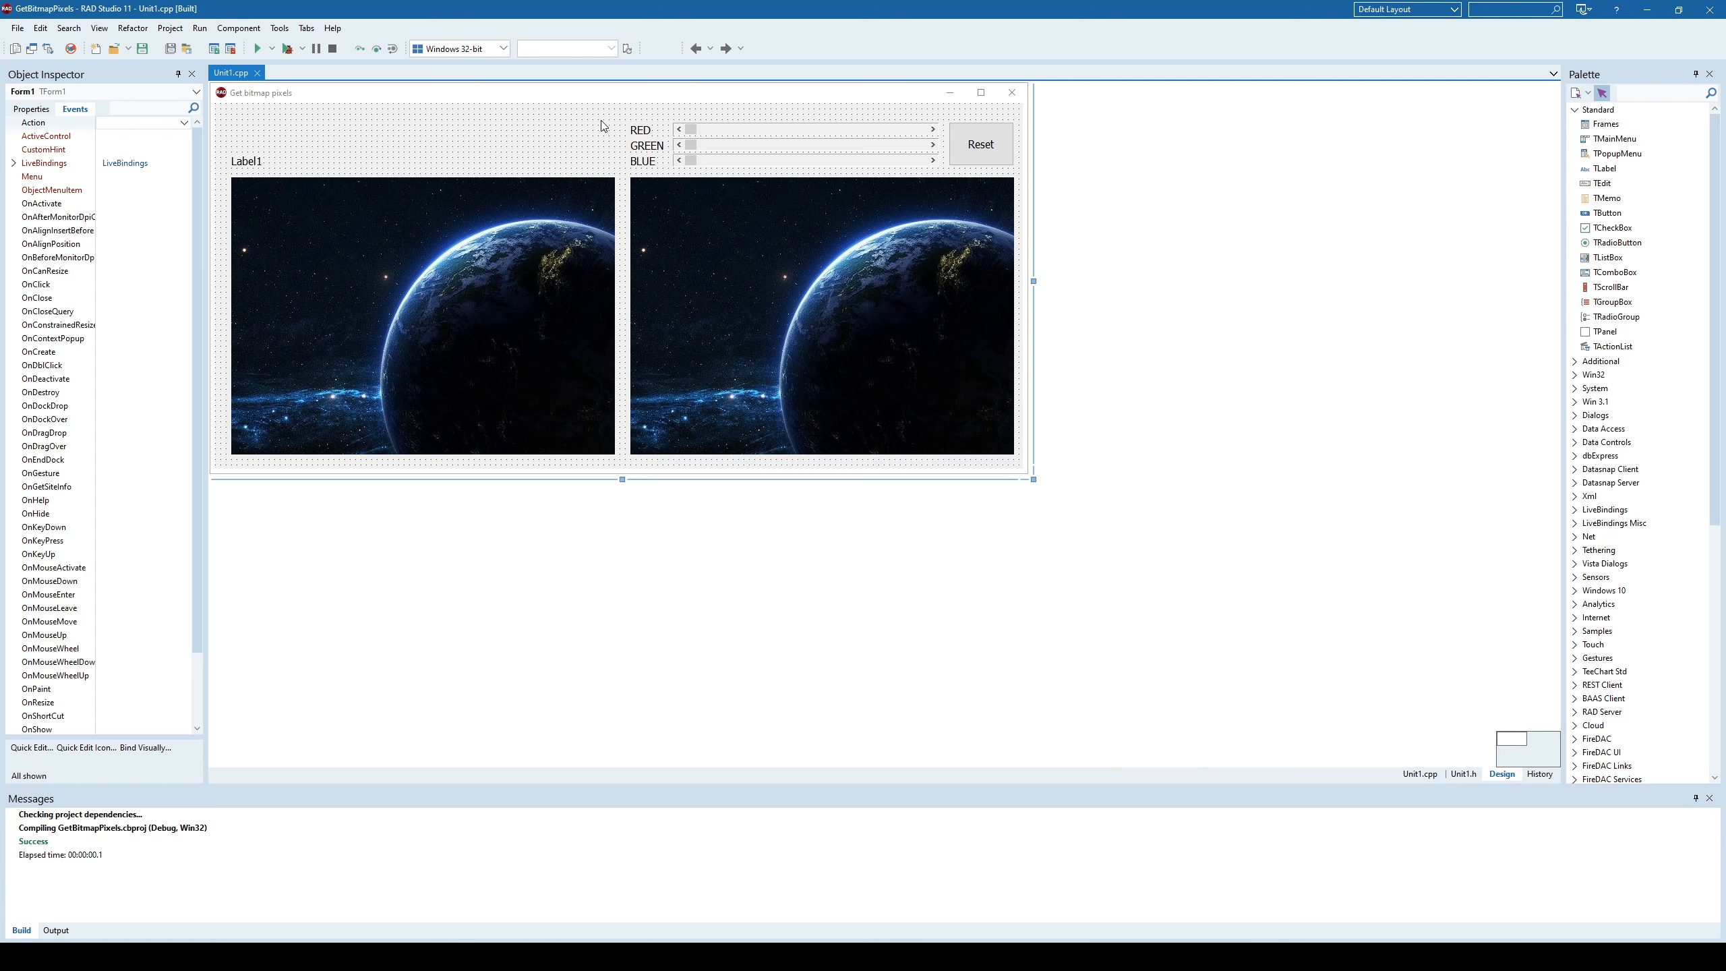